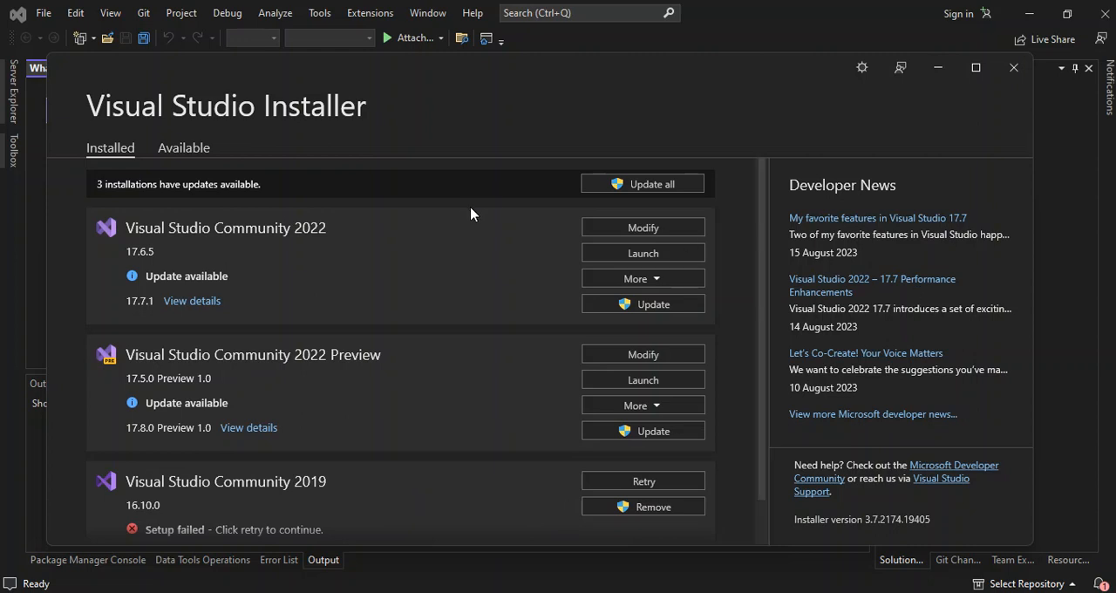
{"action": "mouse_move", "coordinate": [502, 223]}
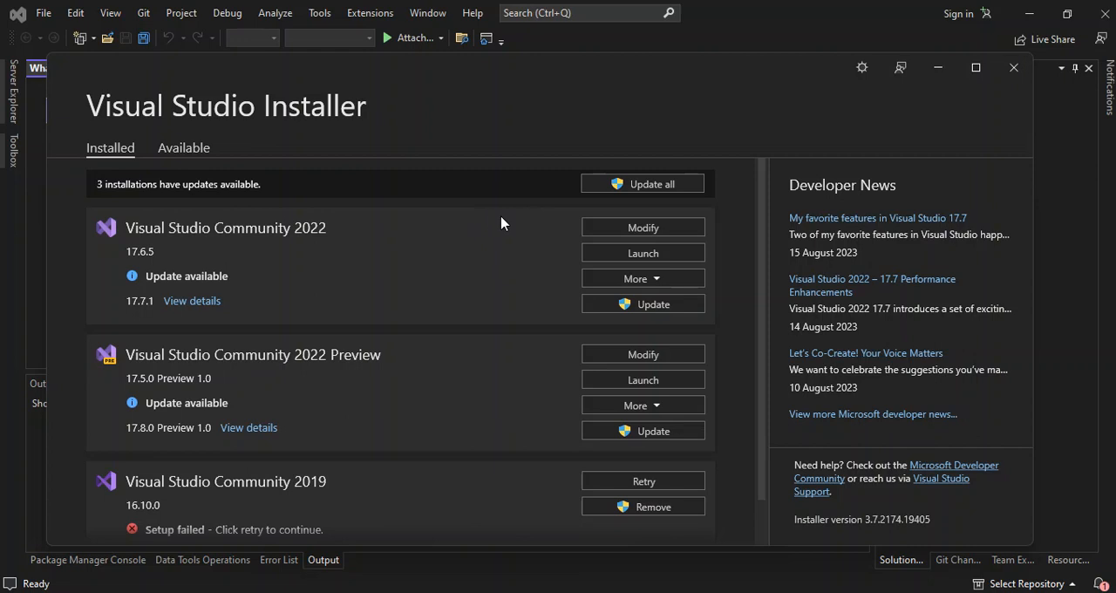
{"action": "mouse_move", "coordinate": [323, 218]}
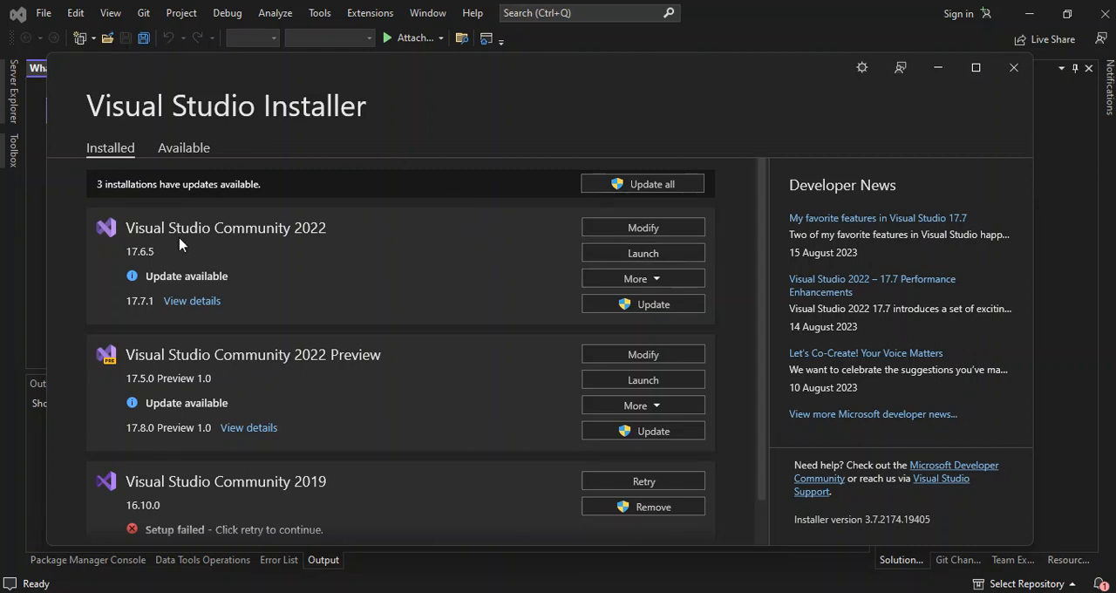
{"action": "mouse_move", "coordinate": [203, 241]}
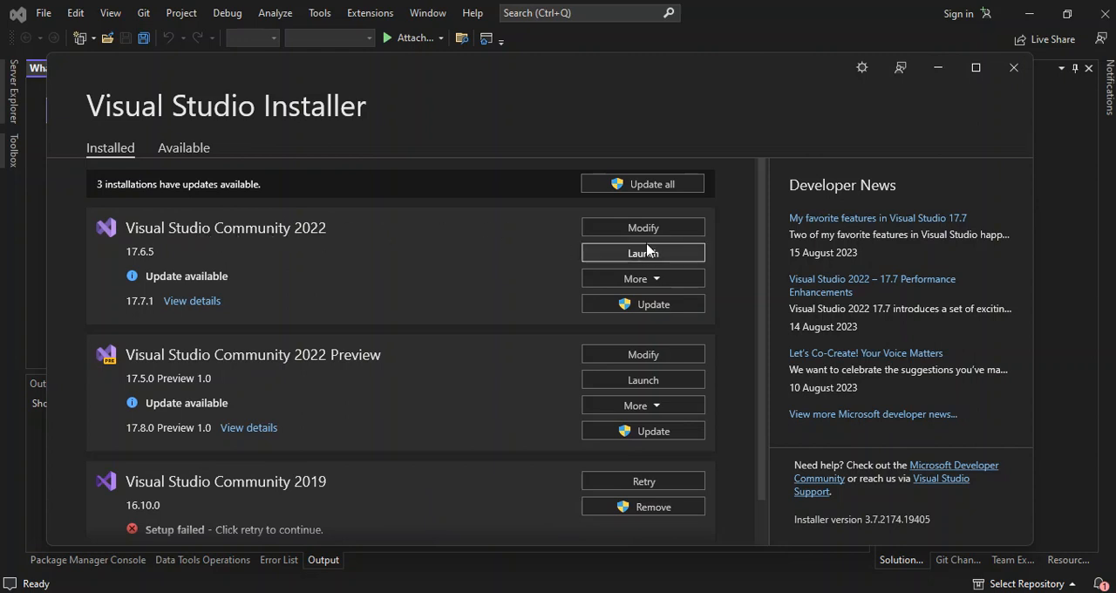
Step: Modify Visual Studio Community 2022 and review the ASP.NET and Node.js development workloads
{"action": "left_click", "coordinate": [642, 227]}
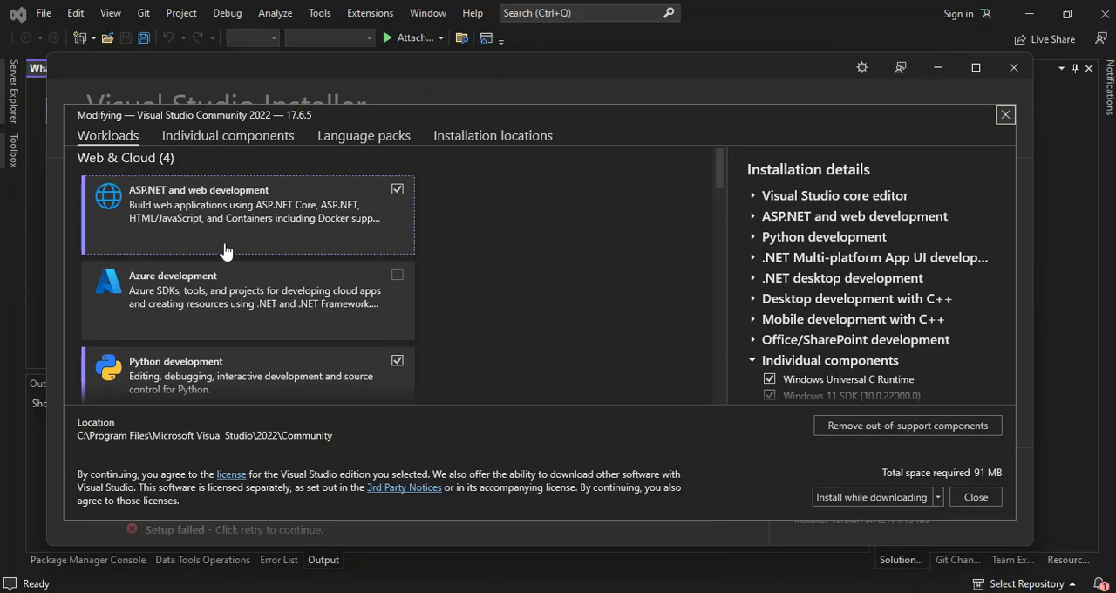
{"action": "mouse_move", "coordinate": [103, 241]}
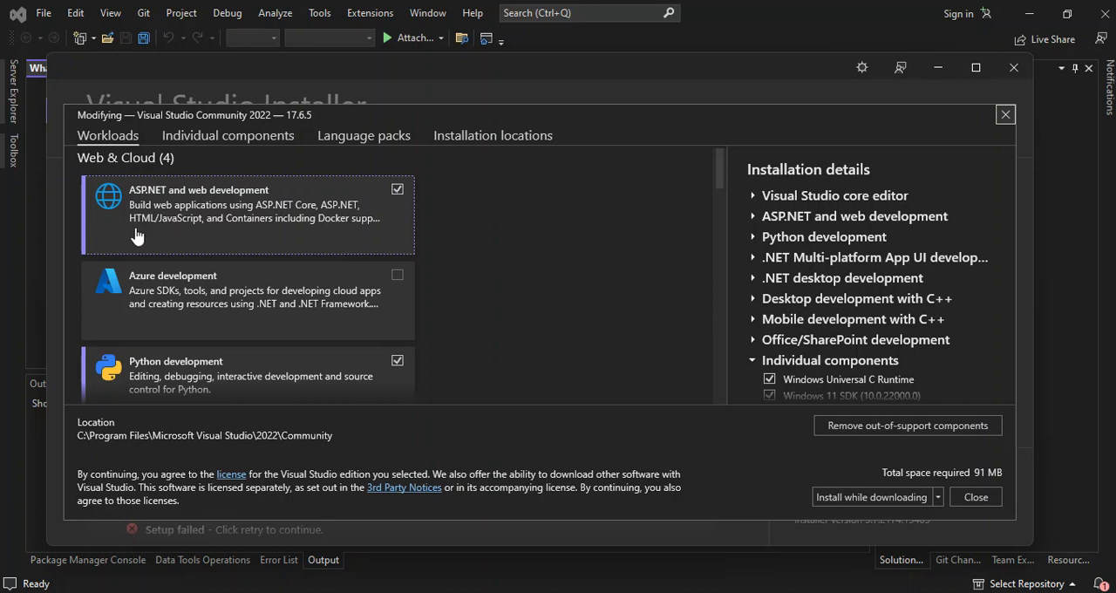
{"action": "mouse_move", "coordinate": [206, 213]}
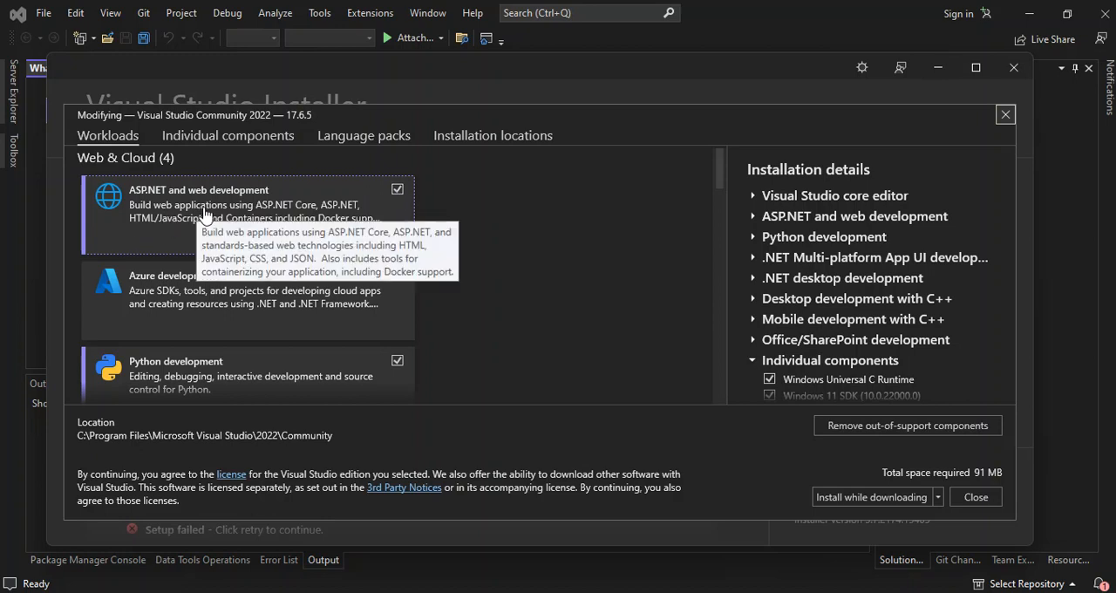
{"action": "mouse_move", "coordinate": [307, 216]}
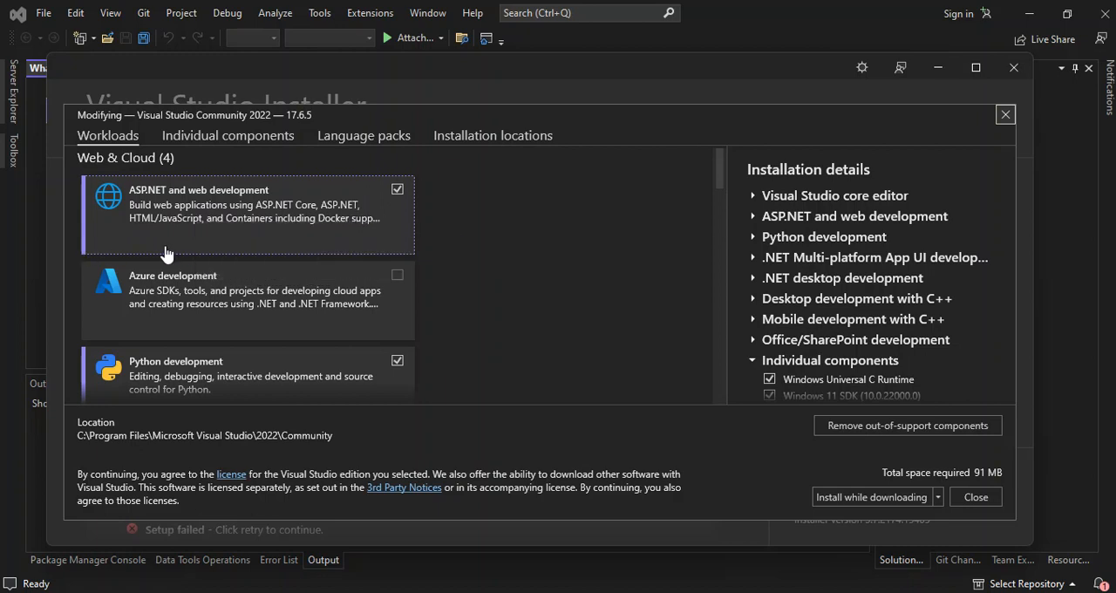
{"action": "mouse_move", "coordinate": [199, 237]}
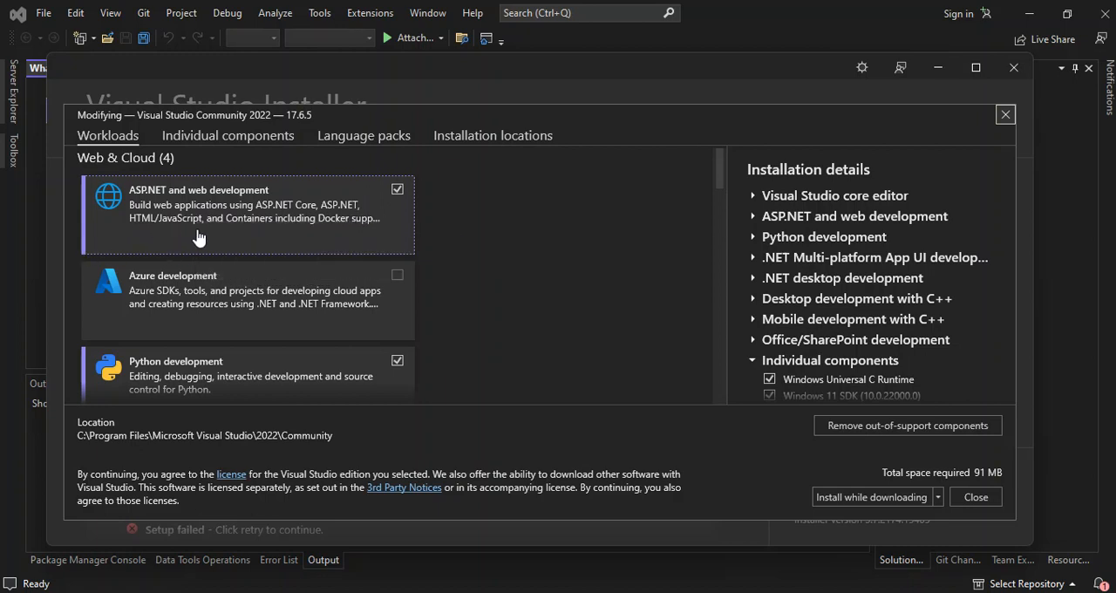
{"action": "mouse_move", "coordinate": [245, 232]}
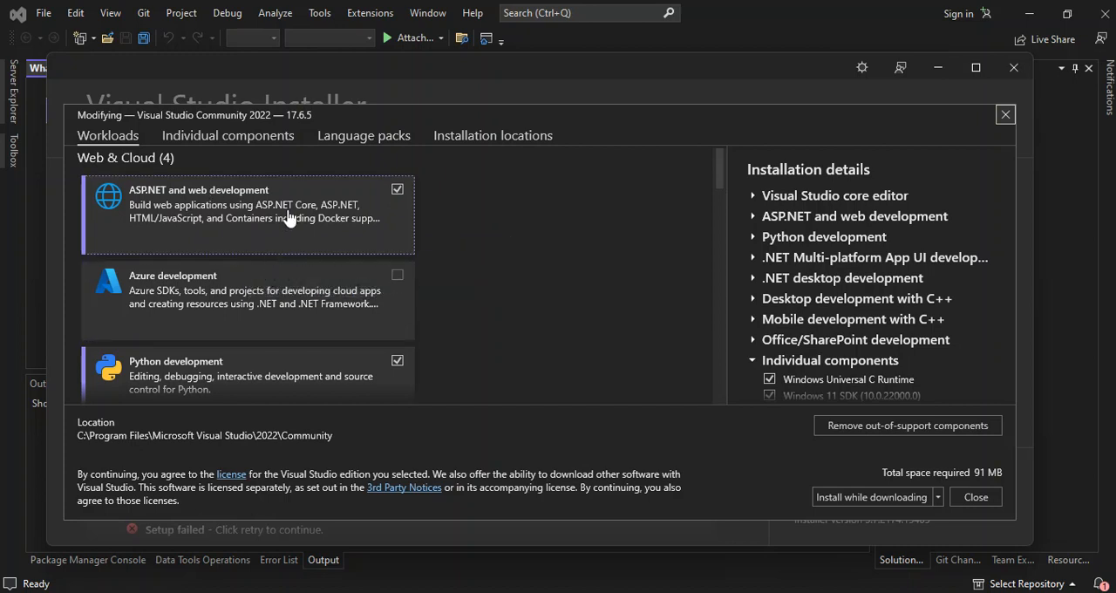
{"action": "mouse_move", "coordinate": [290, 218]}
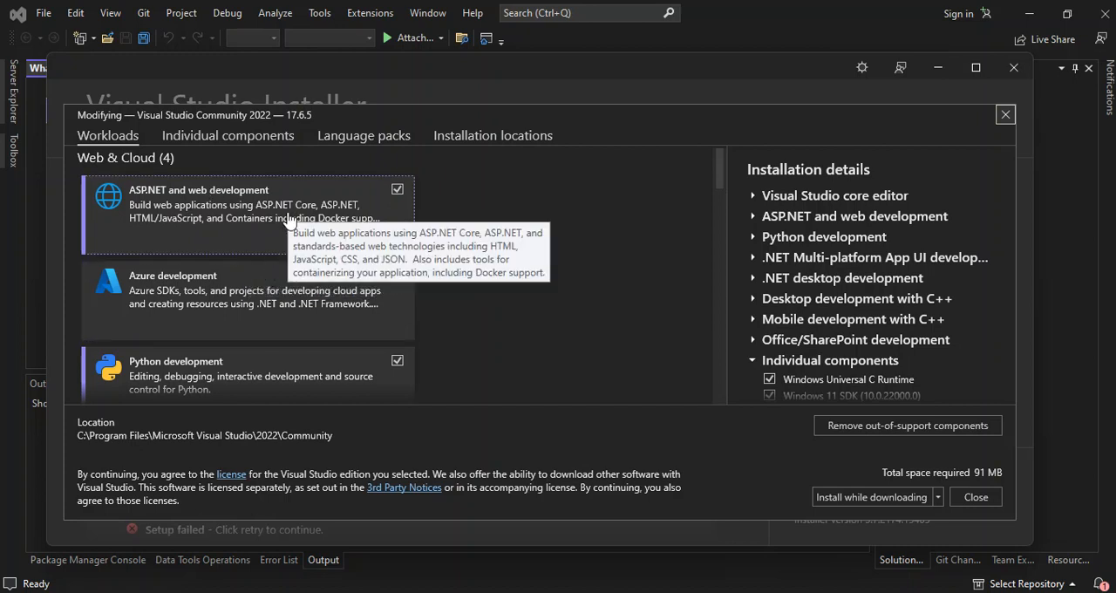
{"action": "scroll", "scroll_direction": "down", "scroll_amount": 3}
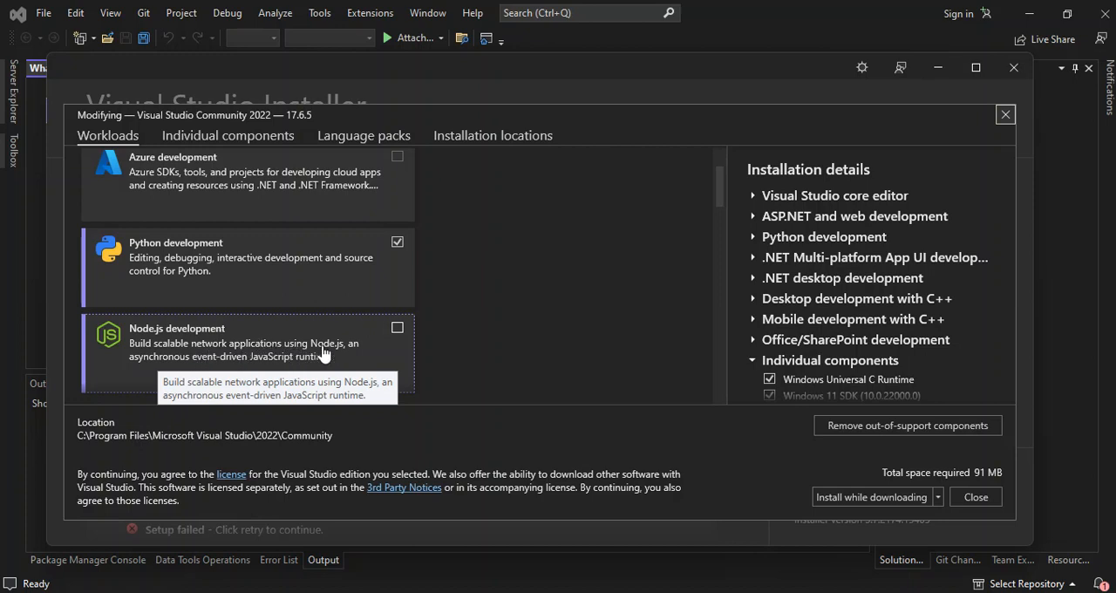
{"action": "mouse_move", "coordinate": [342, 356]}
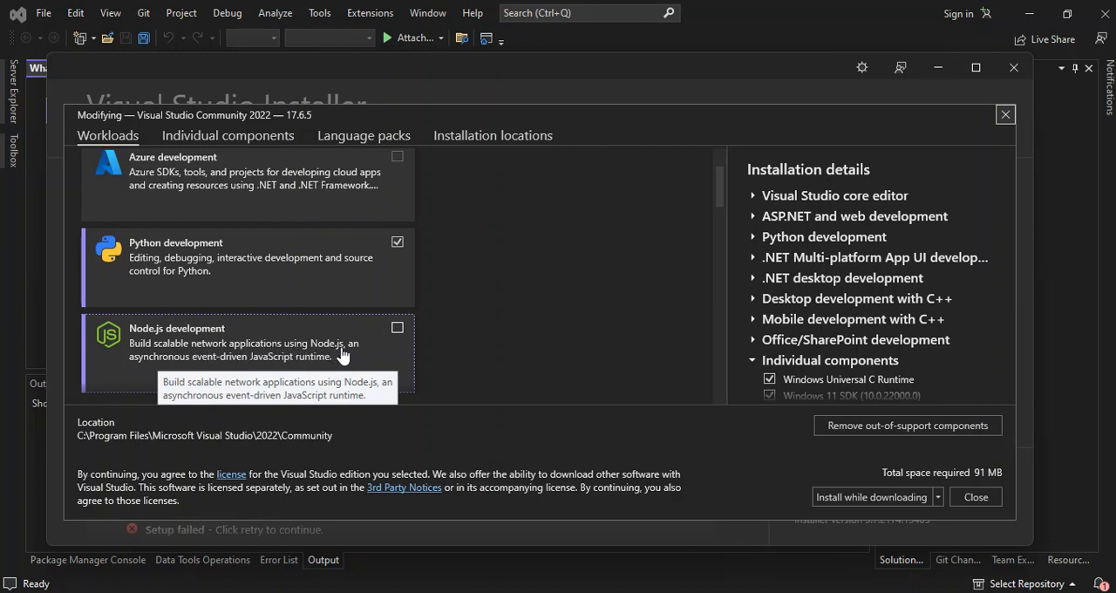
{"action": "mouse_move", "coordinate": [229, 356]}
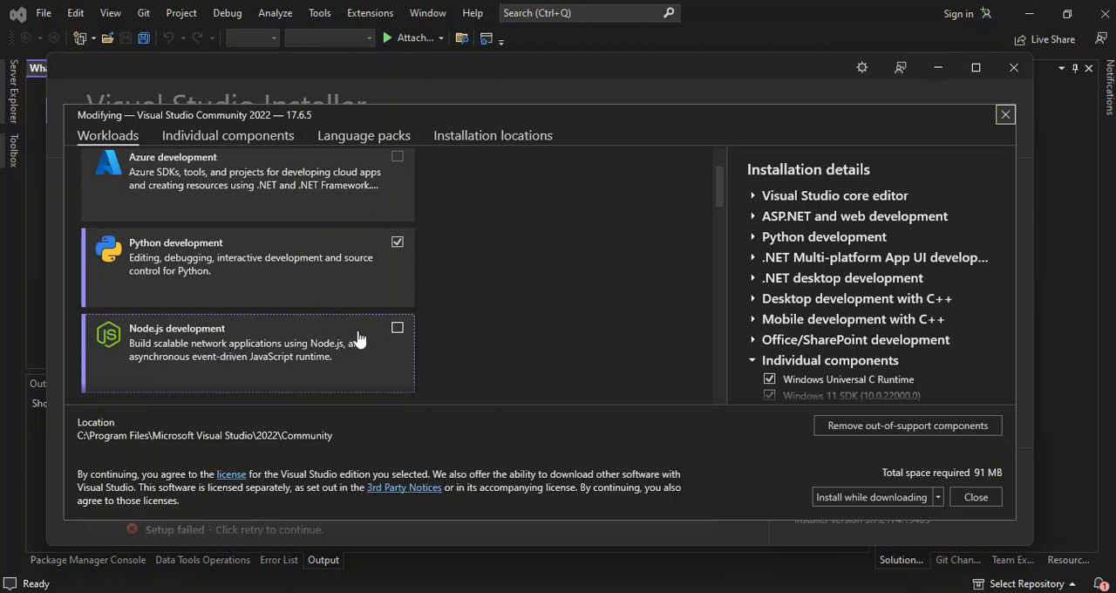
{"action": "mouse_move", "coordinate": [373, 338]}
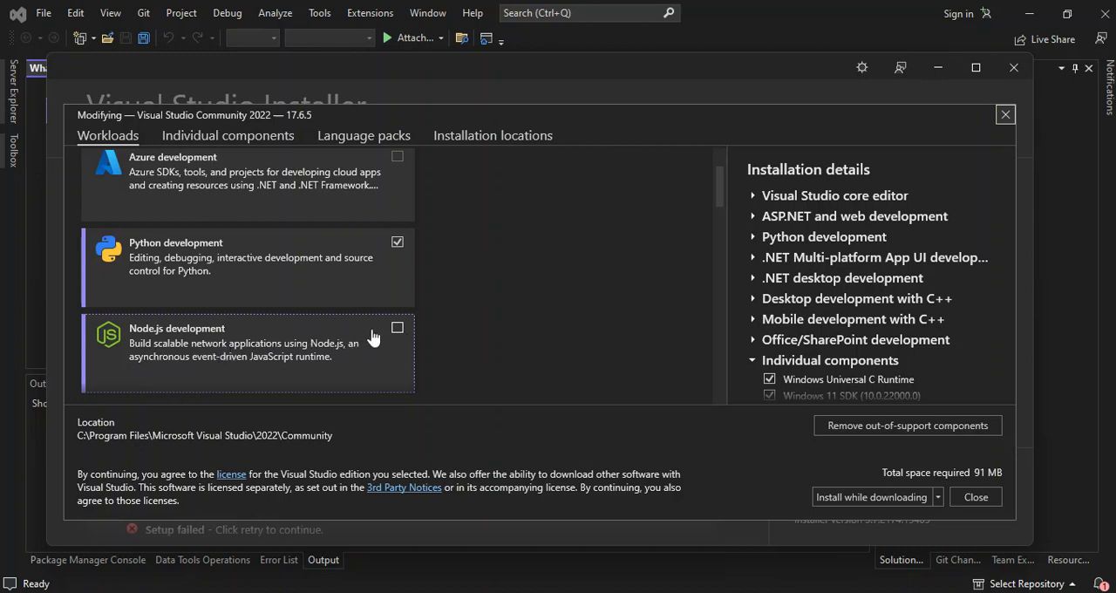
{"action": "mouse_move", "coordinate": [361, 329]}
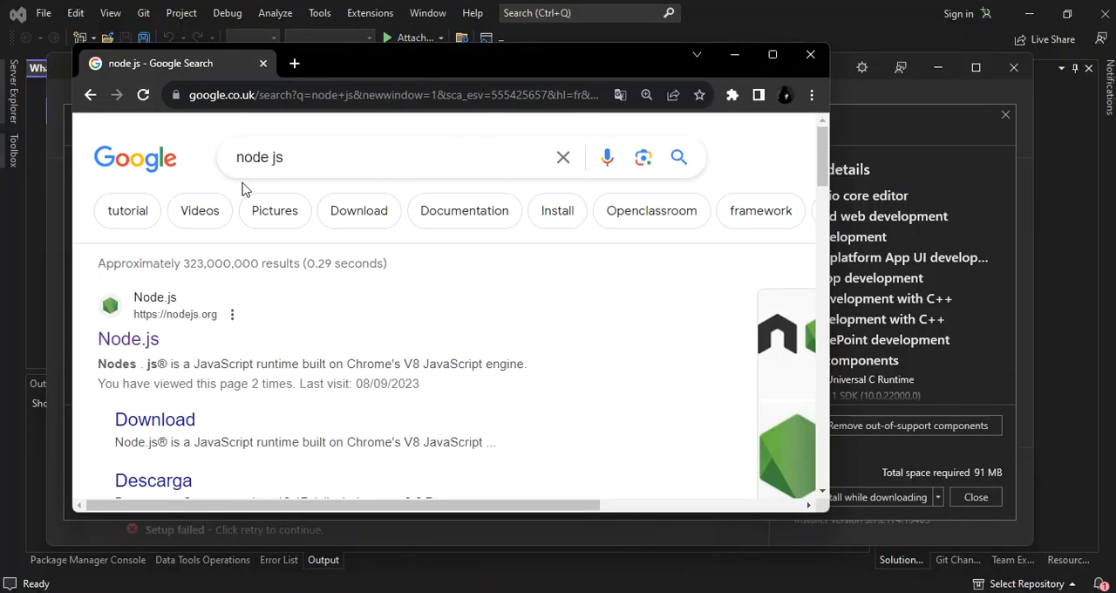
{"action": "mouse_move", "coordinate": [129, 338]}
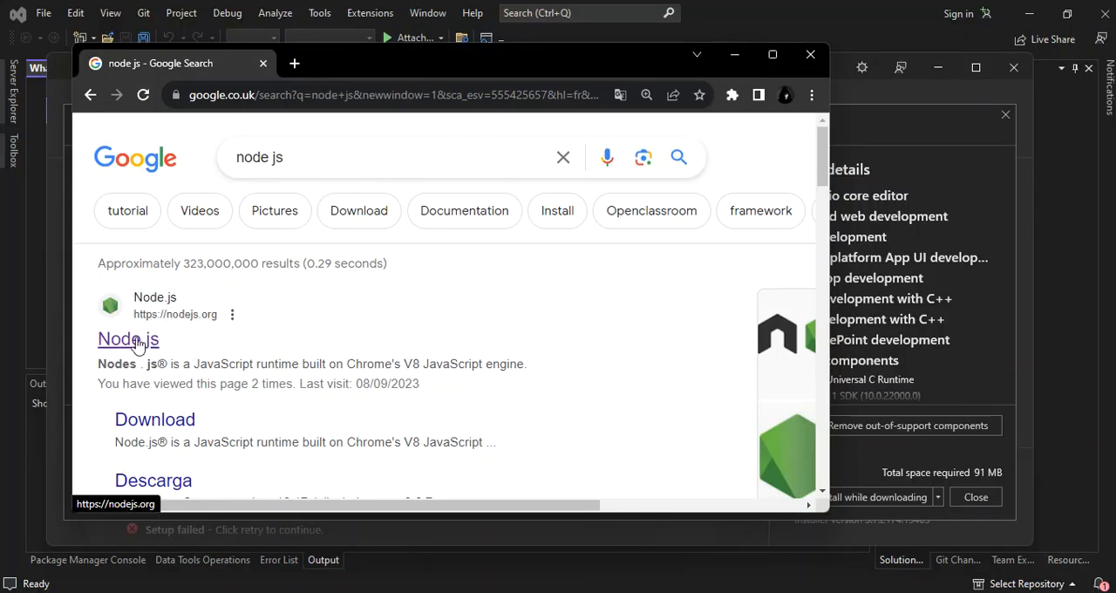
Step: Go to the Node.js website showing 18.17.1 LTS and 20.5.1 Current Windows downloads
{"action": "left_click", "coordinate": [129, 338]}
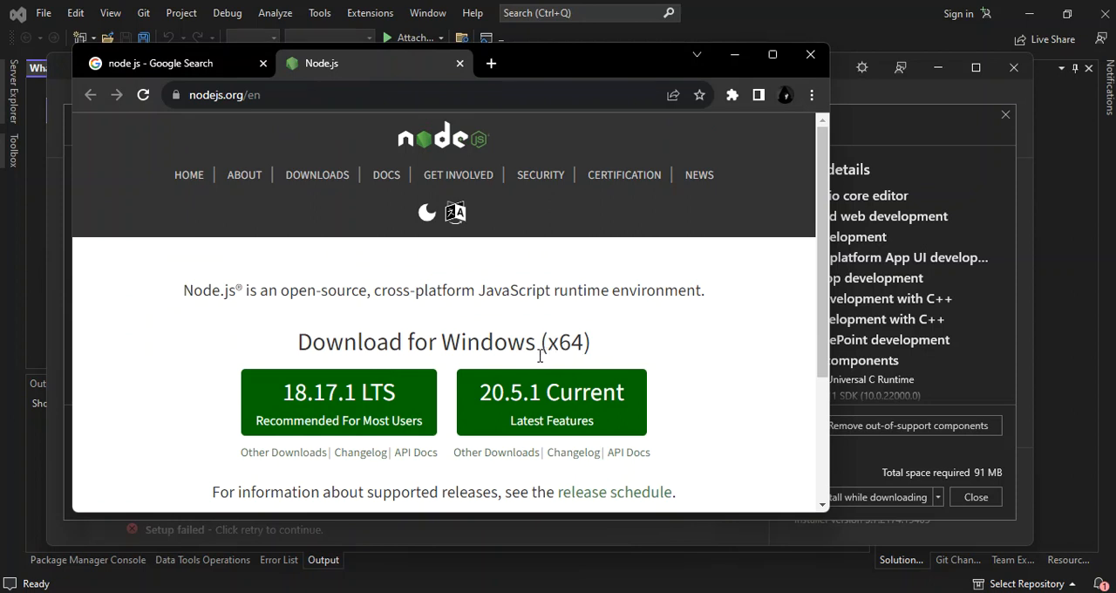
{"action": "mouse_move", "coordinate": [434, 375]}
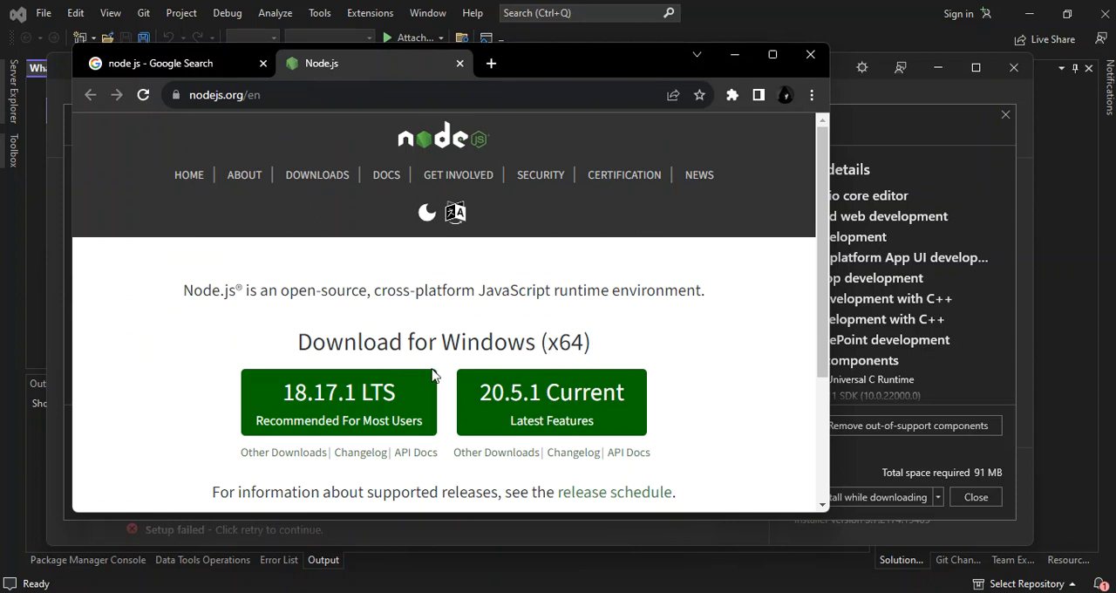
{"action": "mouse_move", "coordinate": [392, 405]}
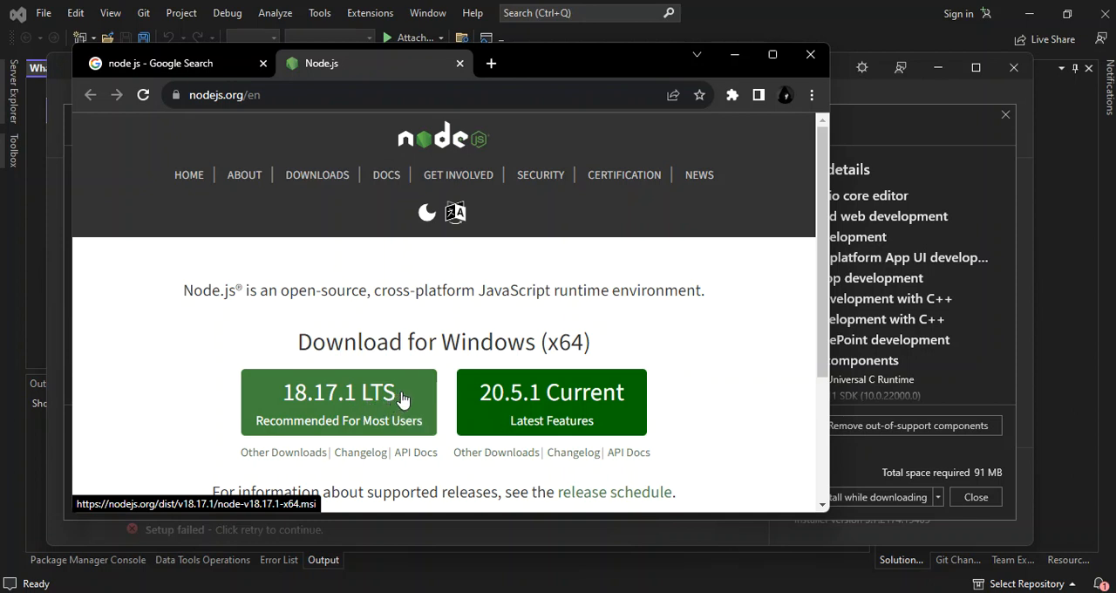
{"action": "mouse_move", "coordinate": [394, 401]}
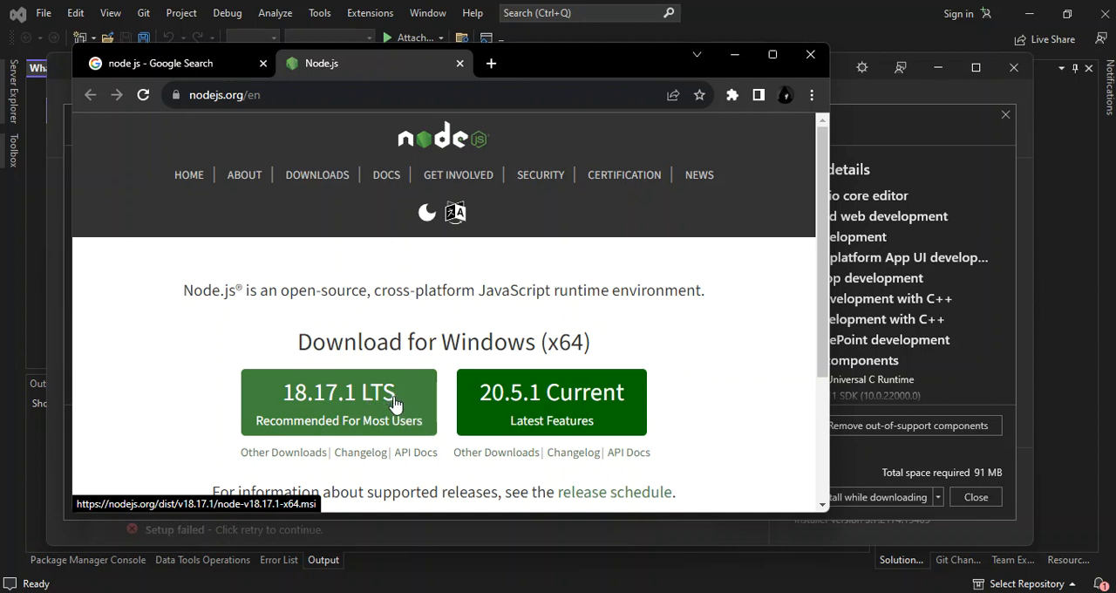
{"action": "mouse_move", "coordinate": [380, 395]}
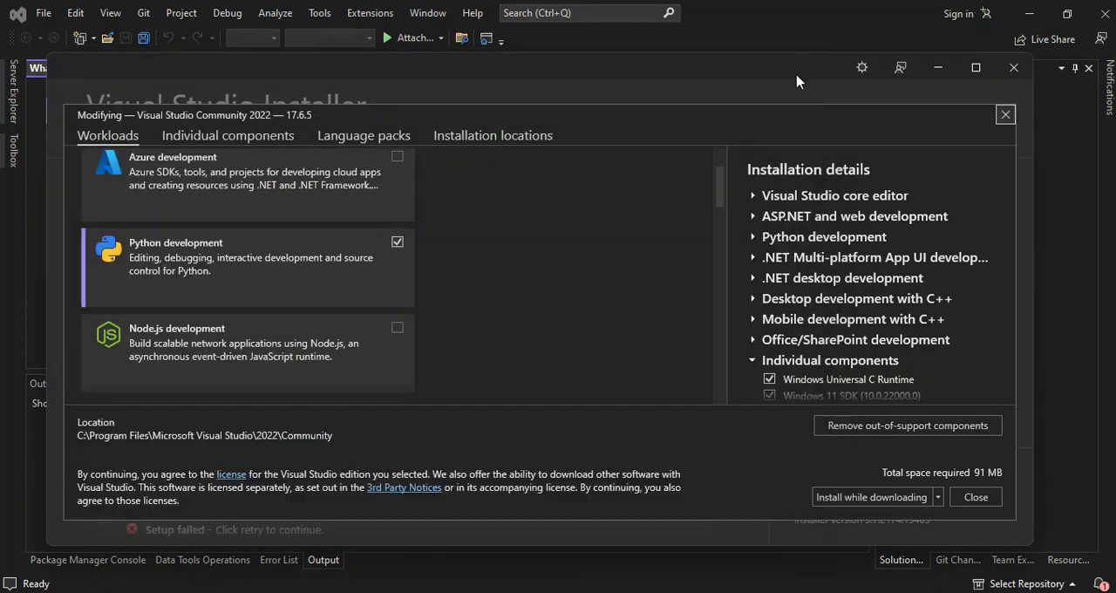
{"action": "mouse_move", "coordinate": [598, 267]}
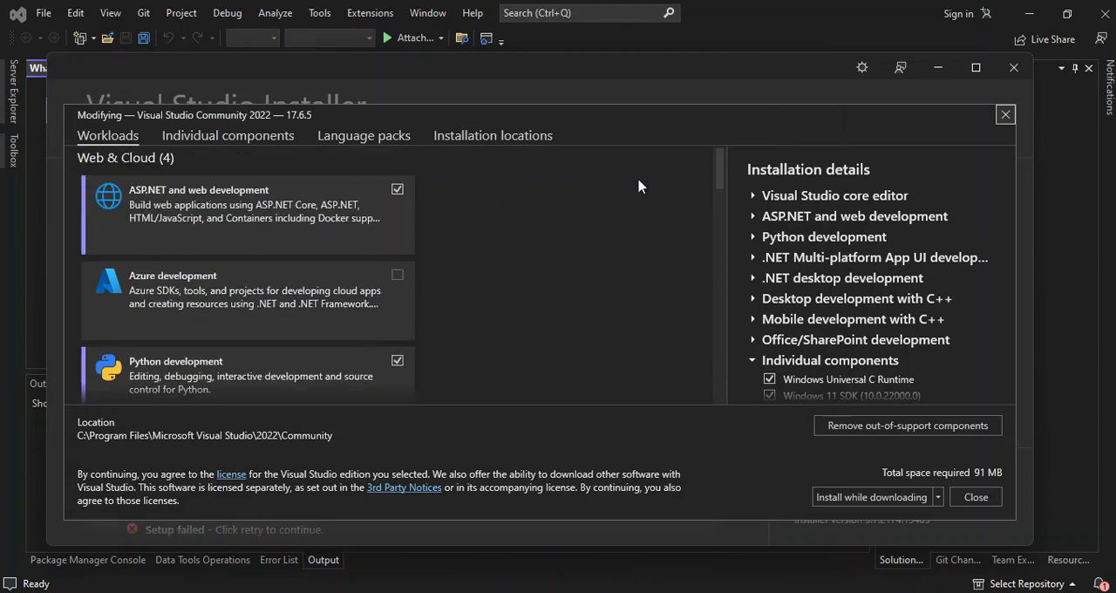
Step: Close the Modifying dialog and the installer, returning to Visual Studio's What's New page
{"action": "left_click", "coordinate": [1004, 115]}
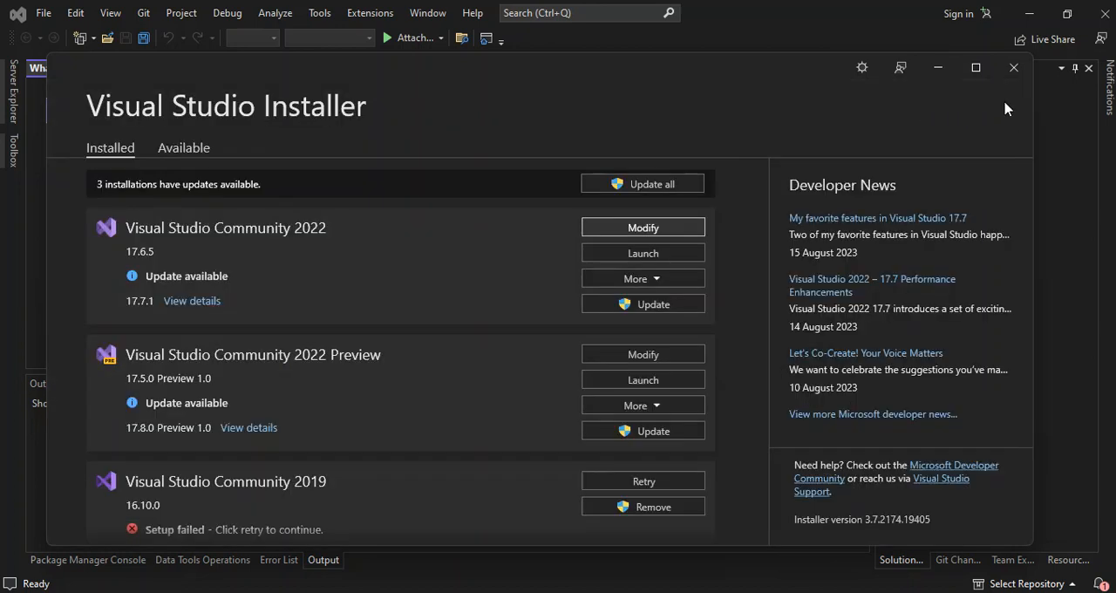
{"action": "left_click", "coordinate": [1013, 66]}
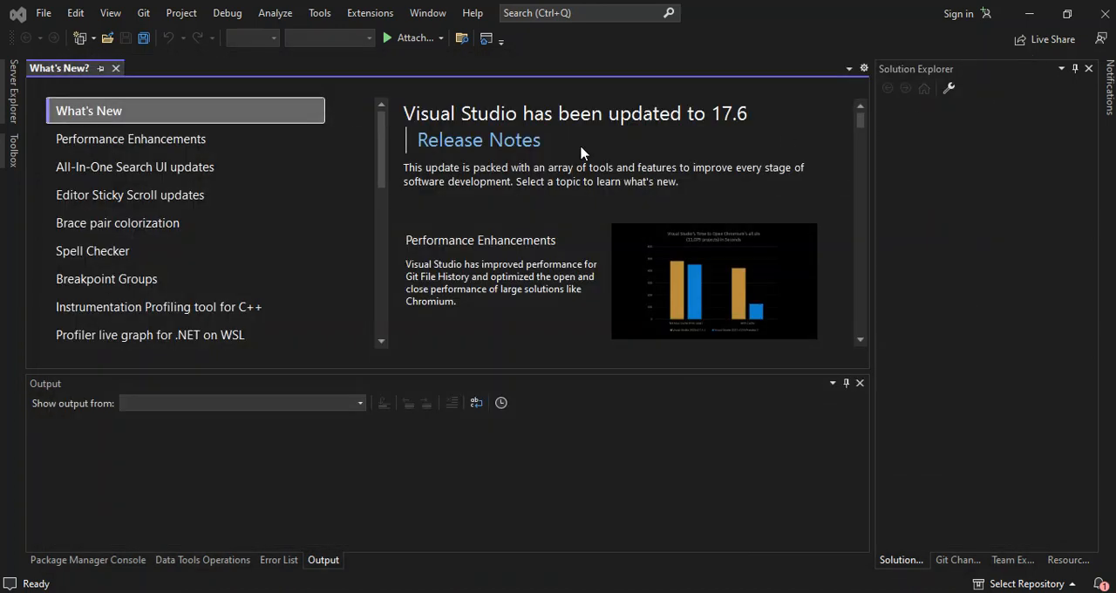
Step: Create a new project and locate the ASP.NET Core with Angular template
{"action": "left_click", "coordinate": [42, 13]}
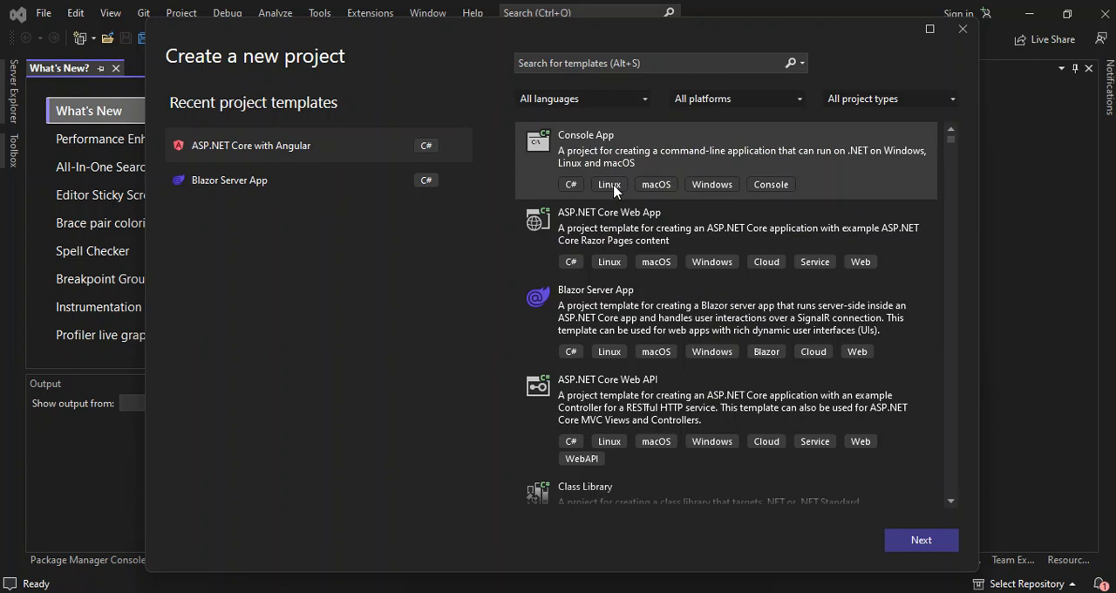
{"action": "mouse_move", "coordinate": [694, 155]}
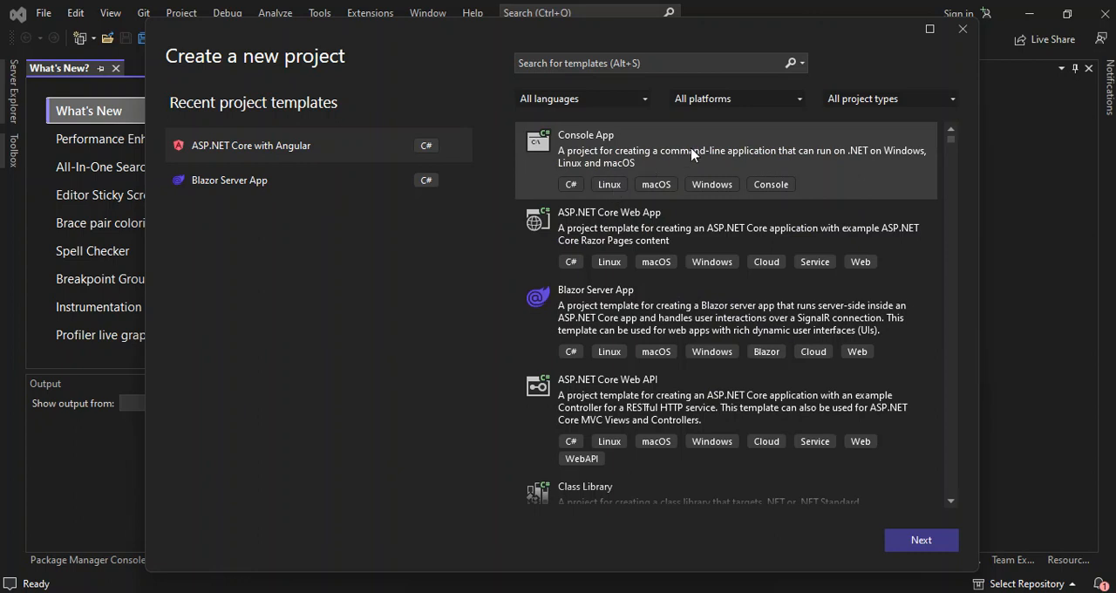
{"action": "mouse_move", "coordinate": [694, 248]}
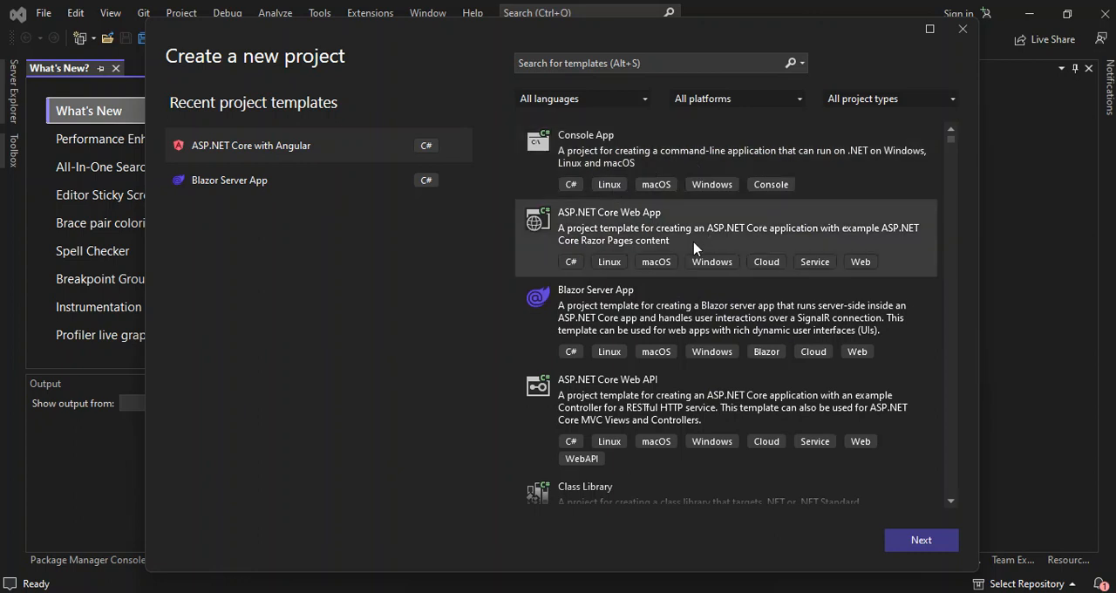
{"action": "scroll", "scroll_direction": "down", "scroll_amount": 3}
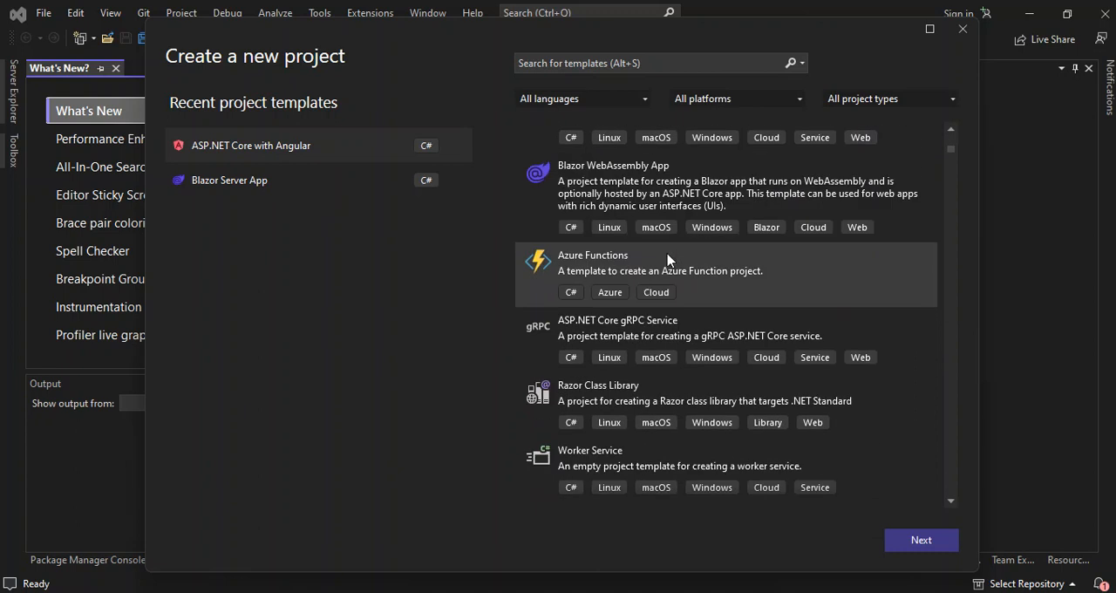
{"action": "scroll", "scroll_direction": "down", "scroll_amount": 3}
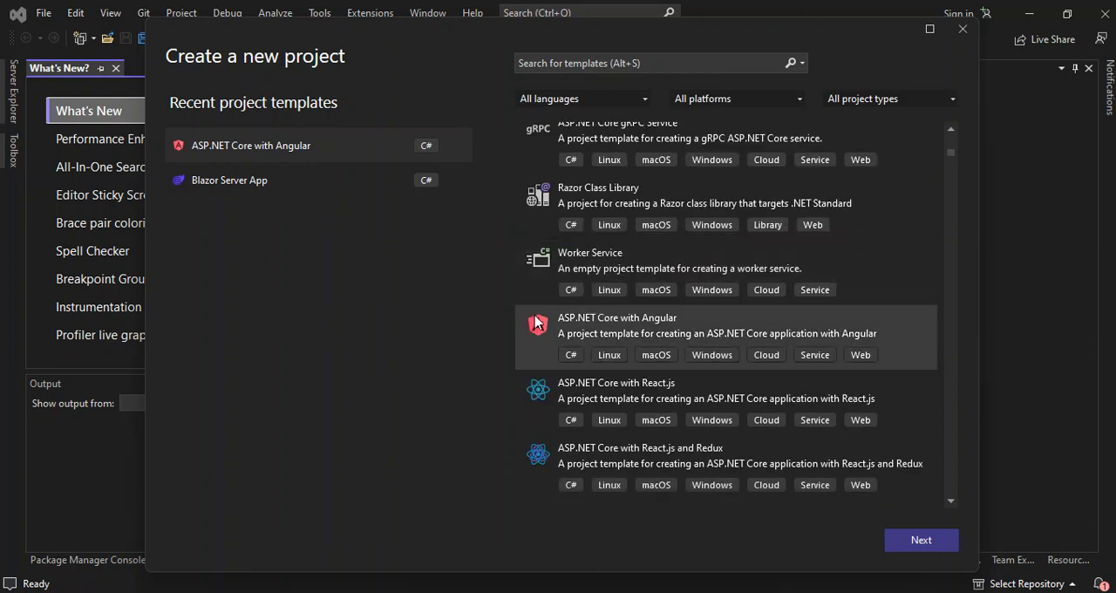
{"action": "mouse_move", "coordinate": [643, 319]}
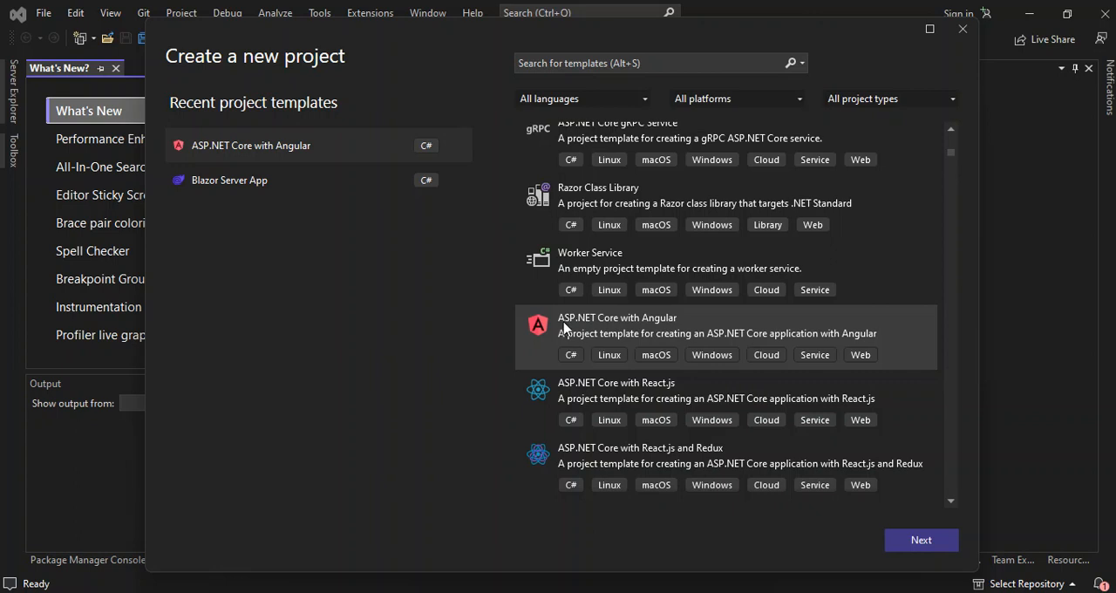
{"action": "mouse_move", "coordinate": [656, 317]}
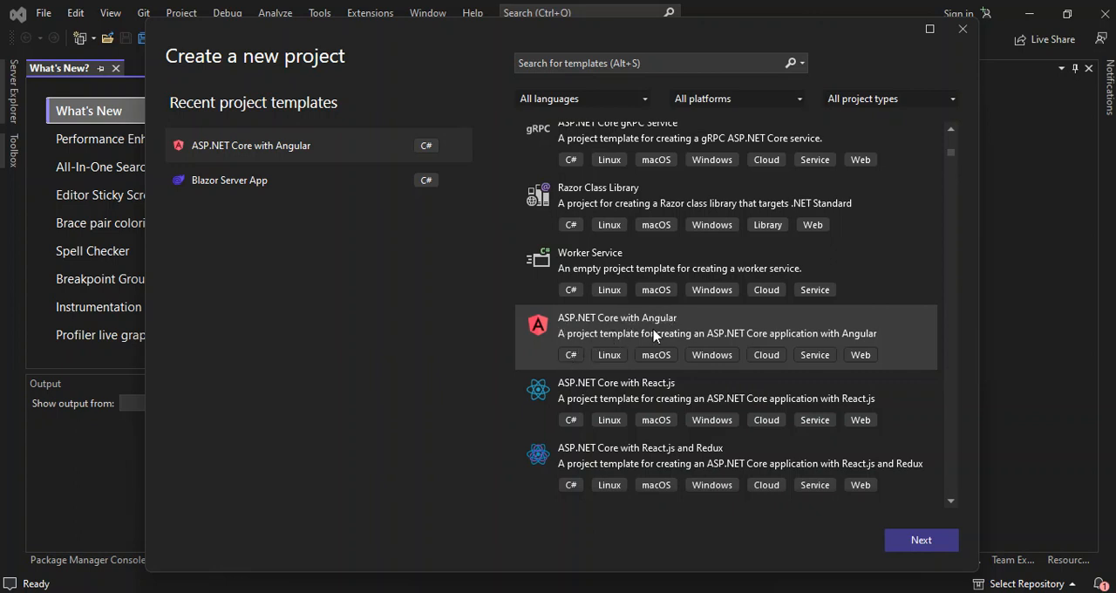
{"action": "mouse_move", "coordinate": [794, 340]}
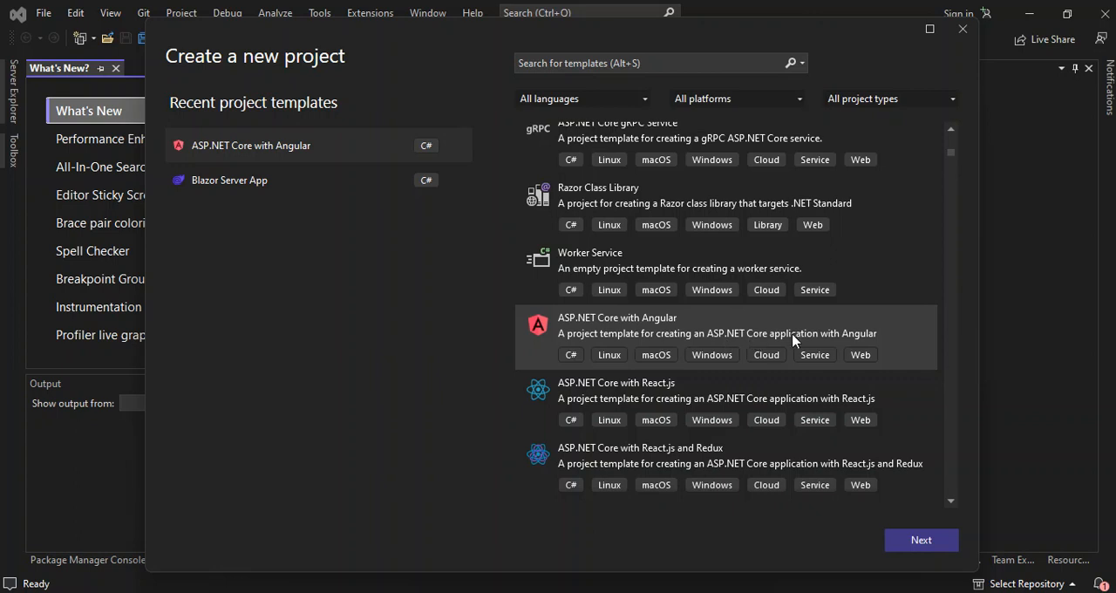
{"action": "mouse_move", "coordinate": [854, 340]}
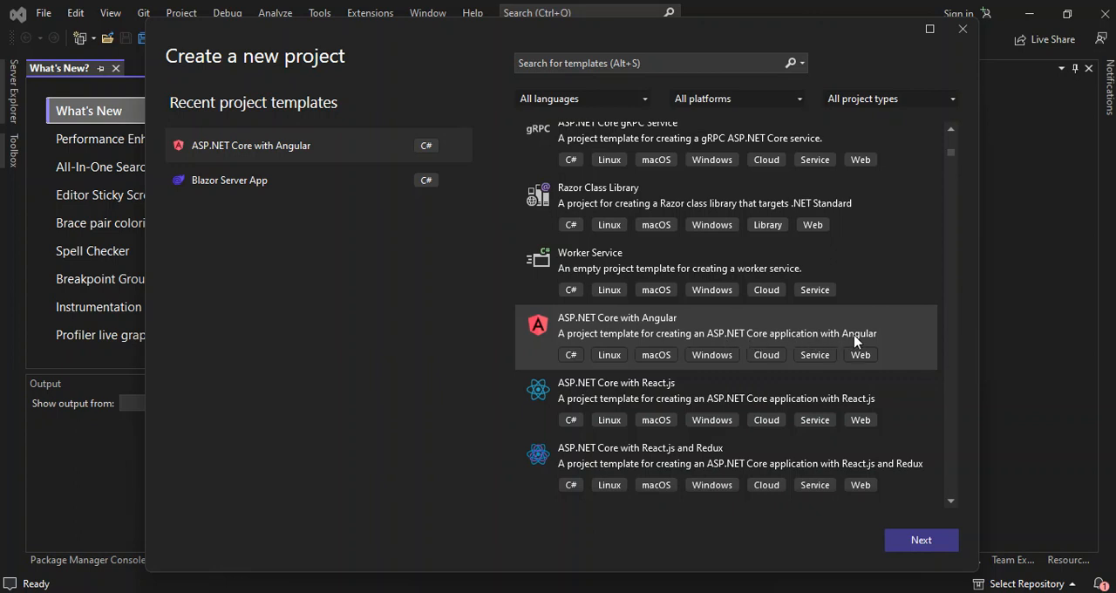
{"action": "mouse_move", "coordinate": [853, 500]}
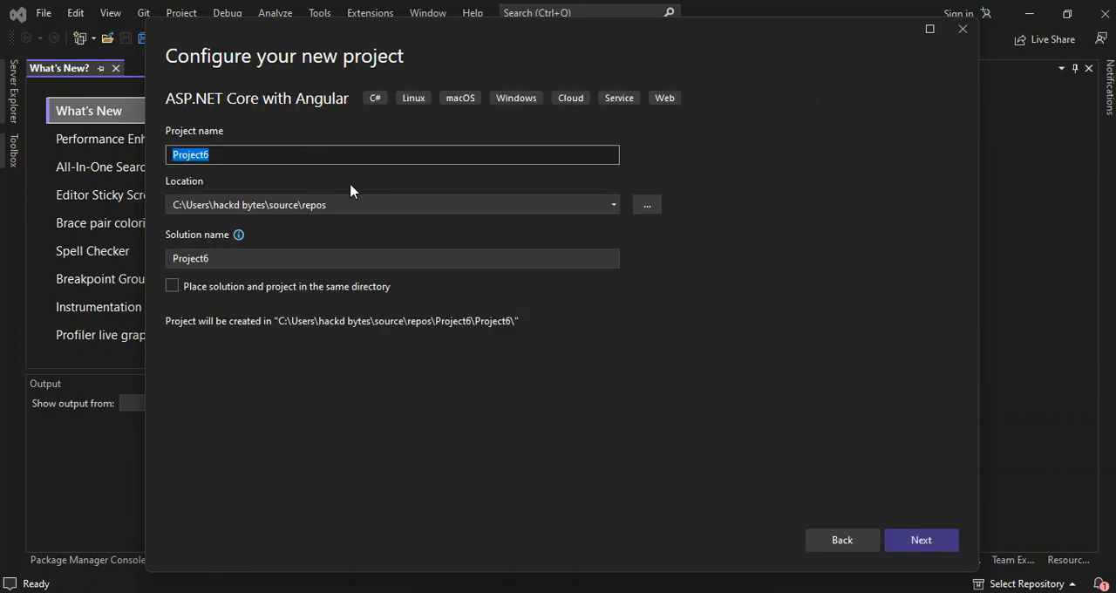
{"action": "mouse_move", "coordinate": [352, 204]}
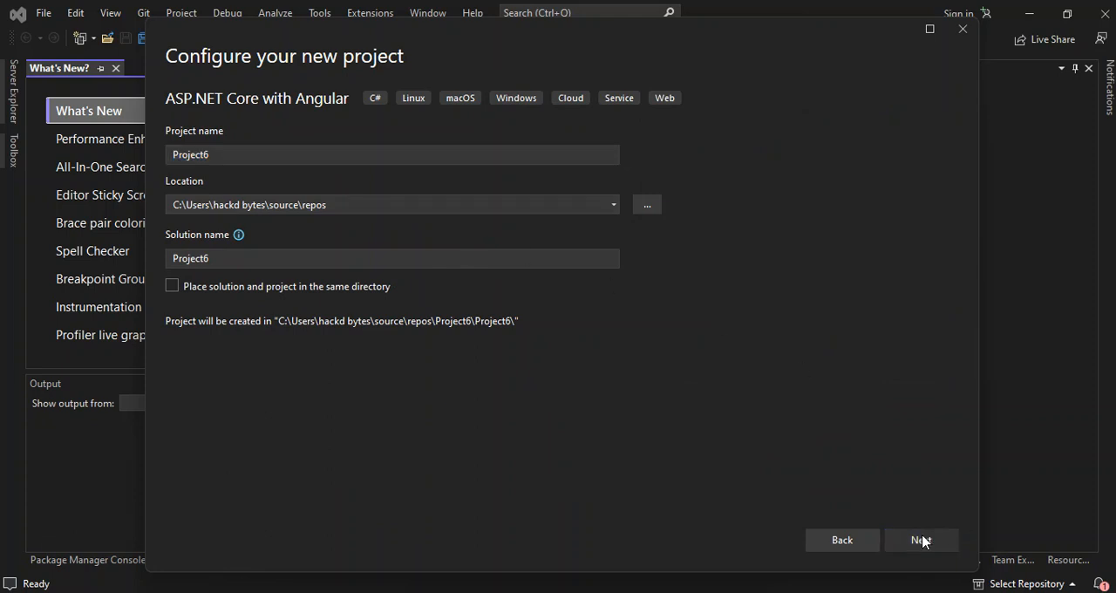
Step: Accept the default Project6 name and repos location and continue
{"action": "left_click", "coordinate": [921, 541]}
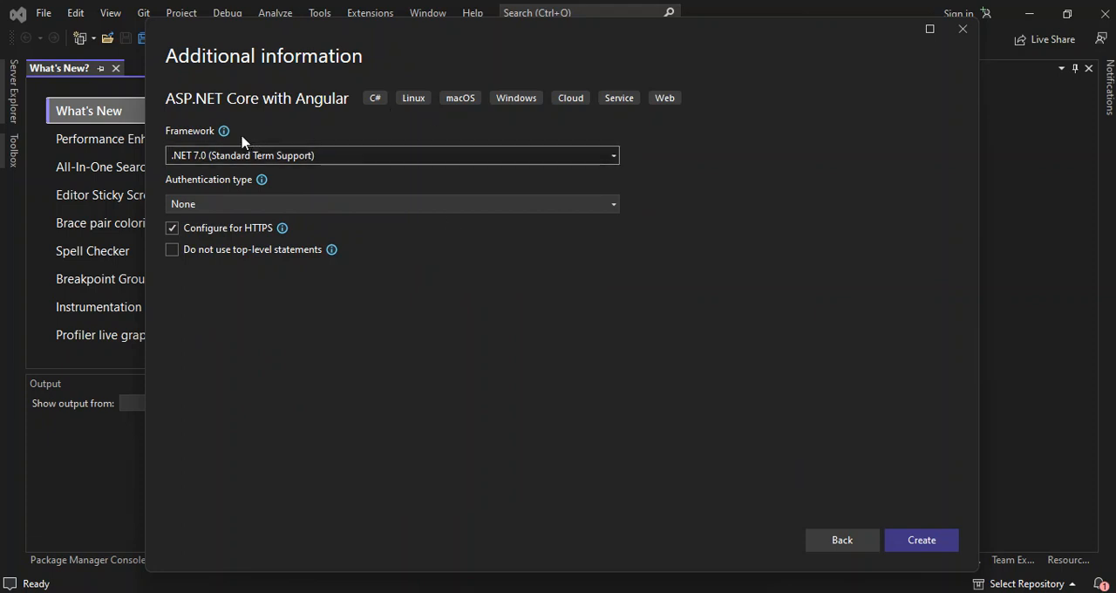
{"action": "mouse_move", "coordinate": [404, 178]}
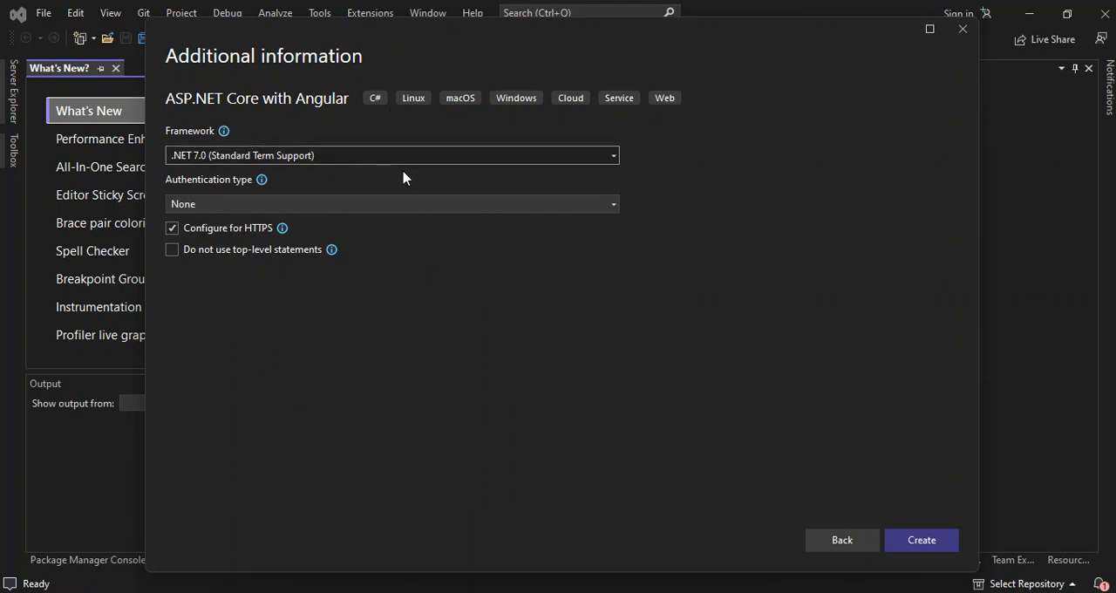
{"action": "mouse_move", "coordinate": [185, 199]}
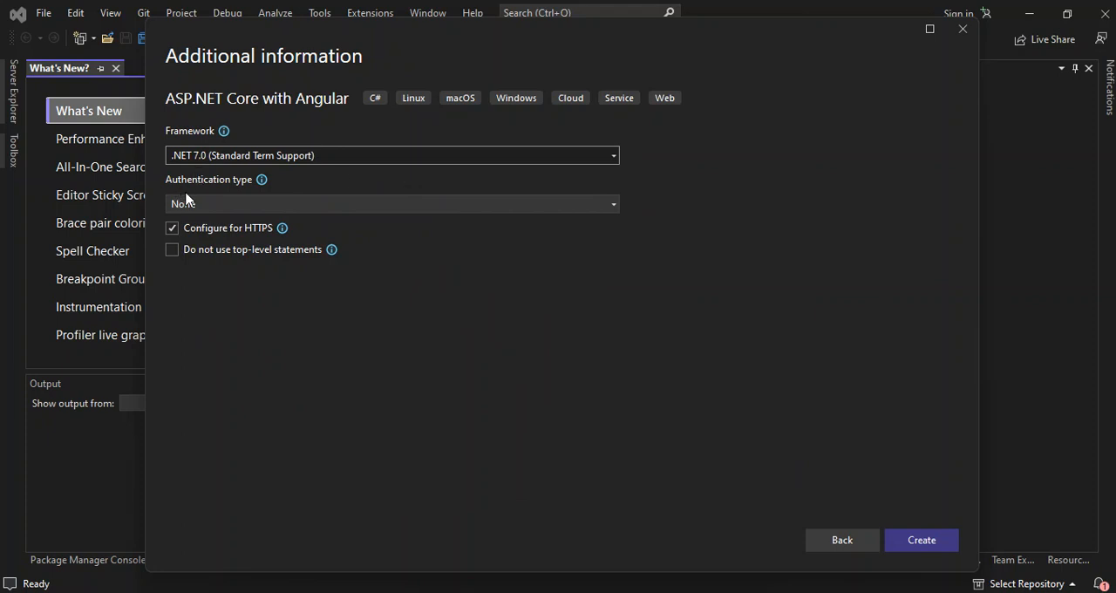
{"action": "mouse_move", "coordinate": [492, 202]}
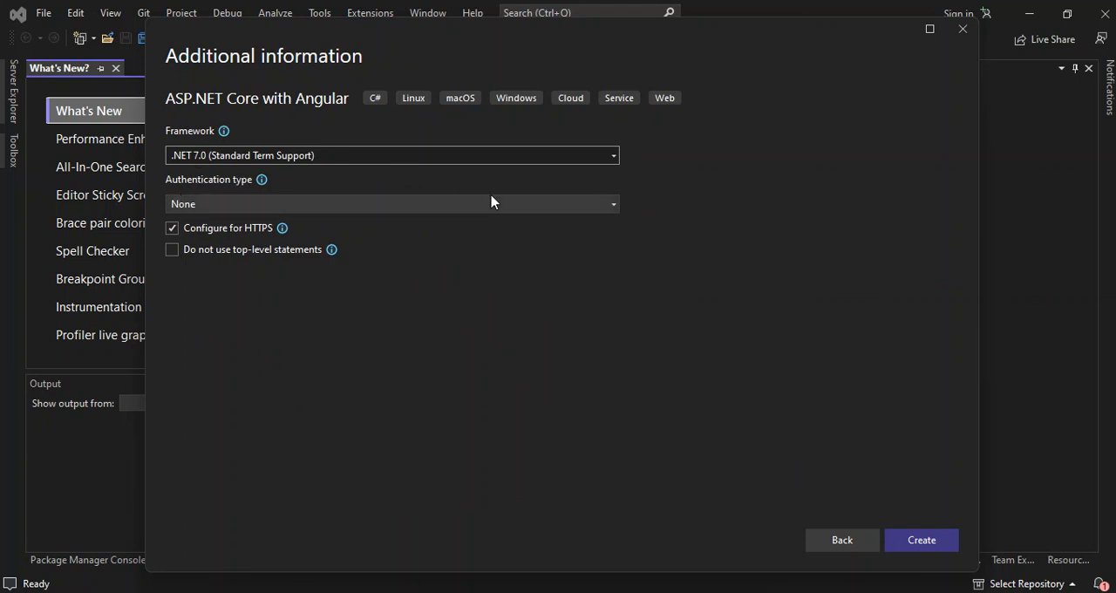
Step: Set authentication to Individual Accounts on .NET 7.0 and create the project
{"action": "left_click", "coordinate": [392, 202]}
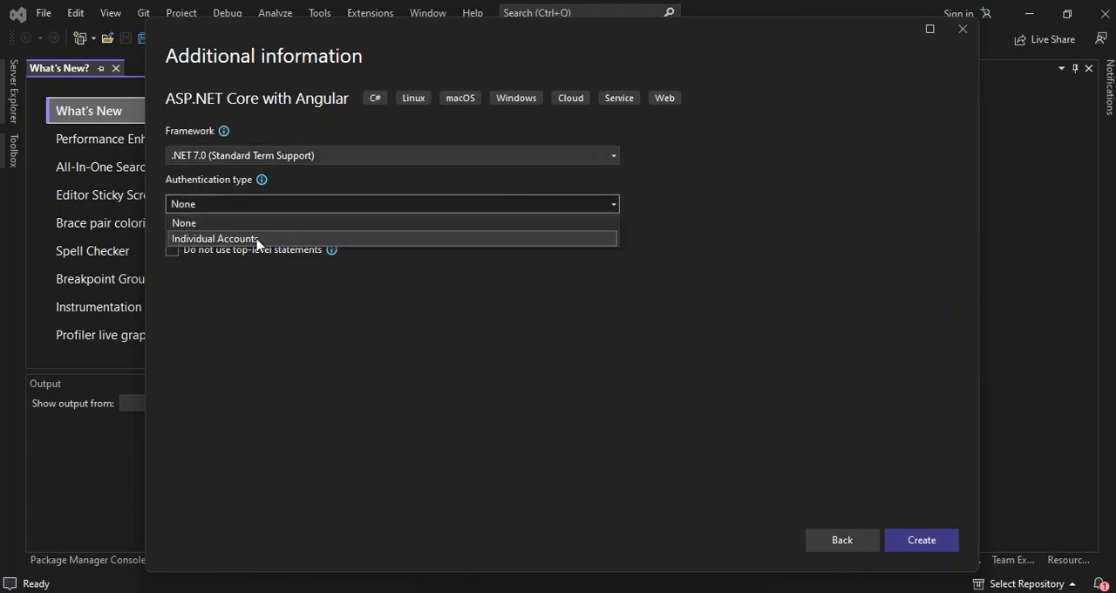
{"action": "left_click", "coordinate": [214, 237]}
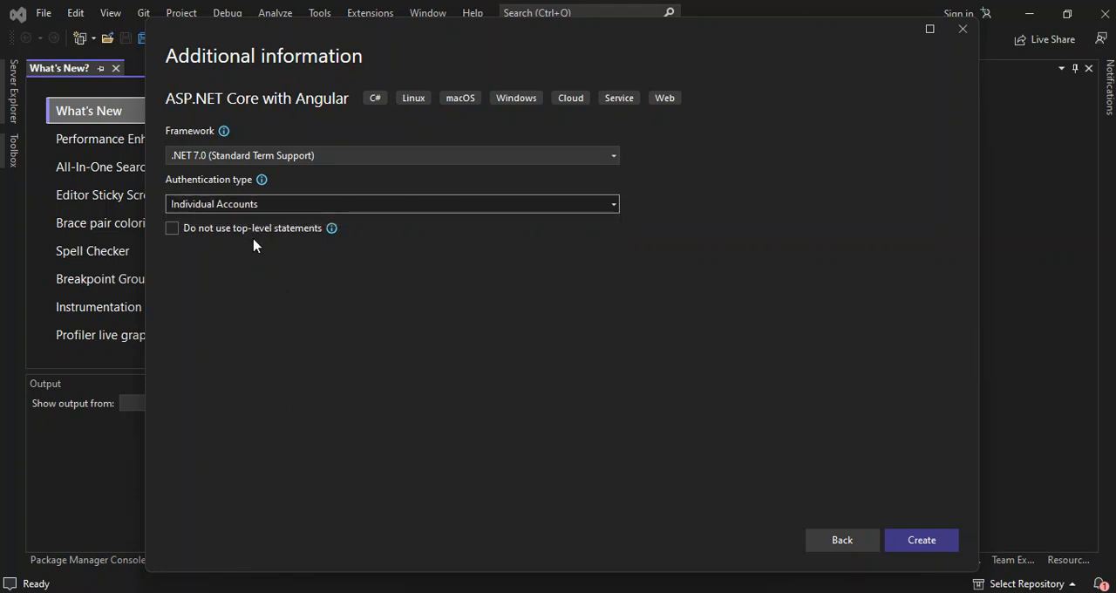
{"action": "mouse_move", "coordinate": [741, 370]}
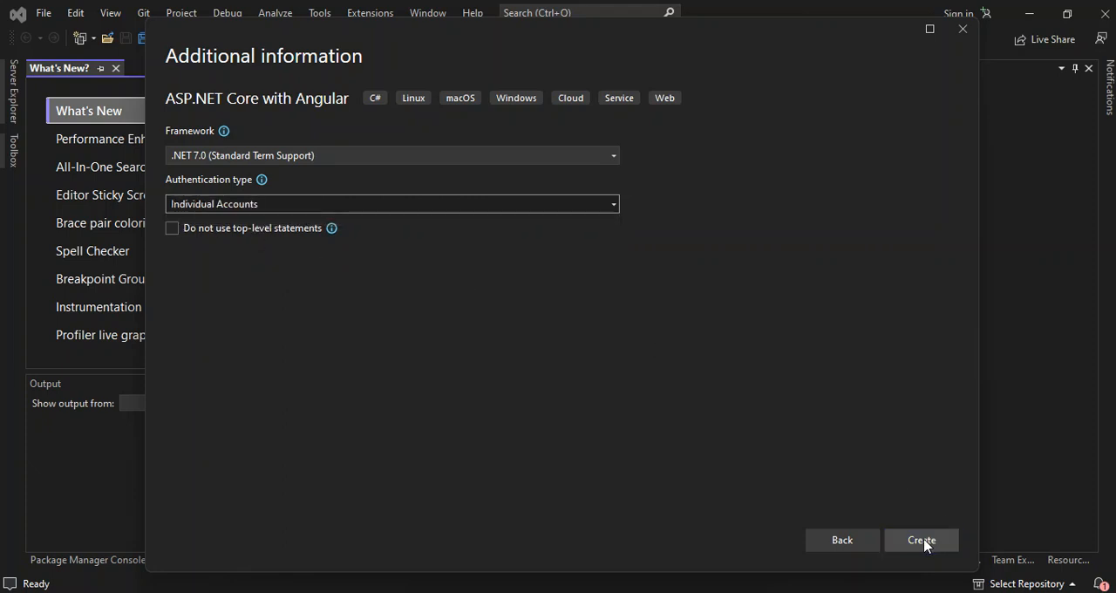
{"action": "left_click", "coordinate": [921, 541]}
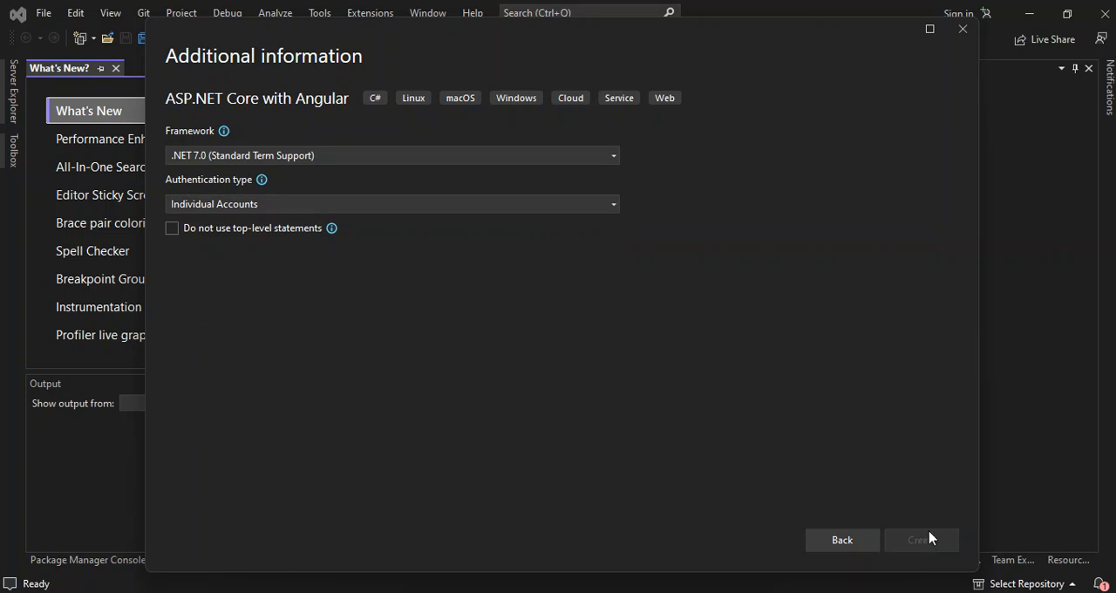
Step: Let Project6 generate, showing its overview page and ClientApp, Controllers and Data folders
{"action": "left_click", "coordinate": [921, 541]}
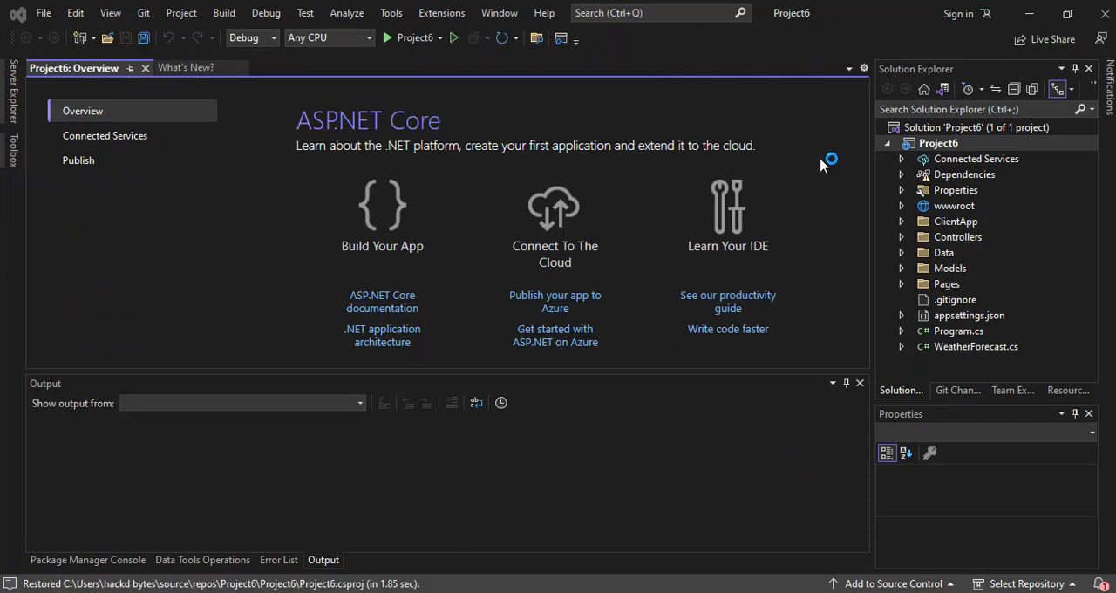
{"action": "left_click", "coordinate": [241, 403]}
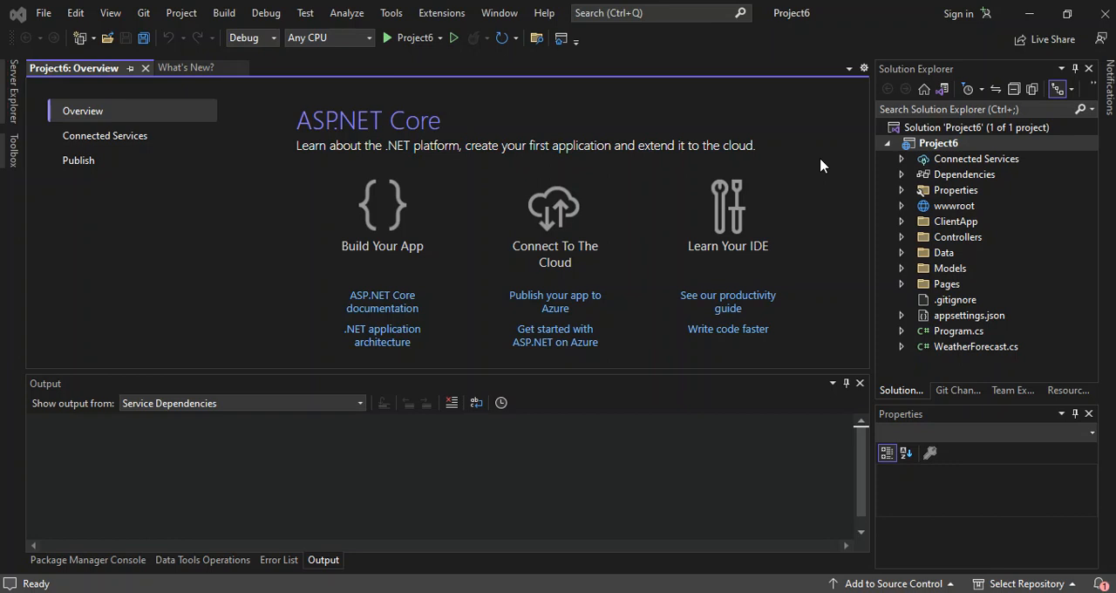
{"action": "mouse_move", "coordinate": [821, 166]}
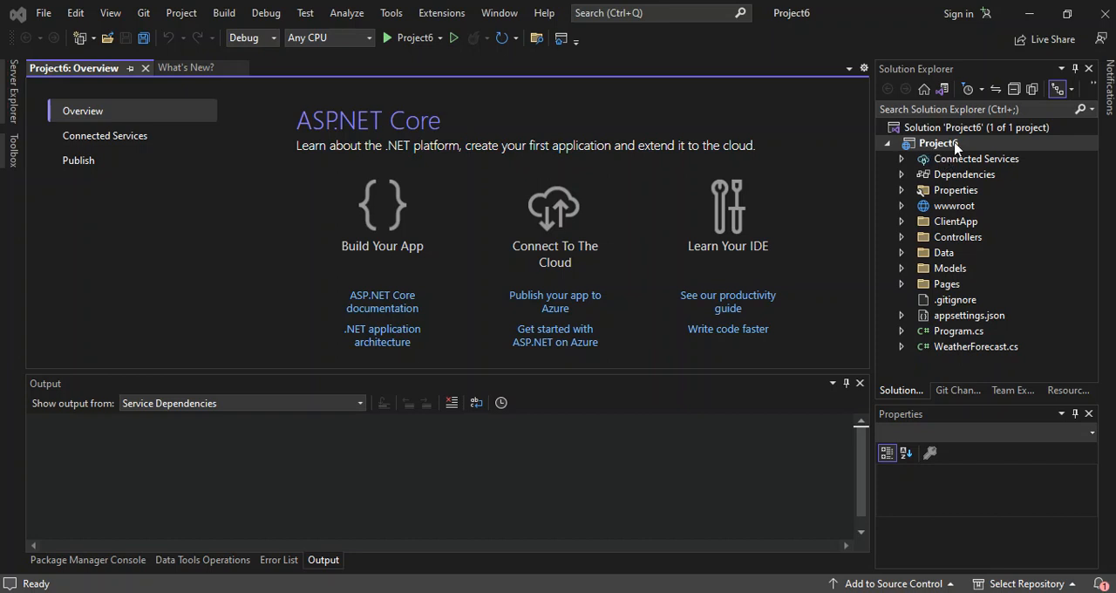
{"action": "mouse_move", "coordinate": [921, 157]}
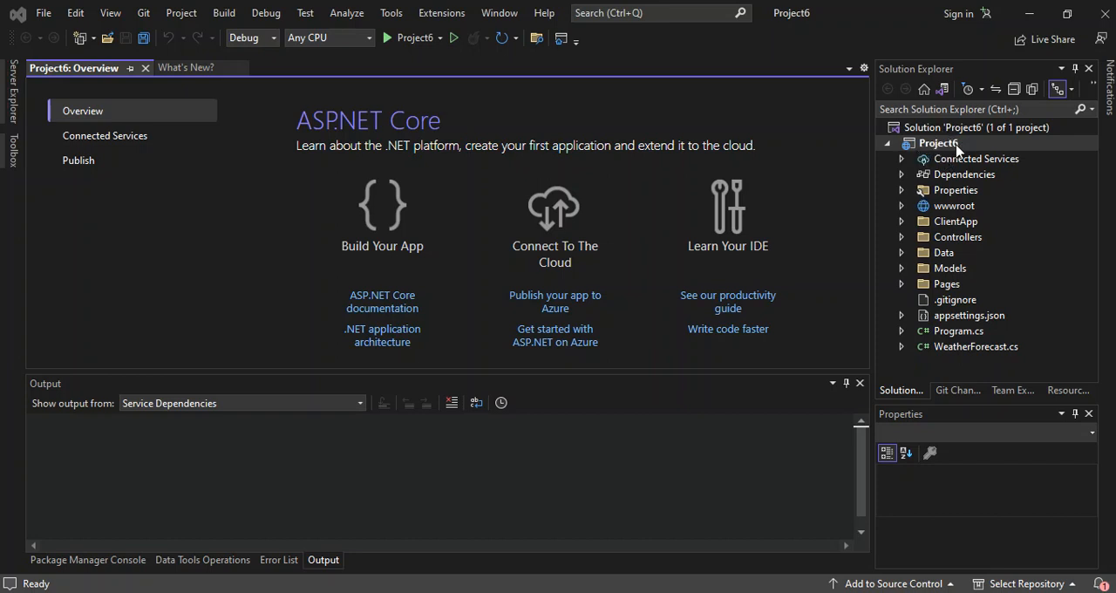
{"action": "mouse_move", "coordinate": [948, 174]}
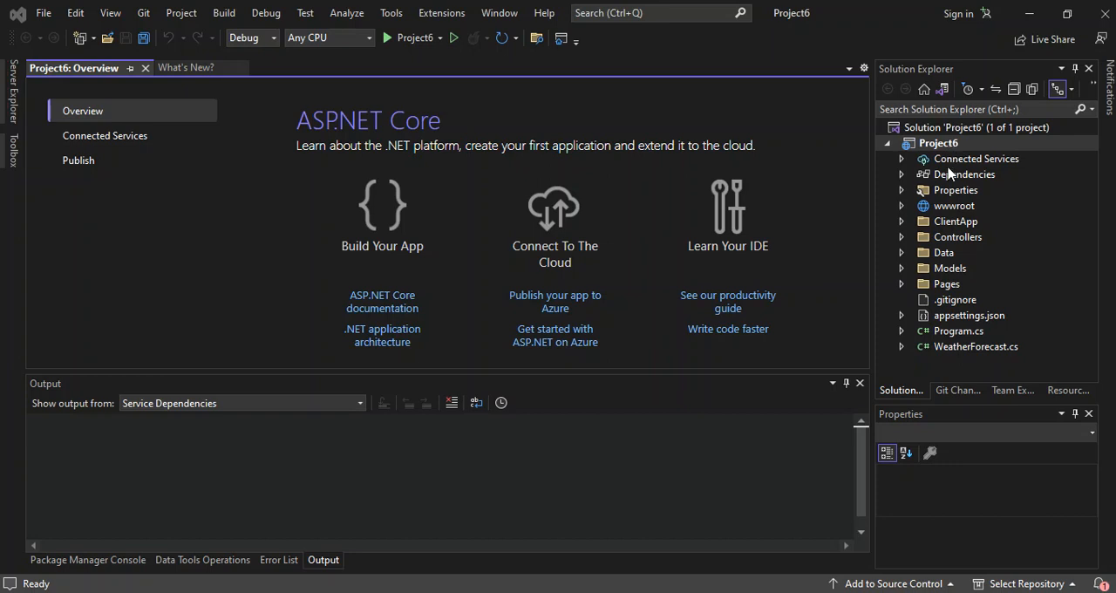
{"action": "mouse_move", "coordinate": [900, 195]}
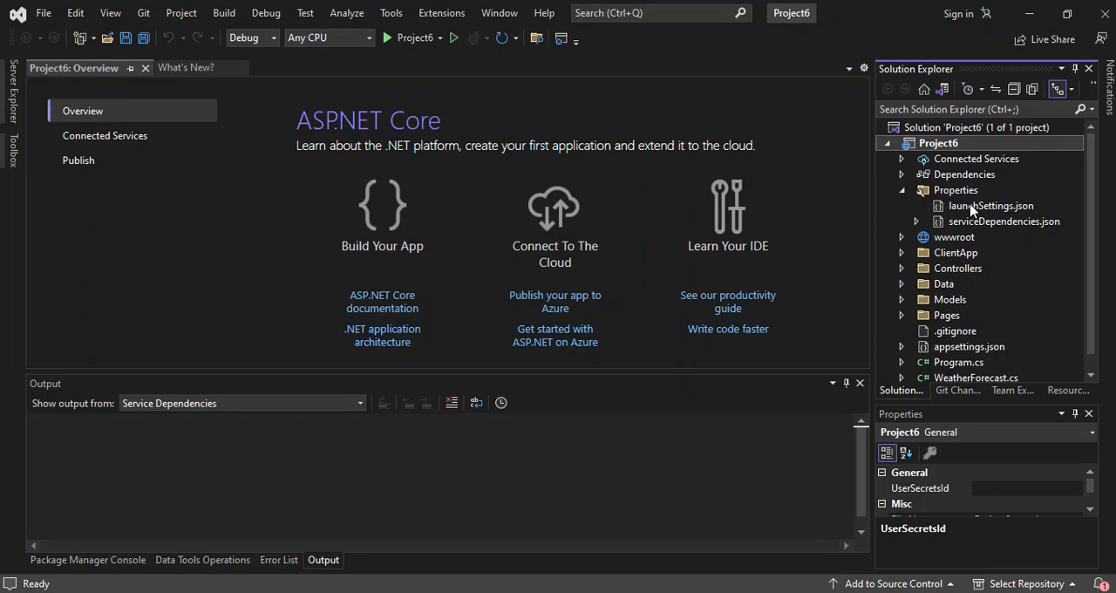
Step: View launchSettings.json with its IIS Express and Project6 localhost profiles
{"action": "double_click", "coordinate": [991, 206]}
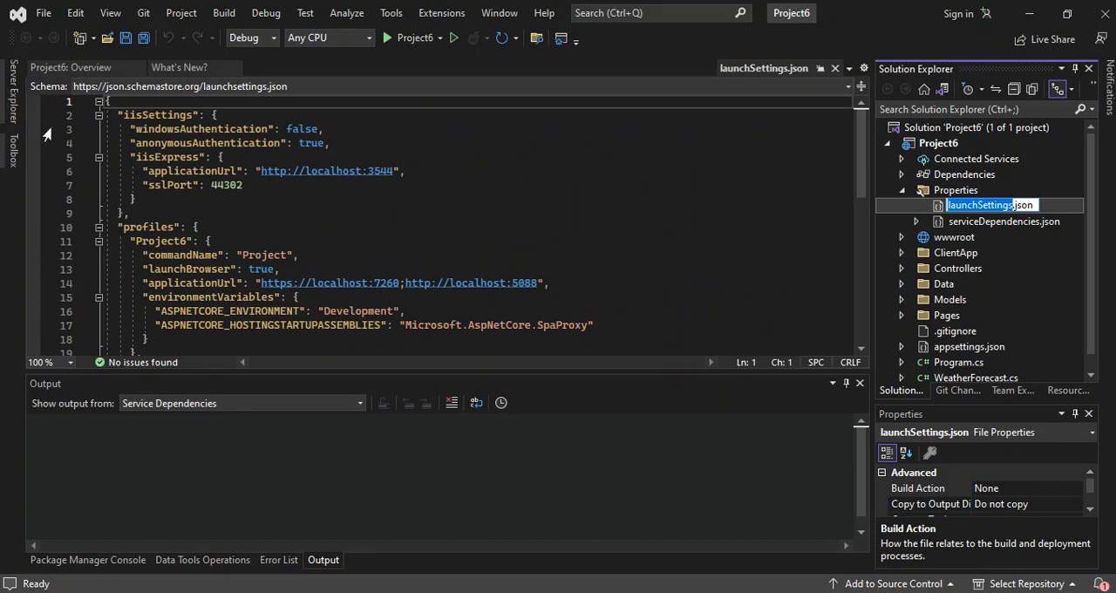
{"action": "mouse_move", "coordinate": [327, 171]}
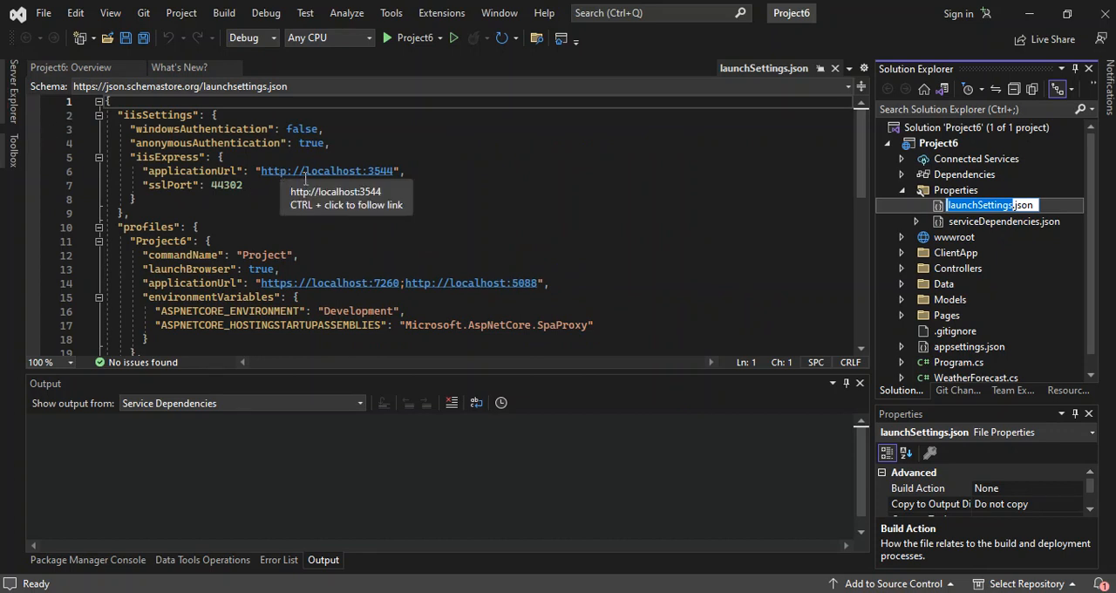
{"action": "mouse_move", "coordinate": [261, 206]}
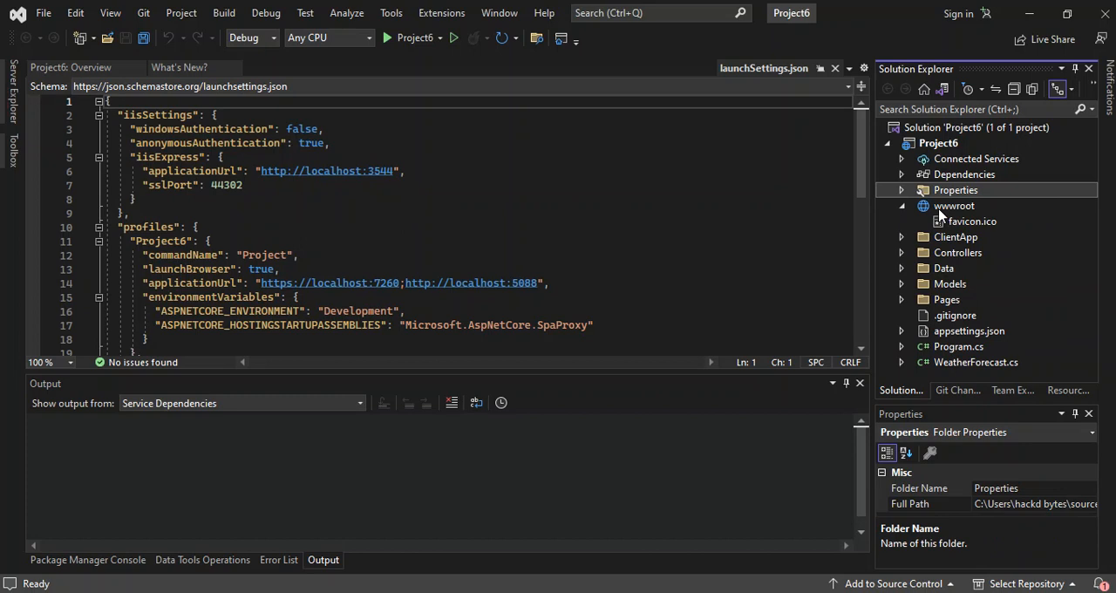
{"action": "mouse_move", "coordinate": [940, 213]}
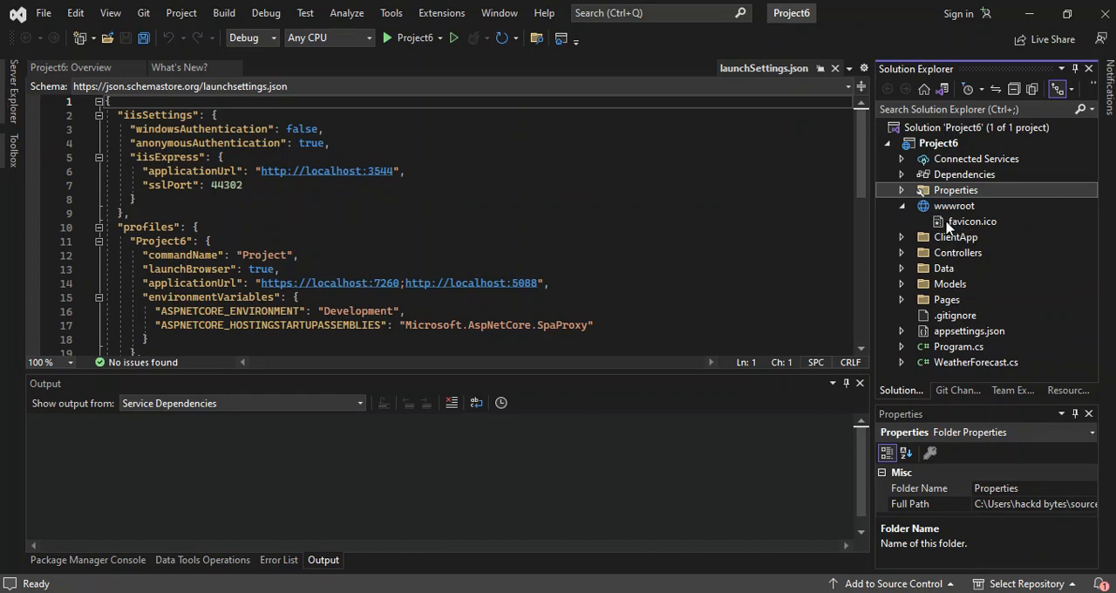
Step: Collapse wwwroot and expand ClientApp to list src, angular.json, package.json and proxy.conf.js
{"action": "left_click", "coordinate": [903, 206]}
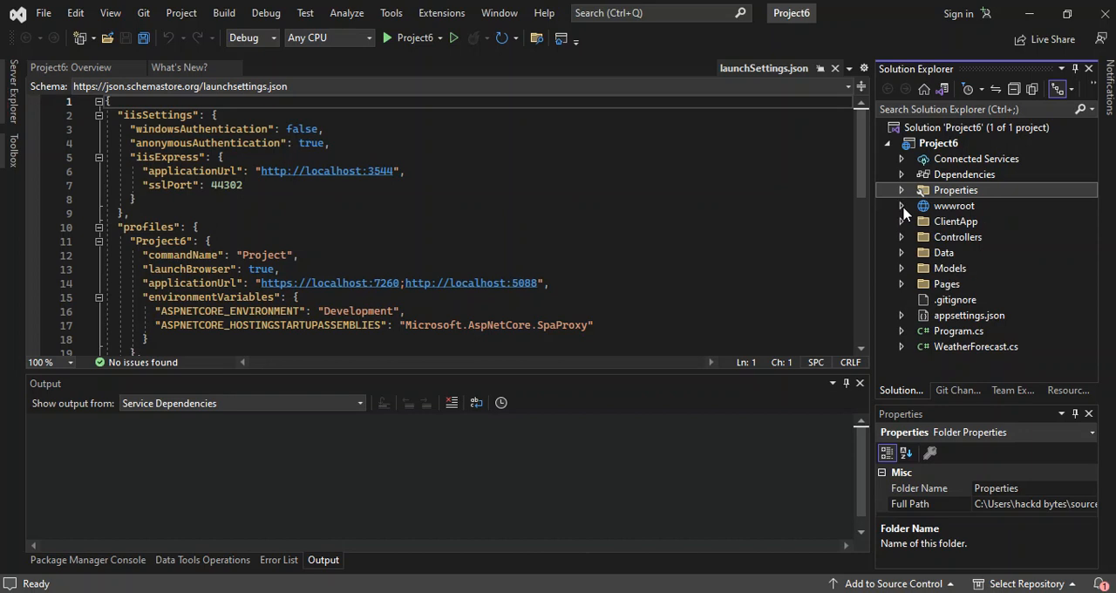
{"action": "left_click", "coordinate": [901, 189]}
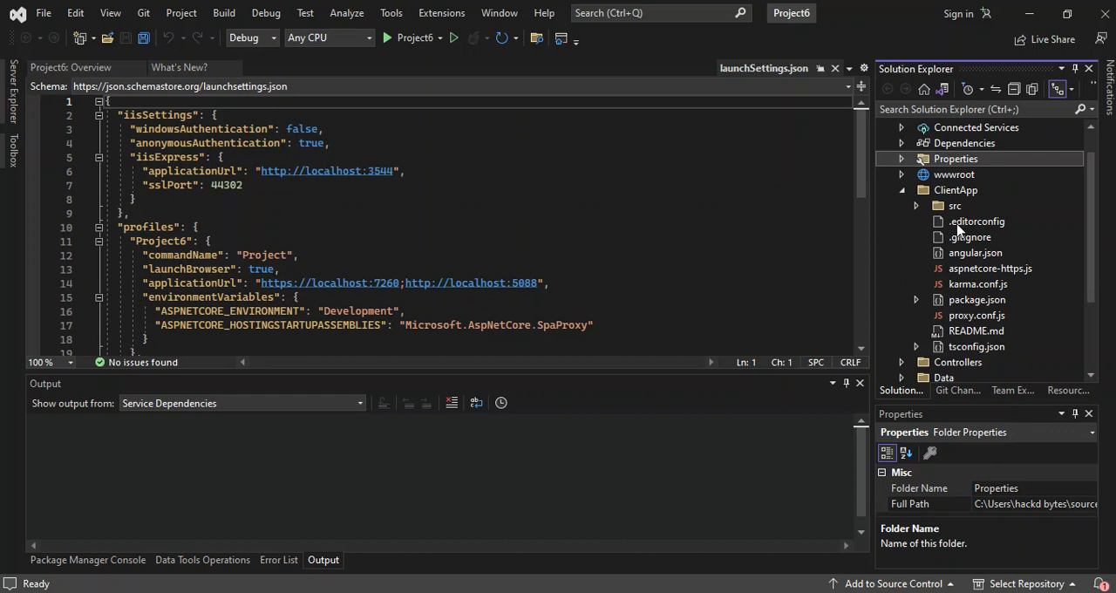
{"action": "mouse_move", "coordinate": [959, 230]}
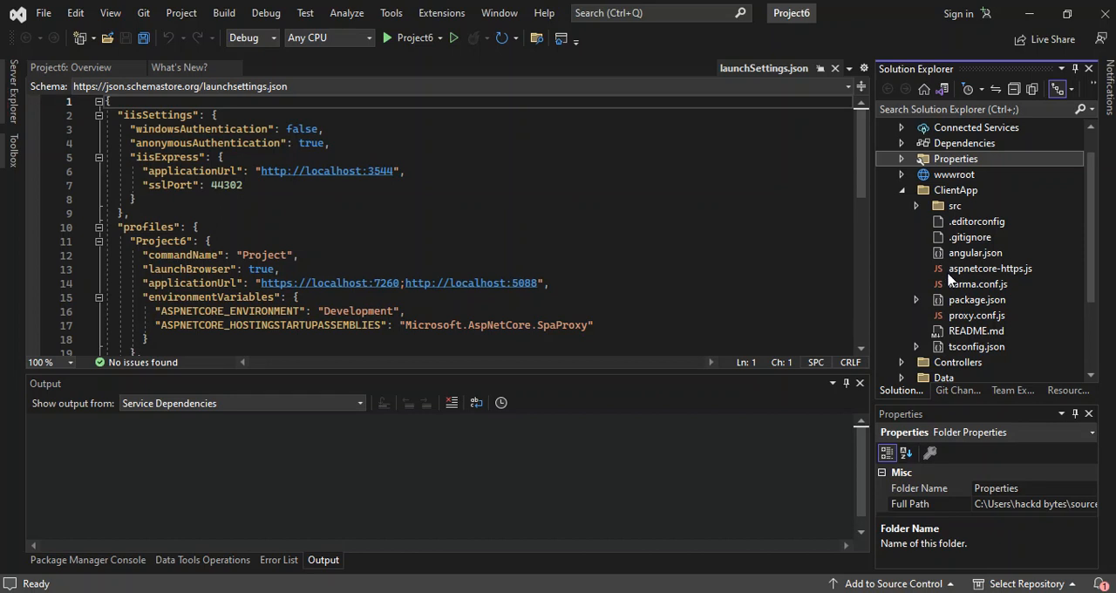
{"action": "mouse_move", "coordinate": [951, 285]}
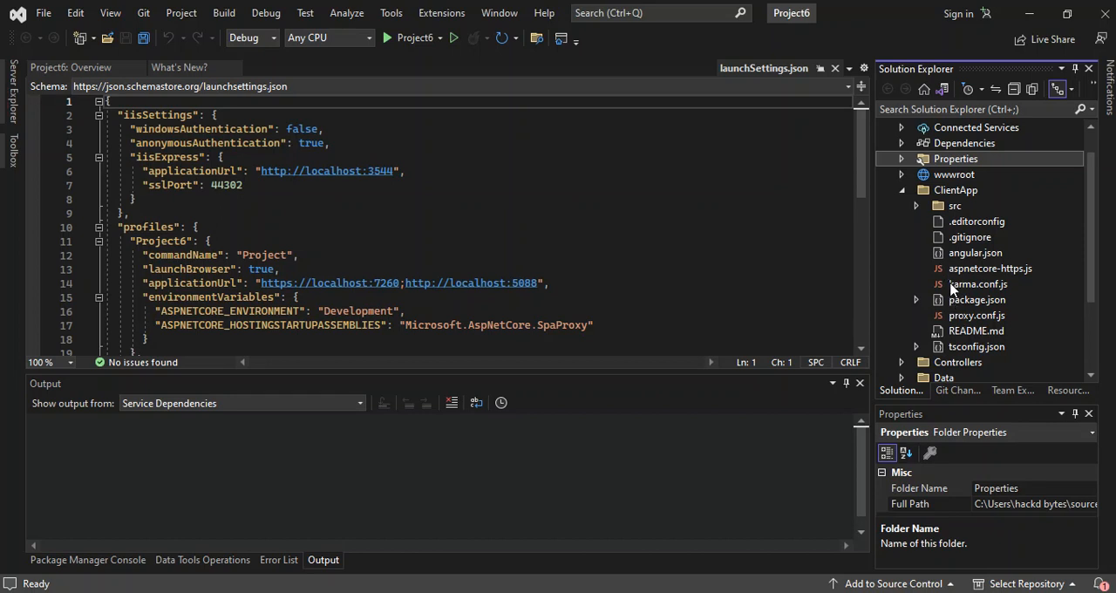
{"action": "mouse_move", "coordinate": [951, 211]}
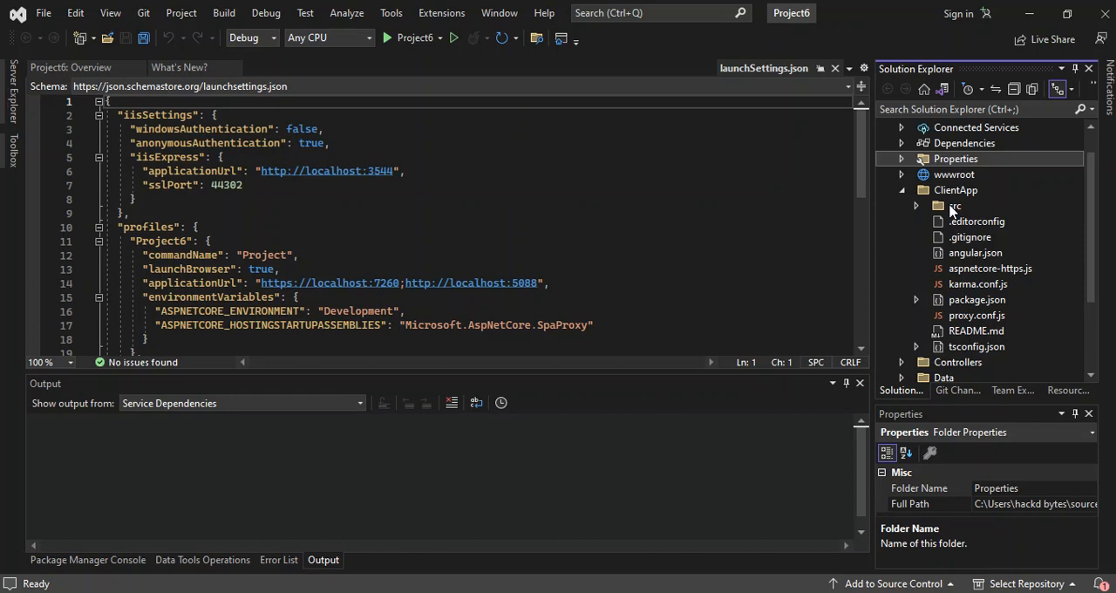
{"action": "mouse_move", "coordinate": [955, 211]}
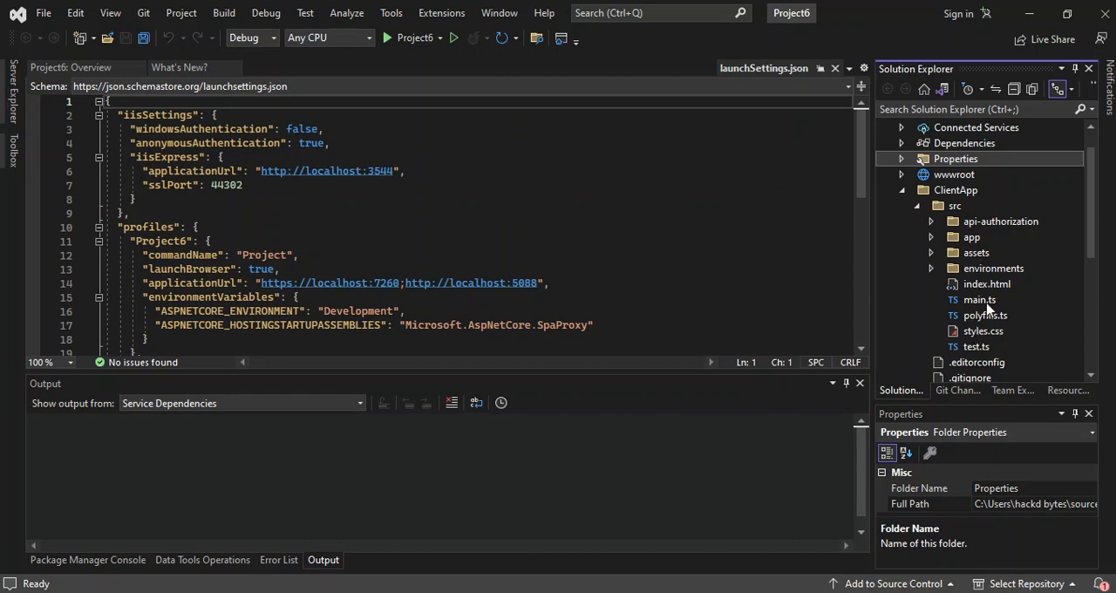
{"action": "mouse_move", "coordinate": [998, 318]}
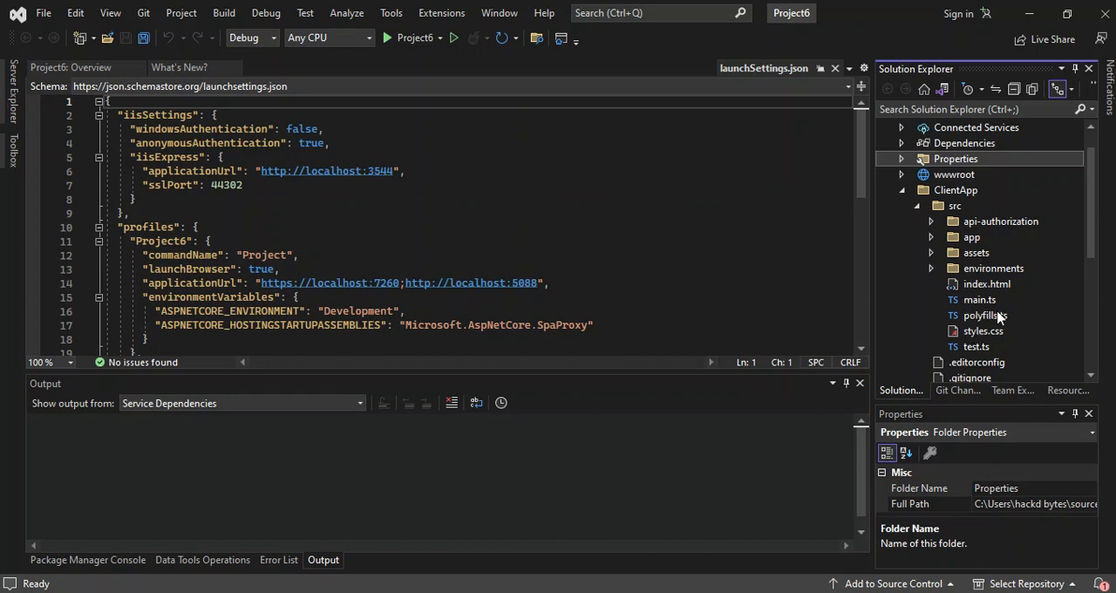
{"action": "mouse_move", "coordinate": [986, 282]}
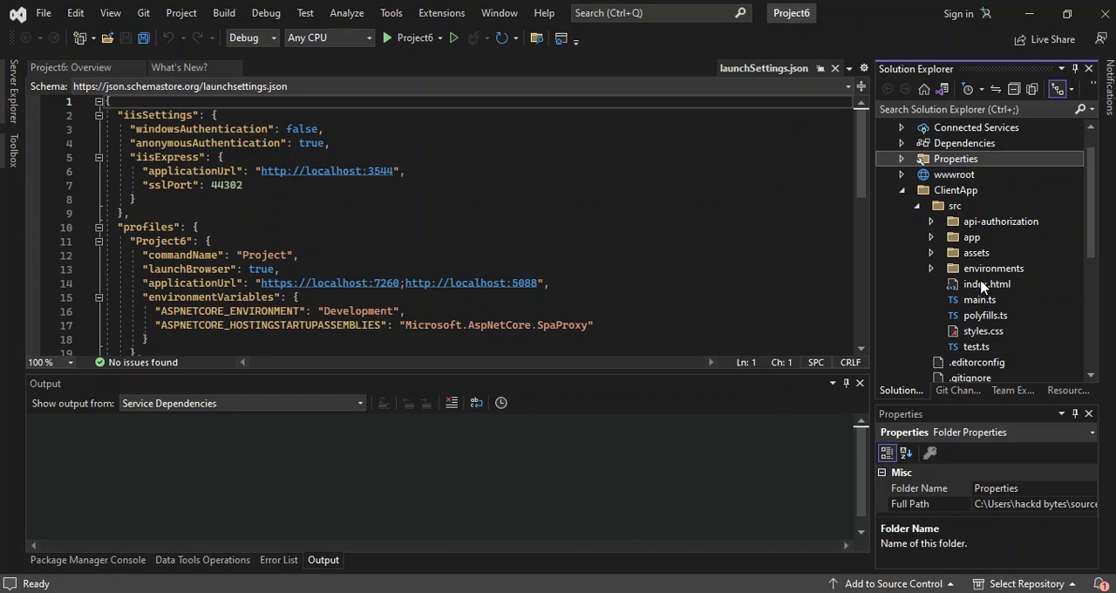
Step: View the Angular client's index.html and then main.ts in the editor
{"action": "double_click", "coordinate": [987, 283]}
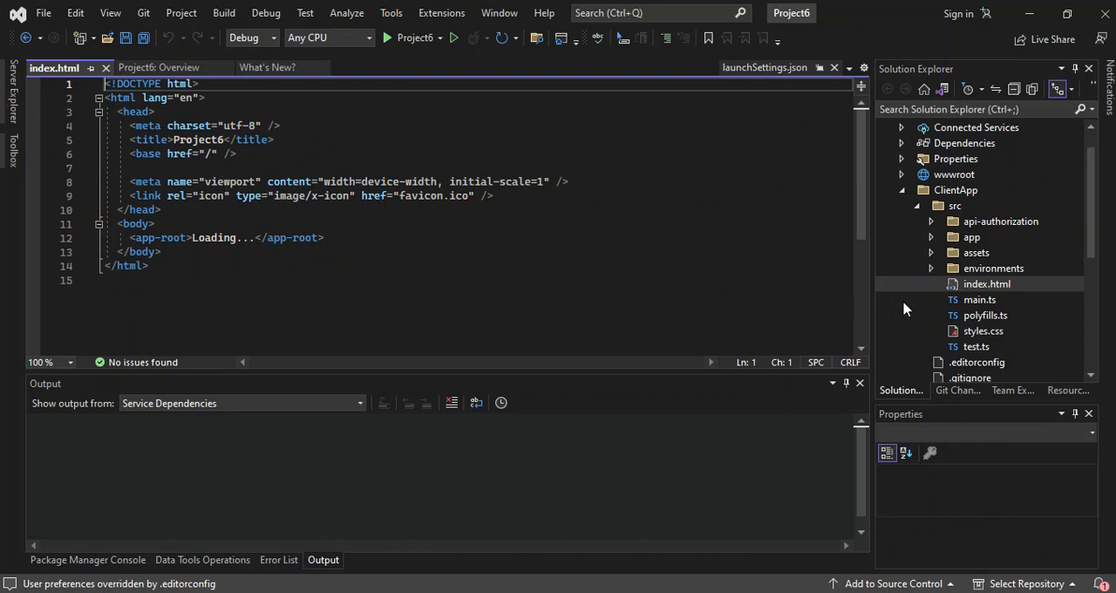
{"action": "left_click", "coordinate": [980, 300]}
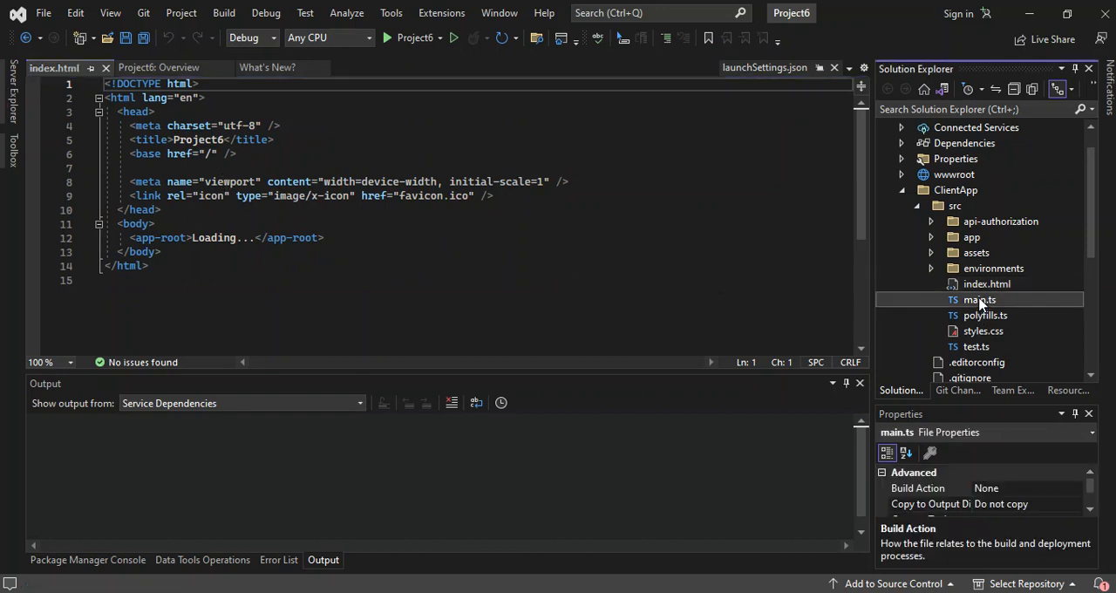
{"action": "double_click", "coordinate": [980, 300]}
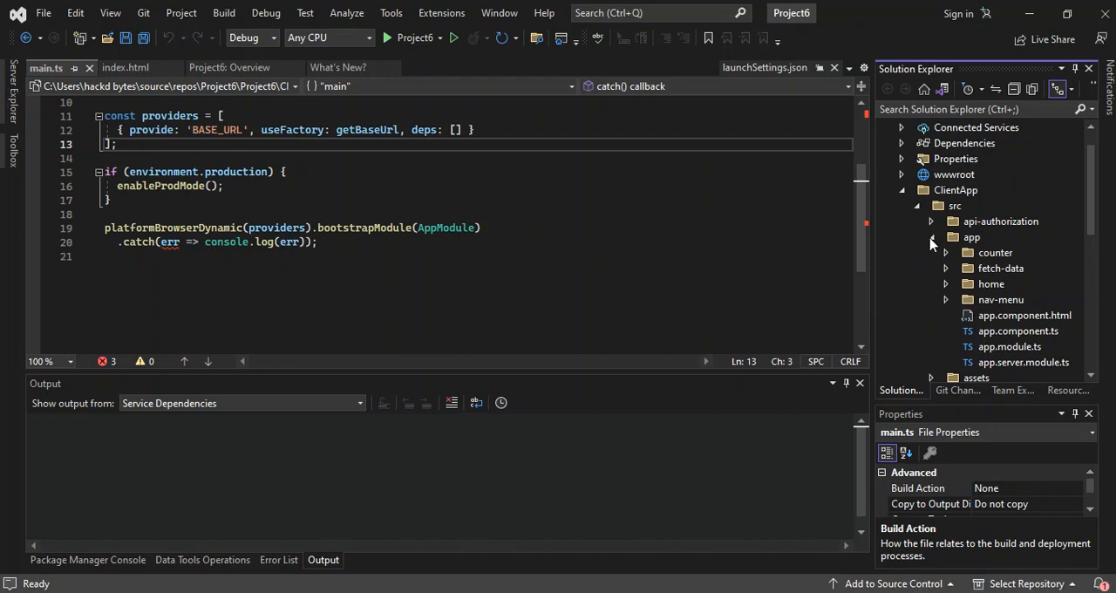
Step: Reveal login.component.spec.ts under api-authorization > login and scroll to its testing module configuration
{"action": "left_click", "coordinate": [931, 237]}
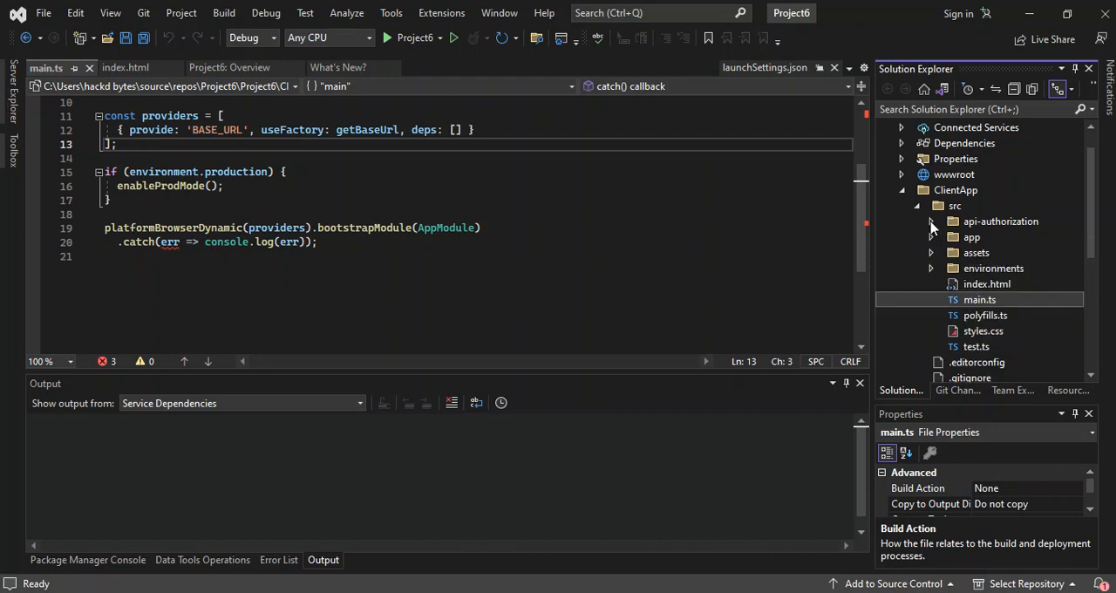
{"action": "left_click", "coordinate": [931, 220]}
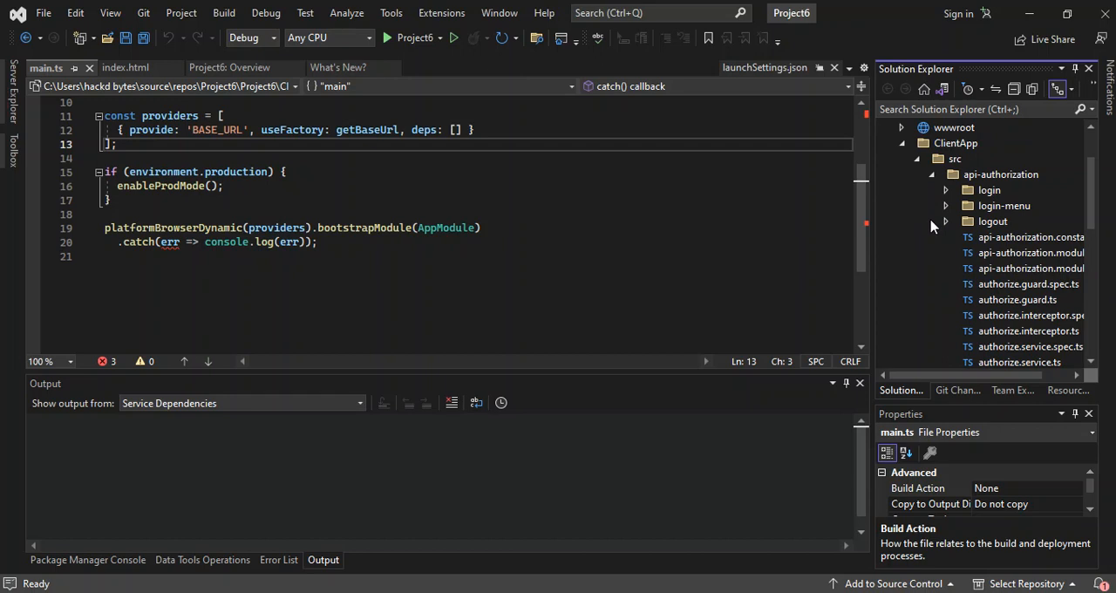
{"action": "mouse_move", "coordinate": [989, 352]}
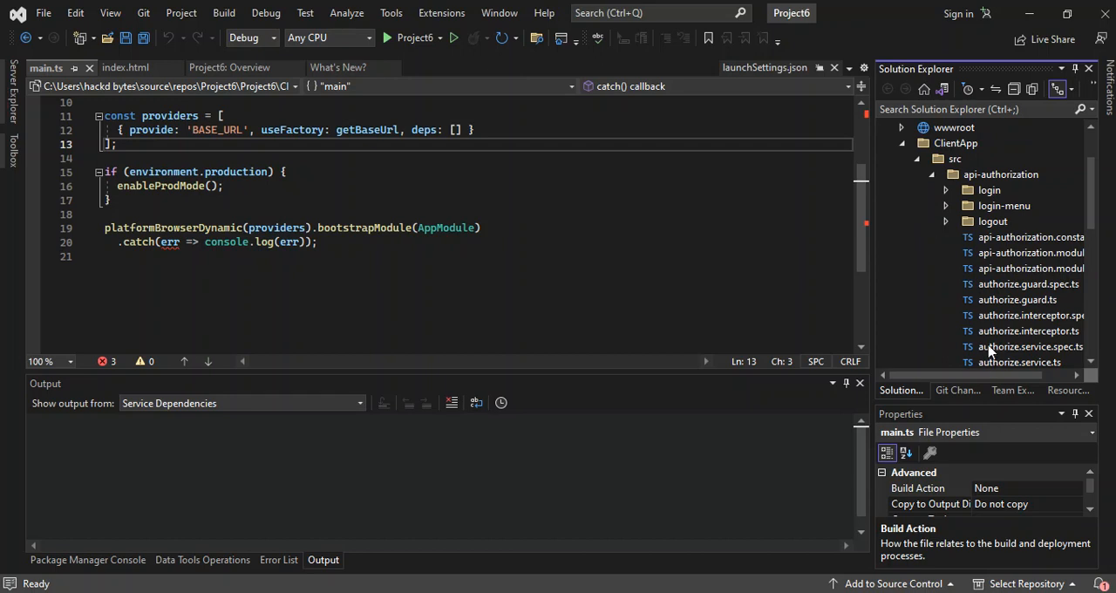
{"action": "mouse_move", "coordinate": [991, 347]}
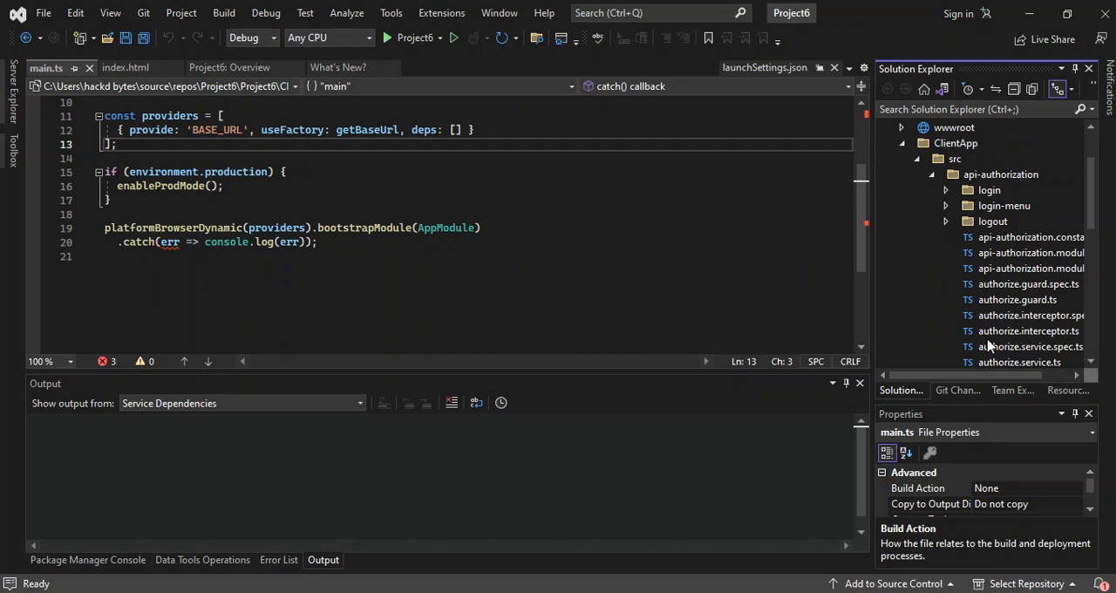
{"action": "mouse_move", "coordinate": [950, 293]}
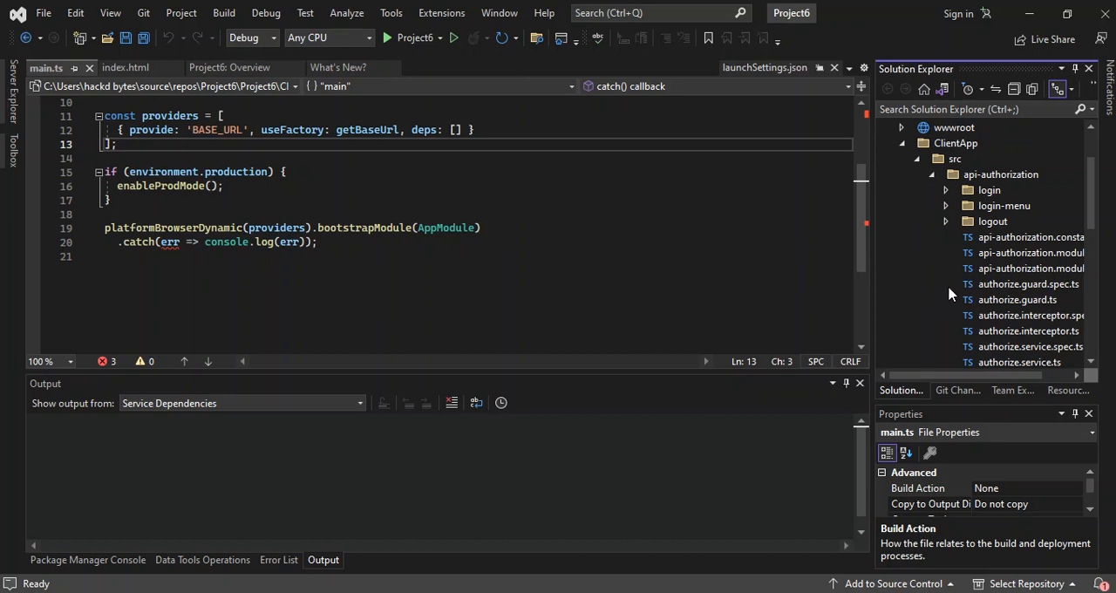
{"action": "mouse_move", "coordinate": [1014, 300]}
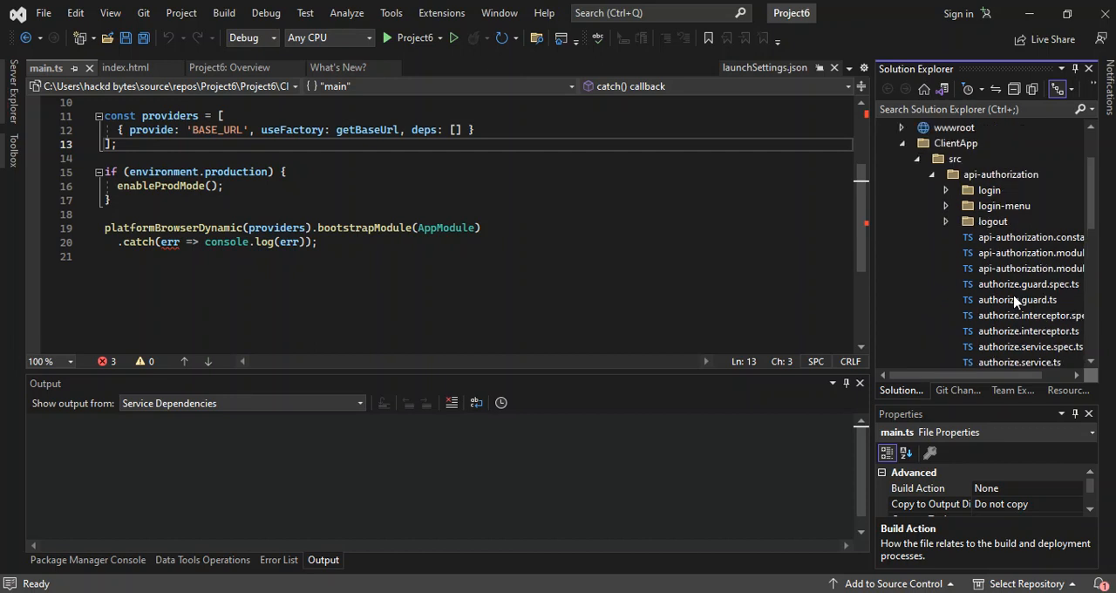
{"action": "left_click", "coordinate": [945, 190]}
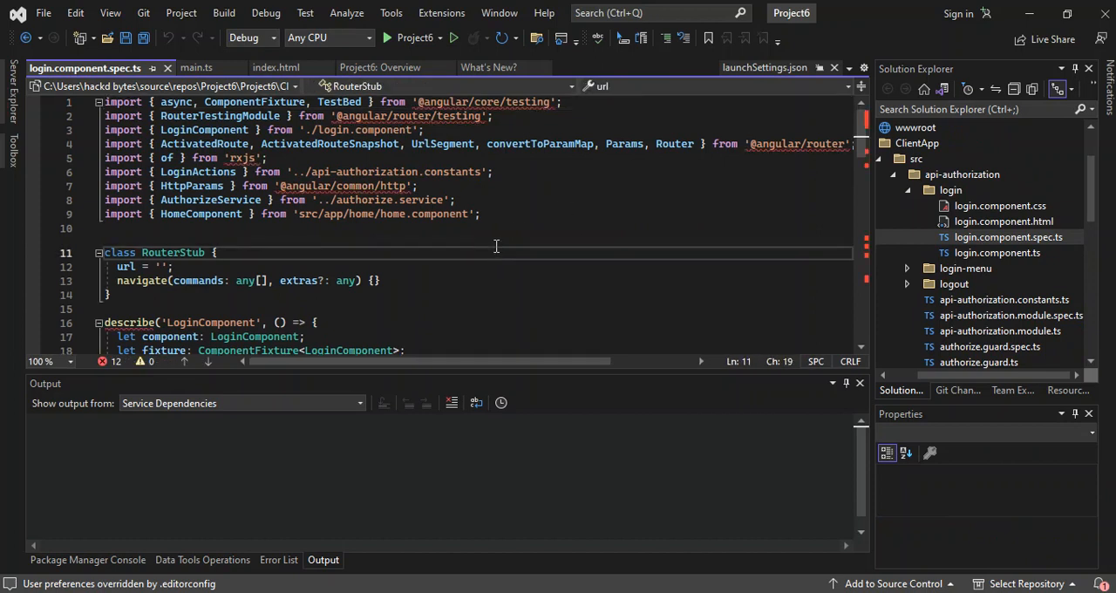
{"action": "scroll", "scroll_direction": "down", "scroll_amount": 3}
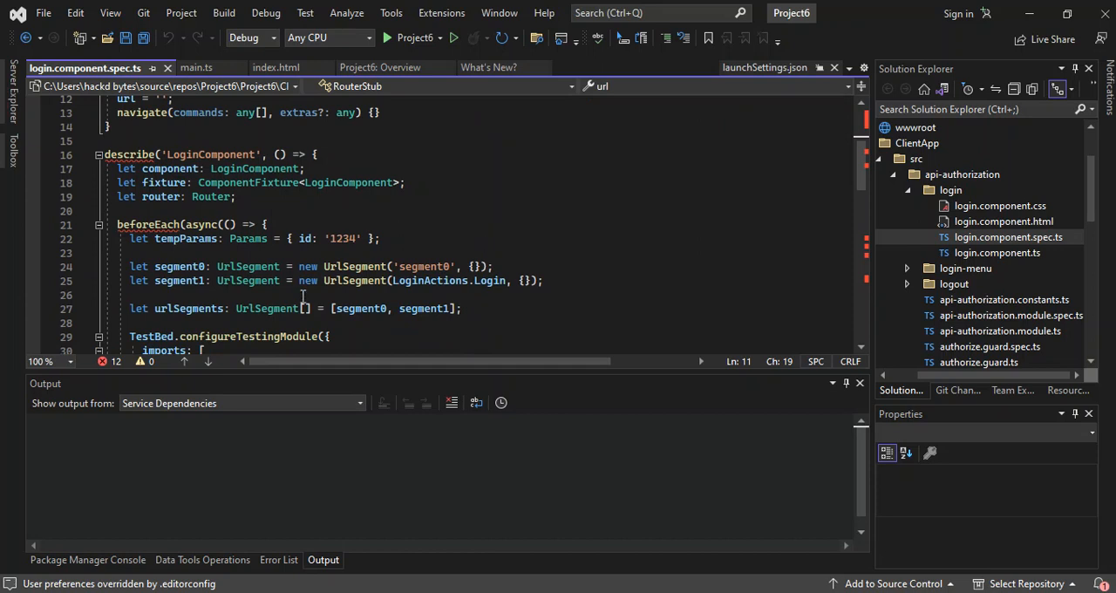
{"action": "scroll", "scroll_direction": "down", "scroll_amount": 3}
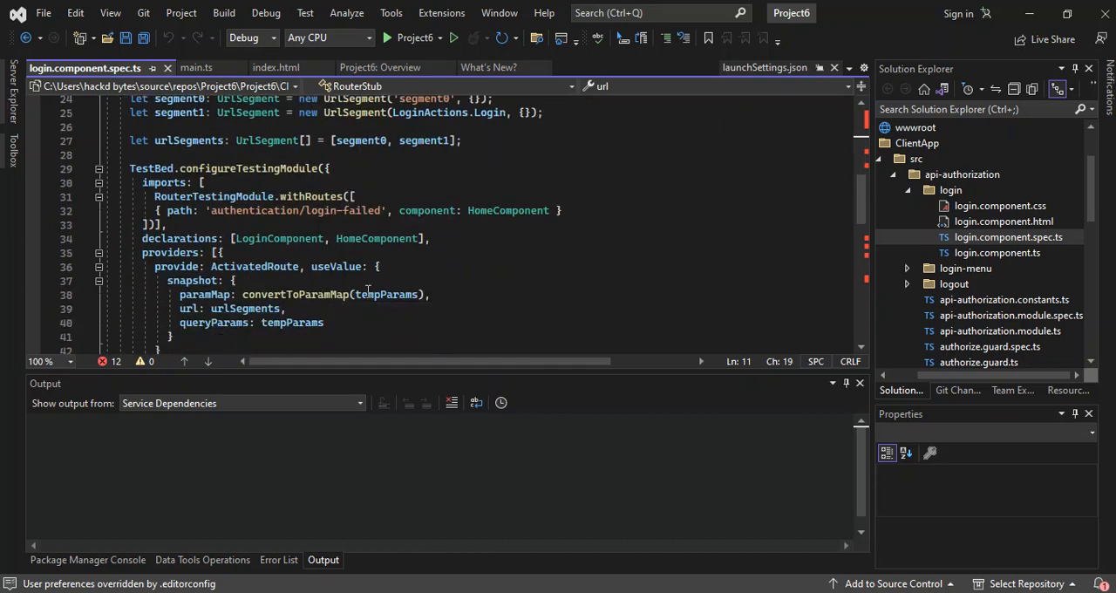
Step: View login.component.ts down to the LoginComponent's ngOnInit action switch and login method
{"action": "left_click", "coordinate": [997, 251]}
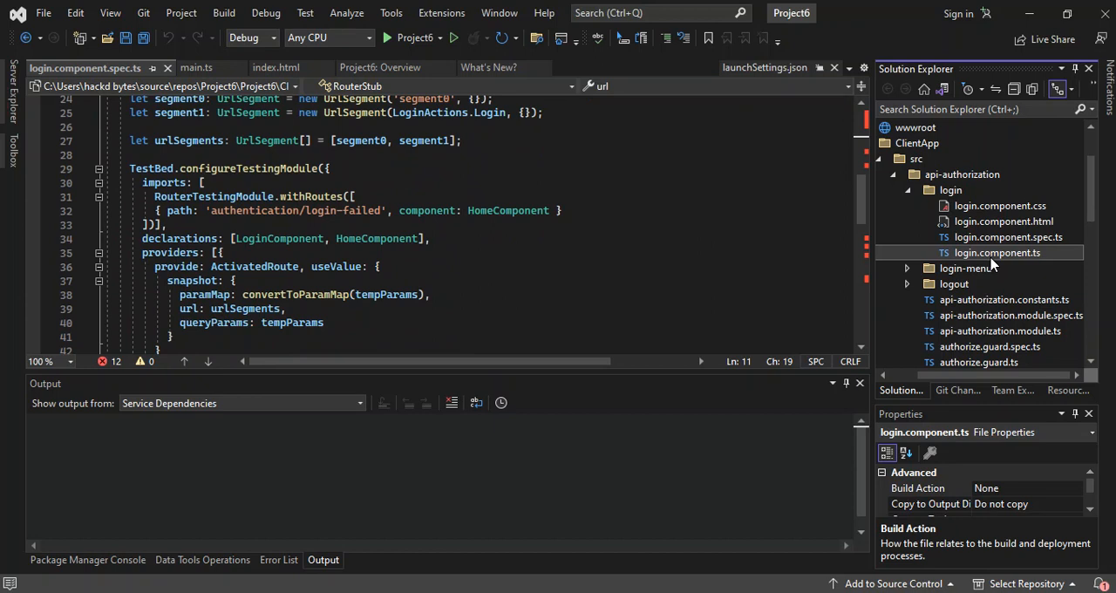
{"action": "double_click", "coordinate": [996, 251]}
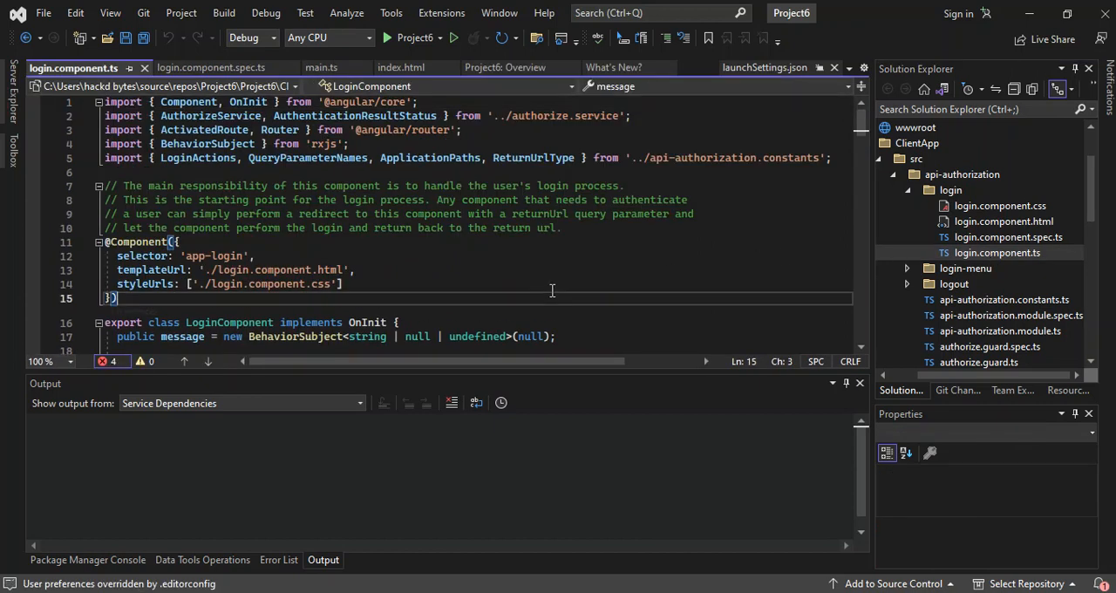
{"action": "scroll", "scroll_direction": "down", "scroll_amount": 3}
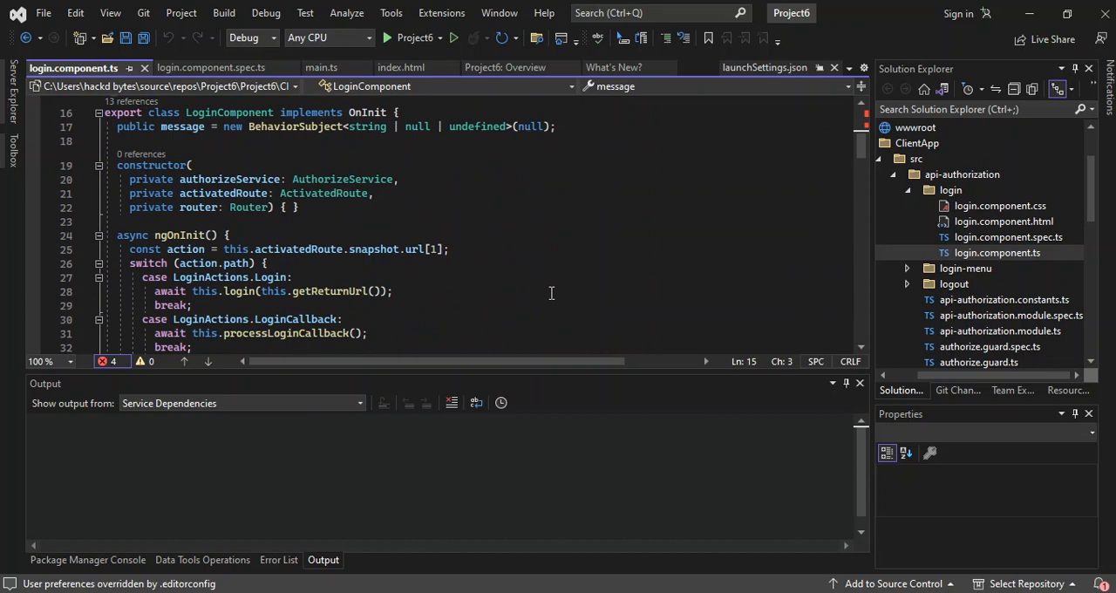
{"action": "scroll", "scroll_direction": "down", "scroll_amount": 3}
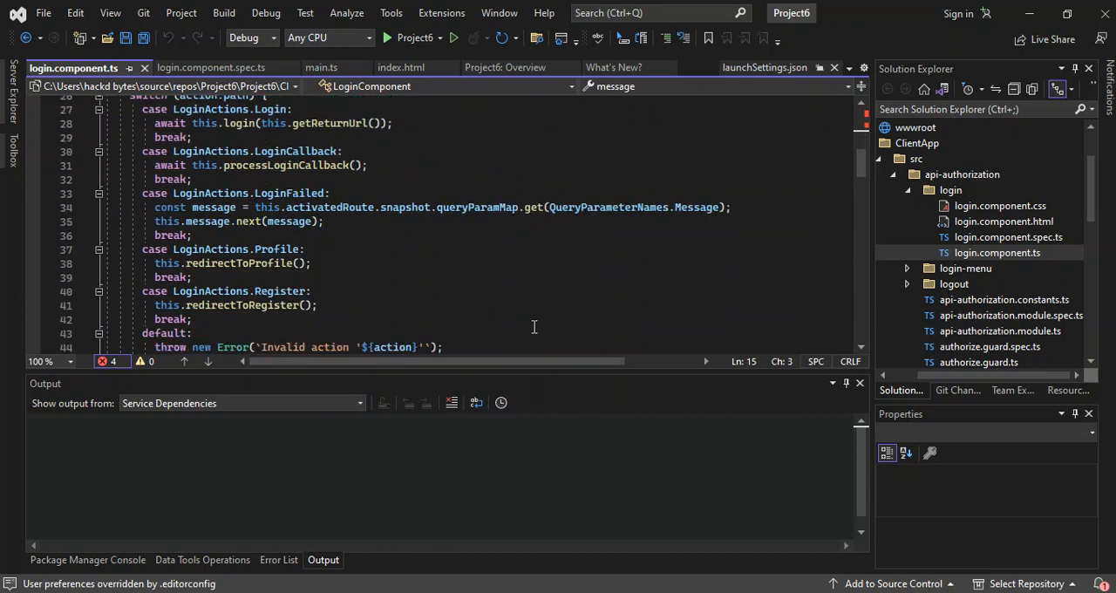
{"action": "scroll", "scroll_direction": "down", "scroll_amount": 3}
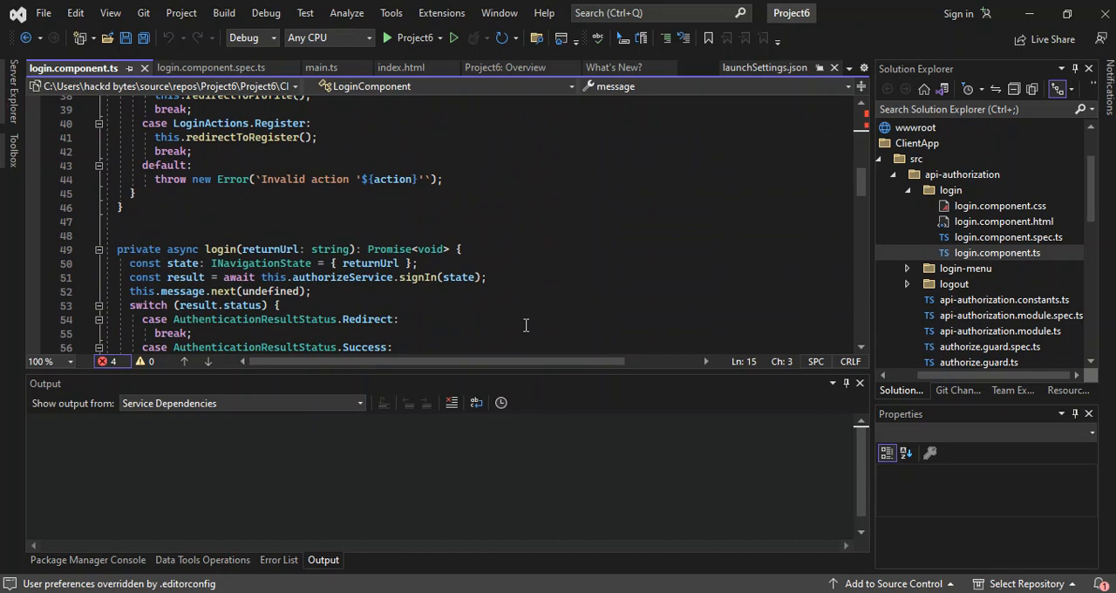
{"action": "mouse_move", "coordinate": [791, 186]}
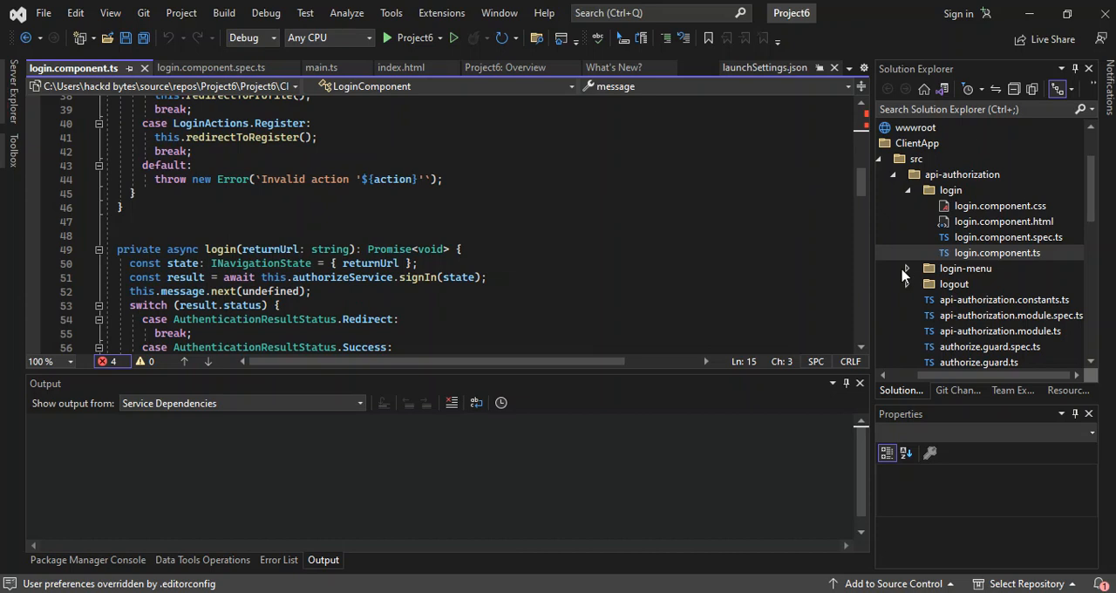
Step: View login-menu.component.css from the login-menu folder
{"action": "left_click", "coordinate": [905, 268]}
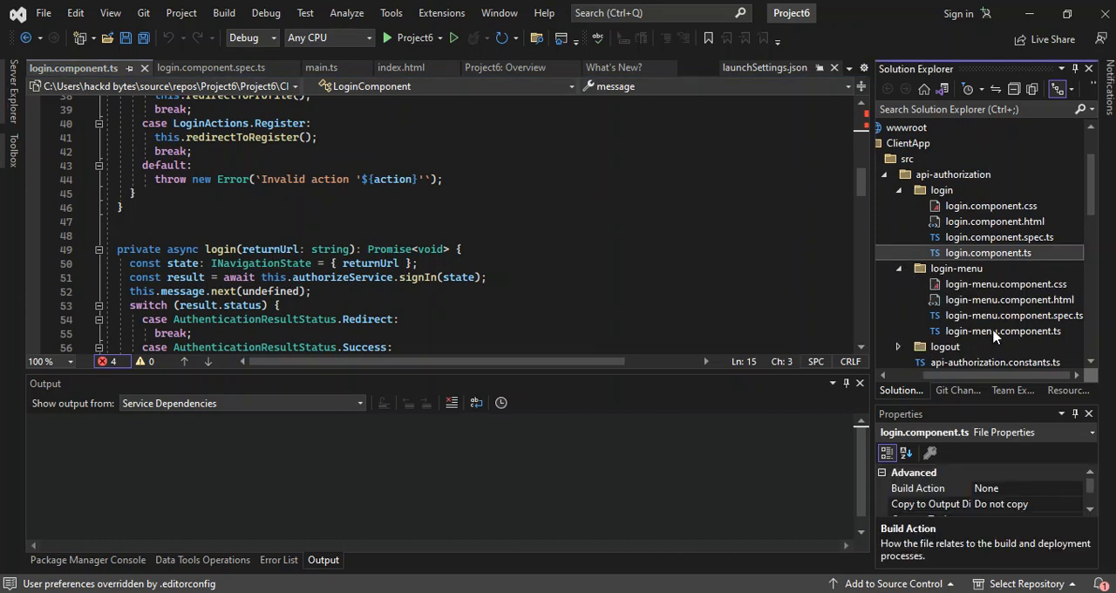
{"action": "double_click", "coordinate": [1004, 282]}
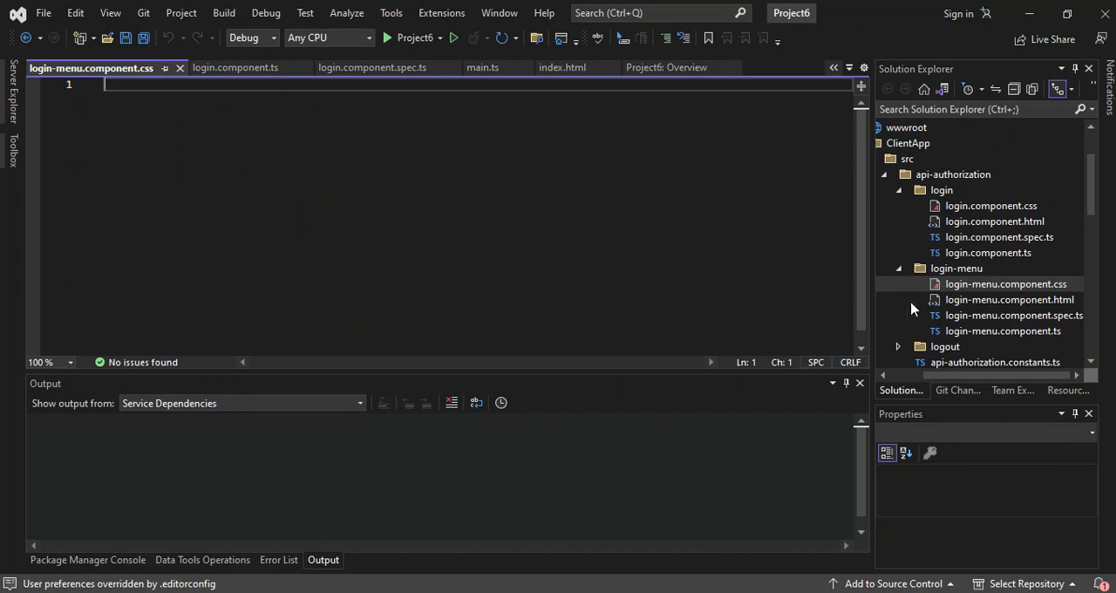
{"action": "left_click", "coordinate": [898, 268]}
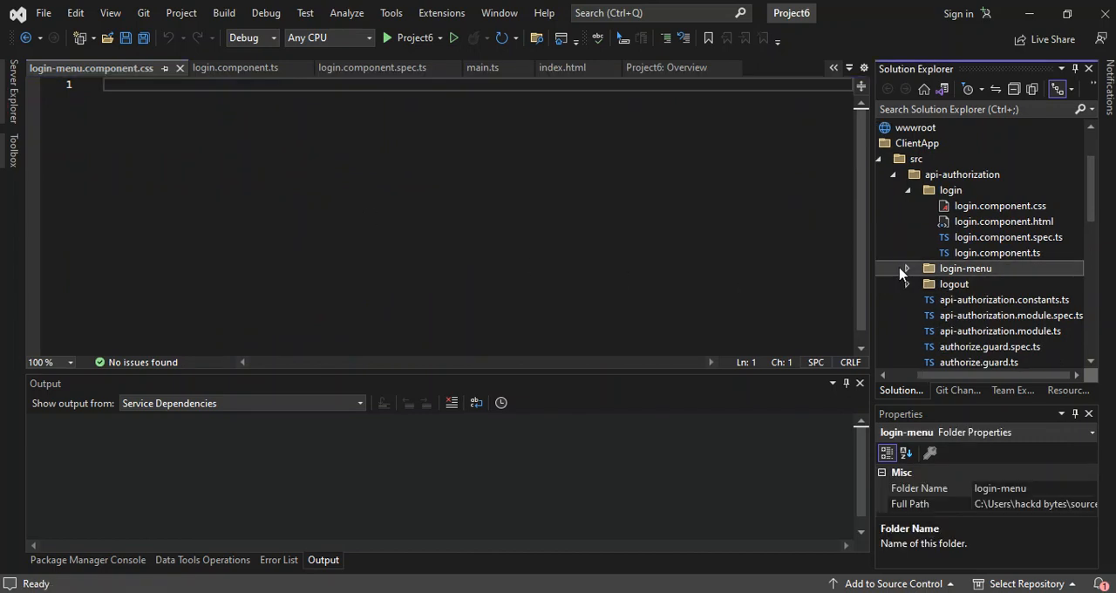
Step: View the logout component's CSS, HTML and TS files, reaching LogoutComponent's ngOnInit logout switch
{"action": "left_click", "coordinate": [928, 283]}
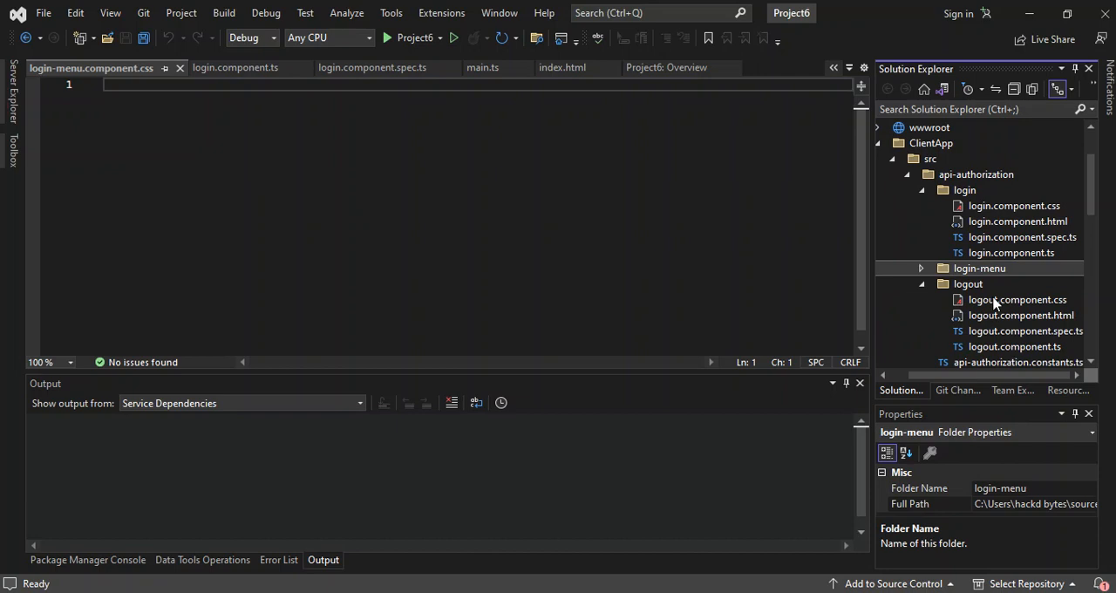
{"action": "left_click", "coordinate": [1017, 300]}
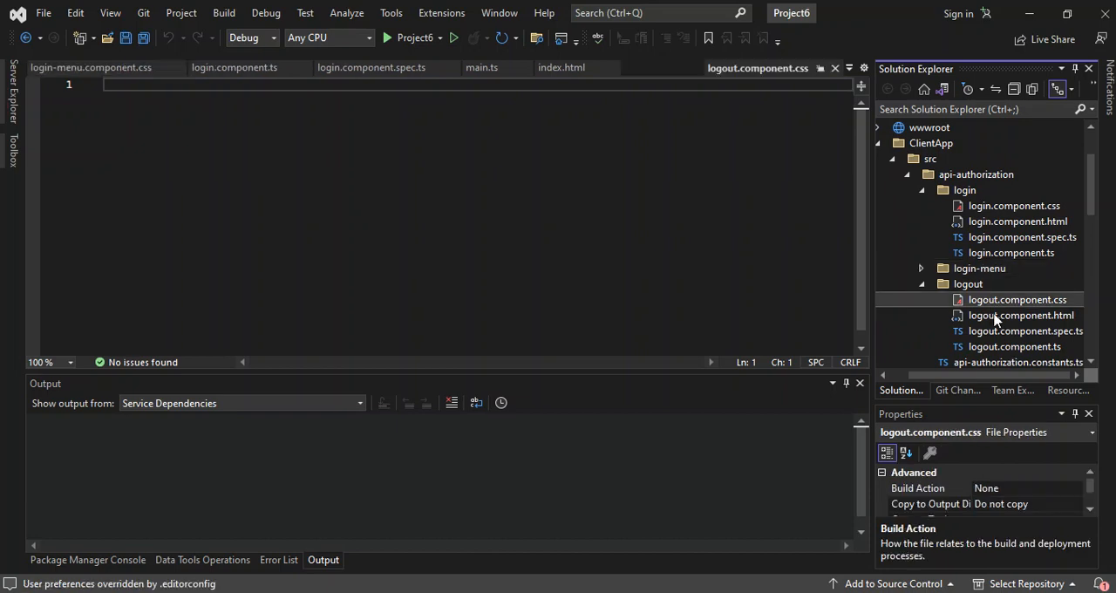
{"action": "double_click", "coordinate": [1020, 314]}
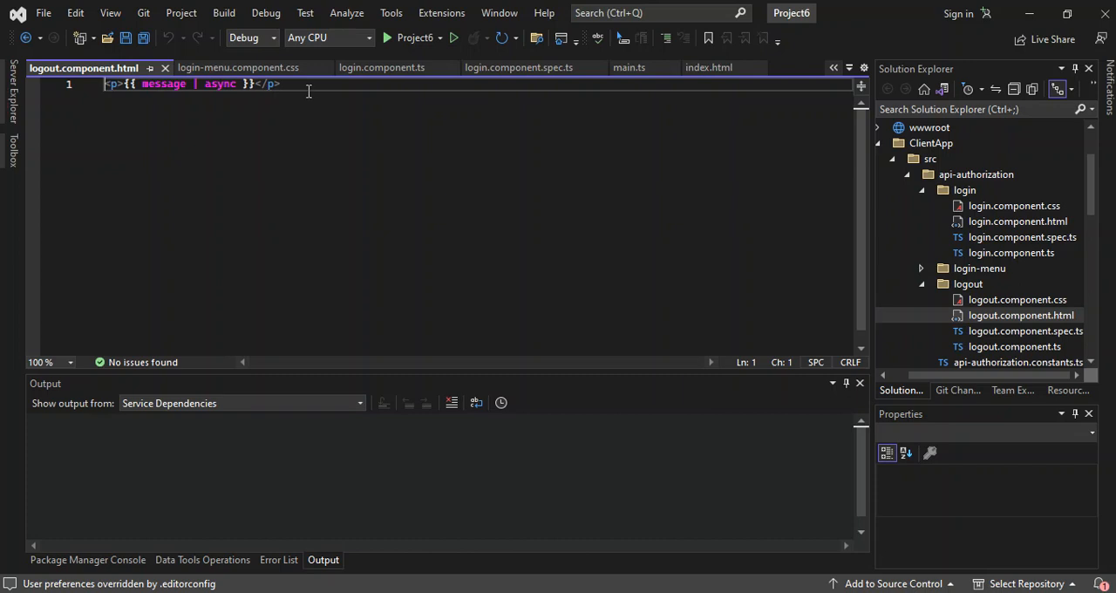
{"action": "mouse_move", "coordinate": [851, 335]}
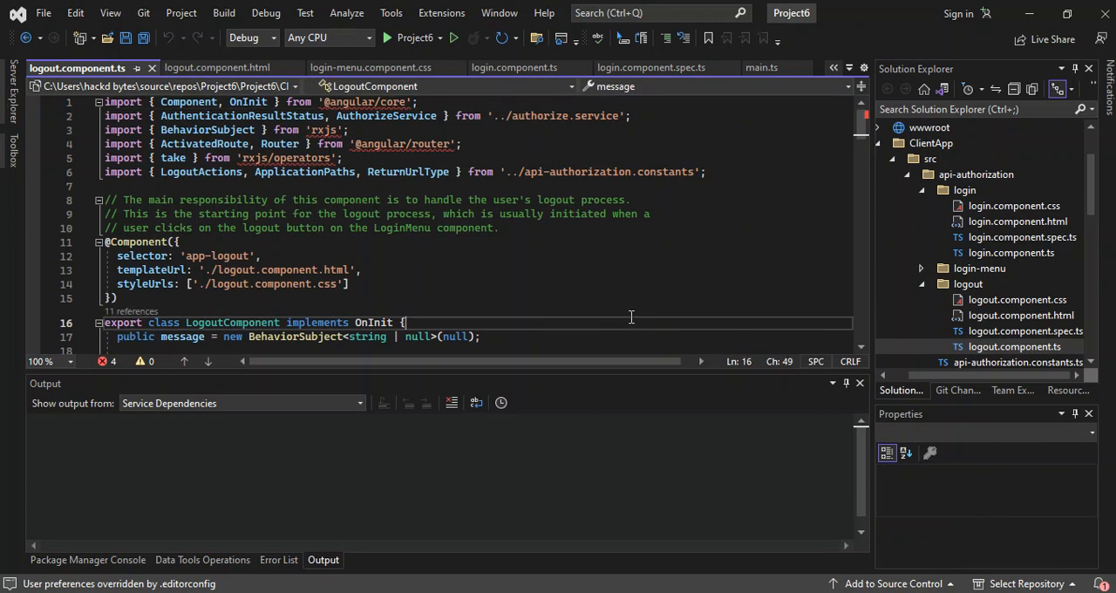
{"action": "scroll", "scroll_direction": "down", "scroll_amount": 3}
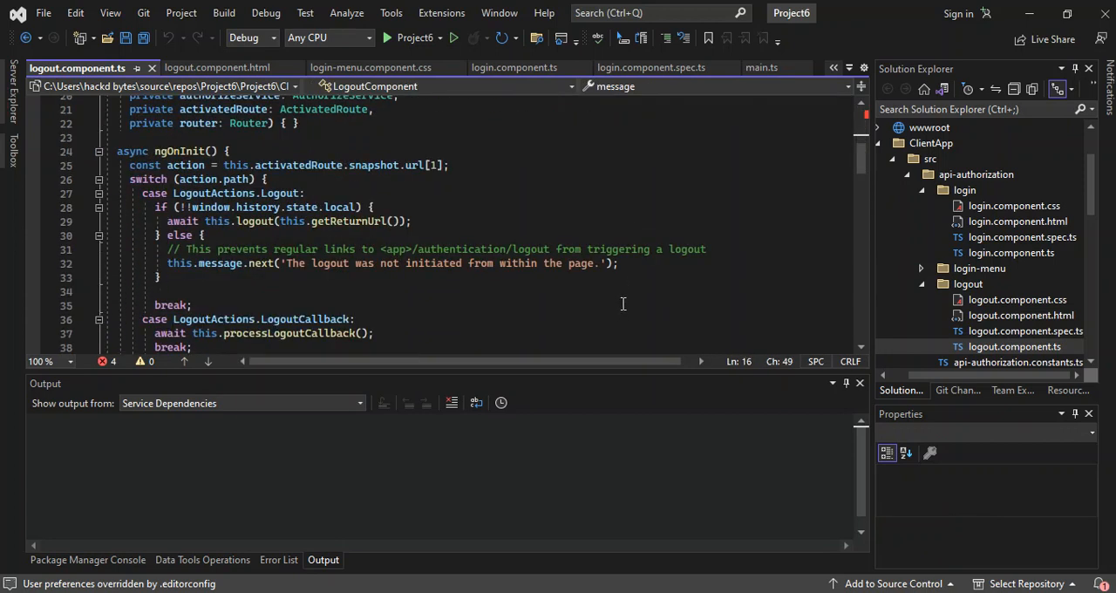
Step: View WeatherForecastController.cs from the Controllers folder, scrolled to its Get method
{"action": "left_click", "coordinate": [1001, 174]}
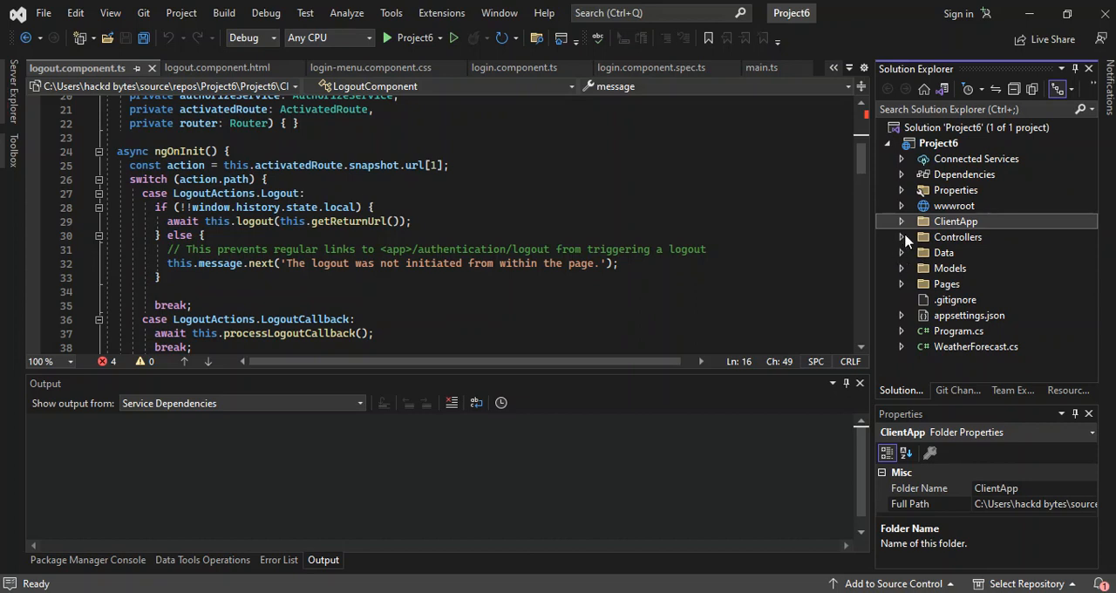
{"action": "mouse_move", "coordinate": [920, 258]}
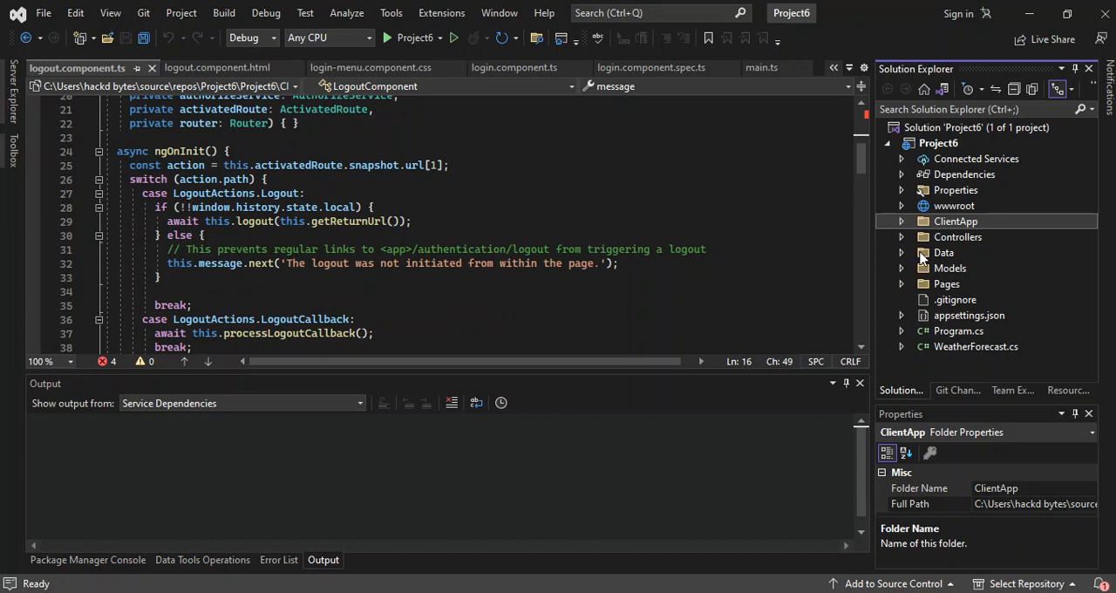
{"action": "left_click", "coordinate": [900, 237]}
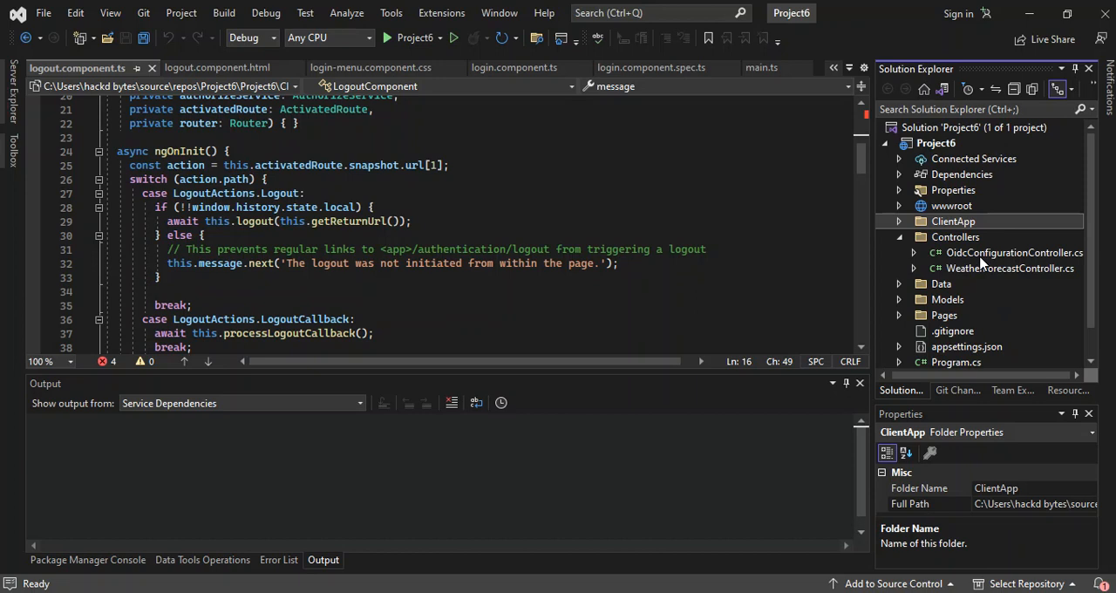
{"action": "left_click", "coordinate": [1008, 251]}
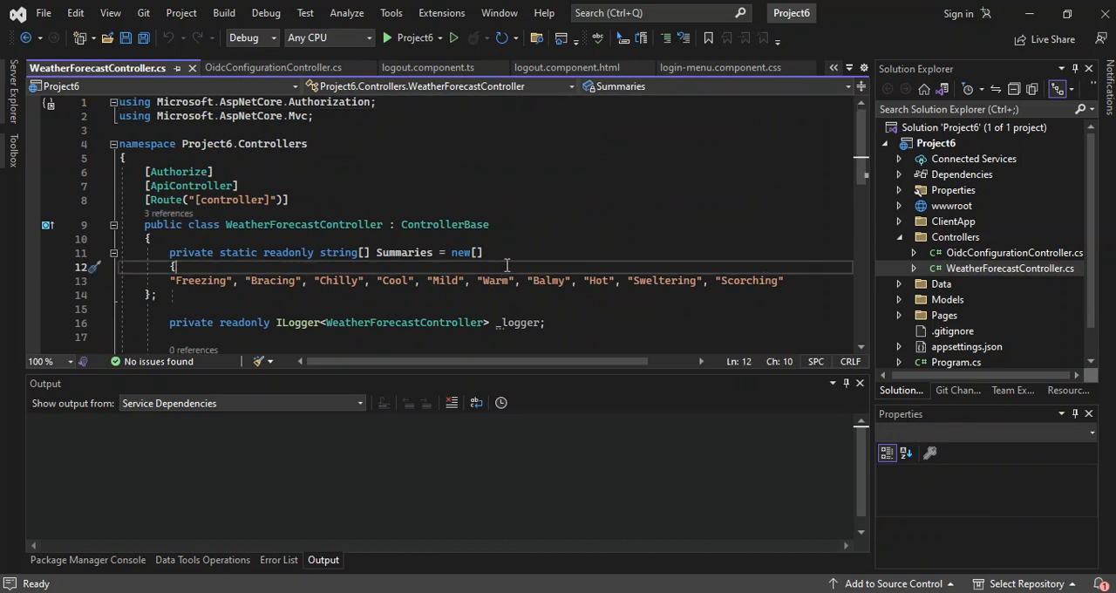
{"action": "scroll", "scroll_direction": "down", "scroll_amount": 3}
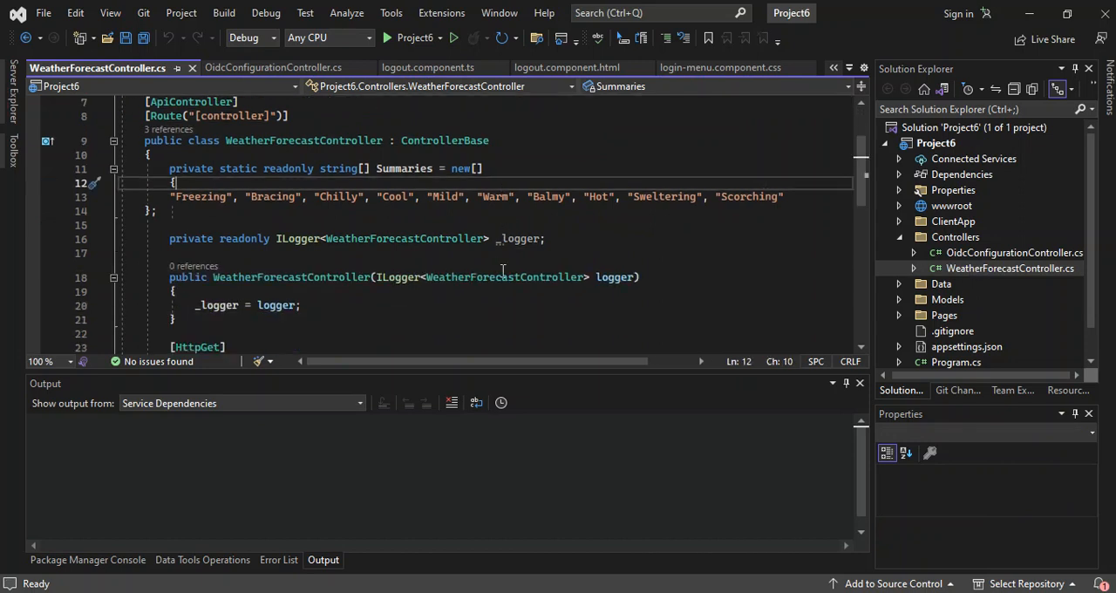
{"action": "scroll", "scroll_direction": "down", "scroll_amount": 3}
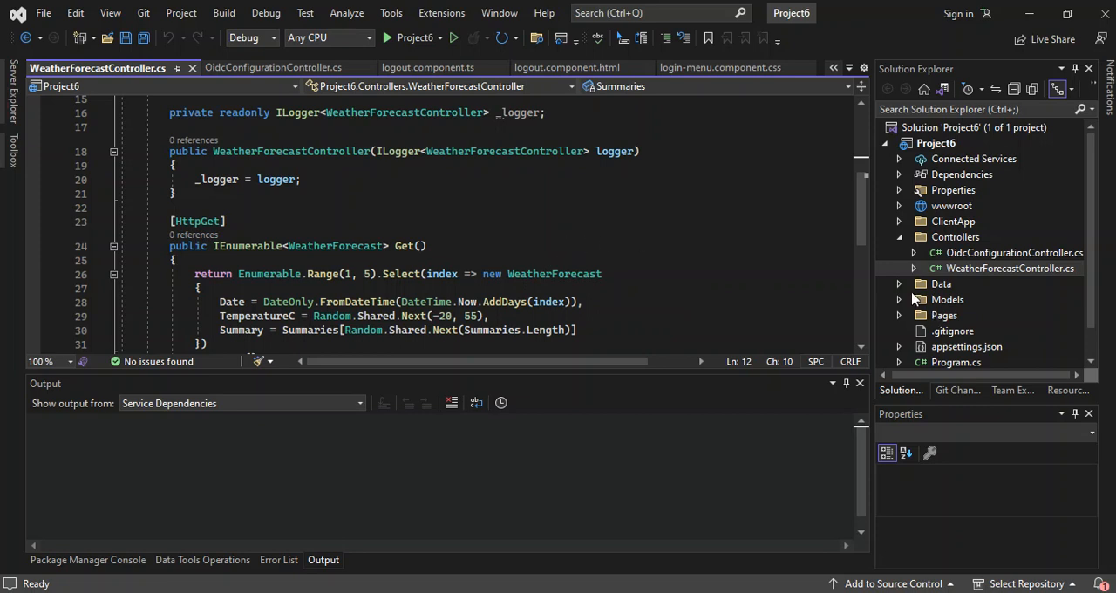
Step: View ApplicationUser.cs inheriting IdentityUser, then reveal Migrations and ApplicationDbContext.cs under Data
{"action": "left_click", "coordinate": [900, 300]}
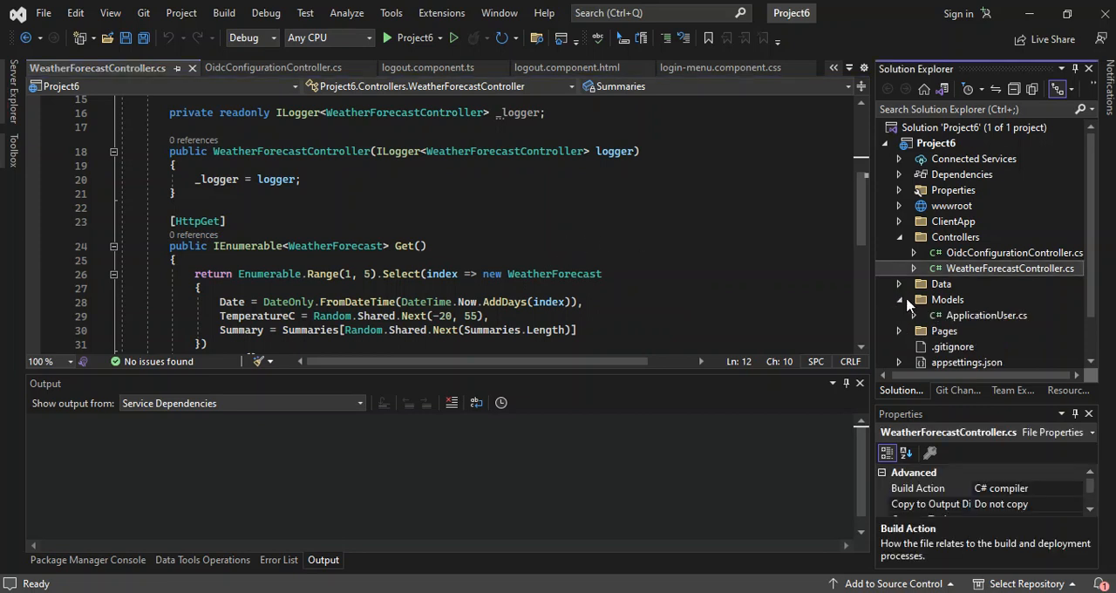
{"action": "left_click", "coordinate": [987, 314]}
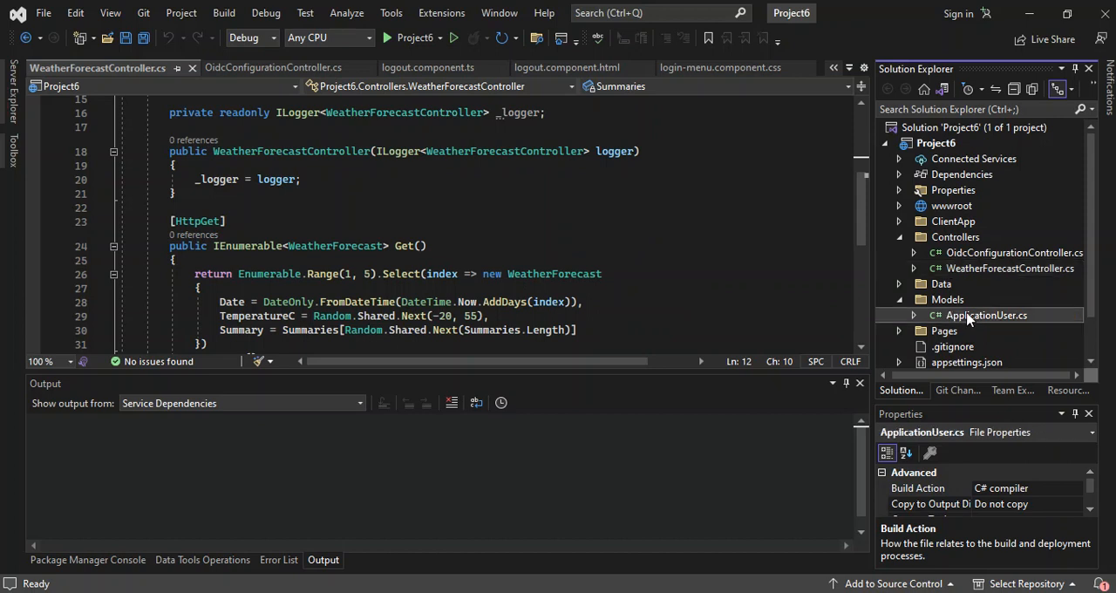
{"action": "double_click", "coordinate": [987, 313]}
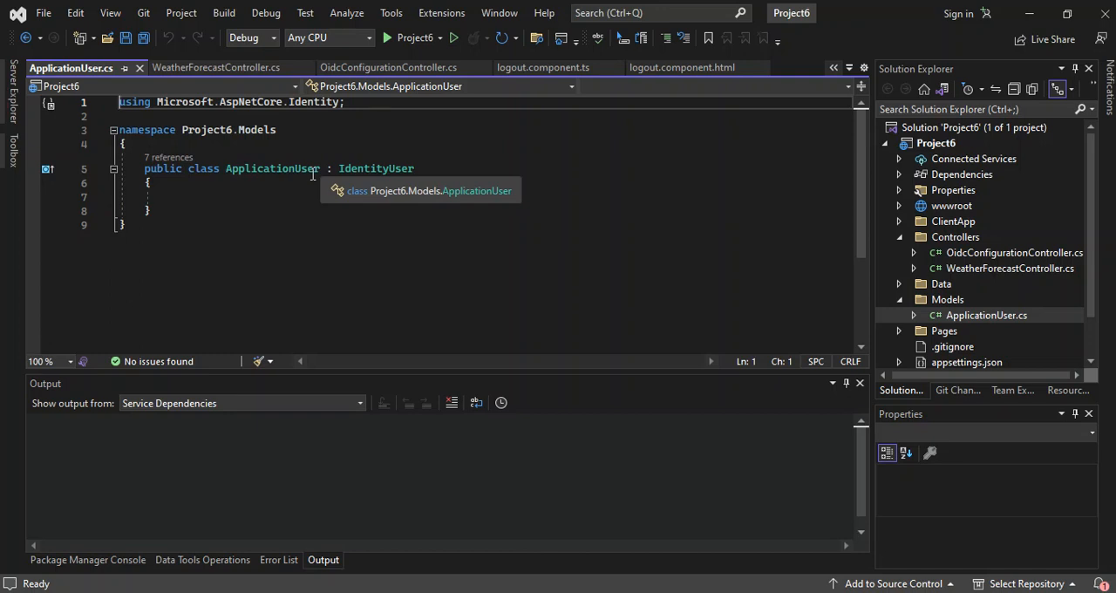
{"action": "mouse_move", "coordinate": [312, 195]}
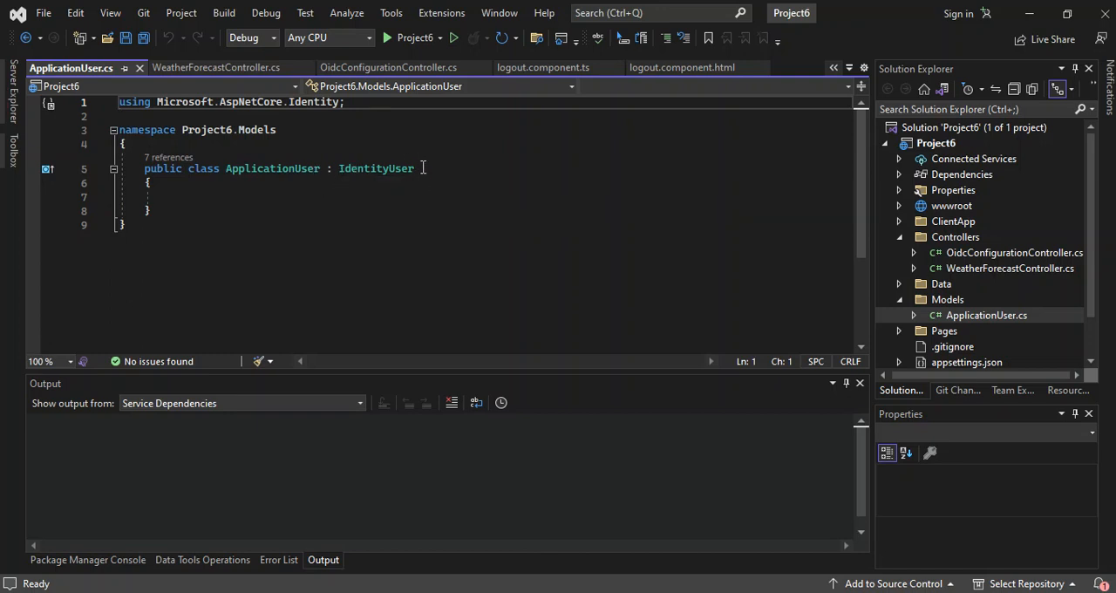
{"action": "mouse_move", "coordinate": [795, 233]}
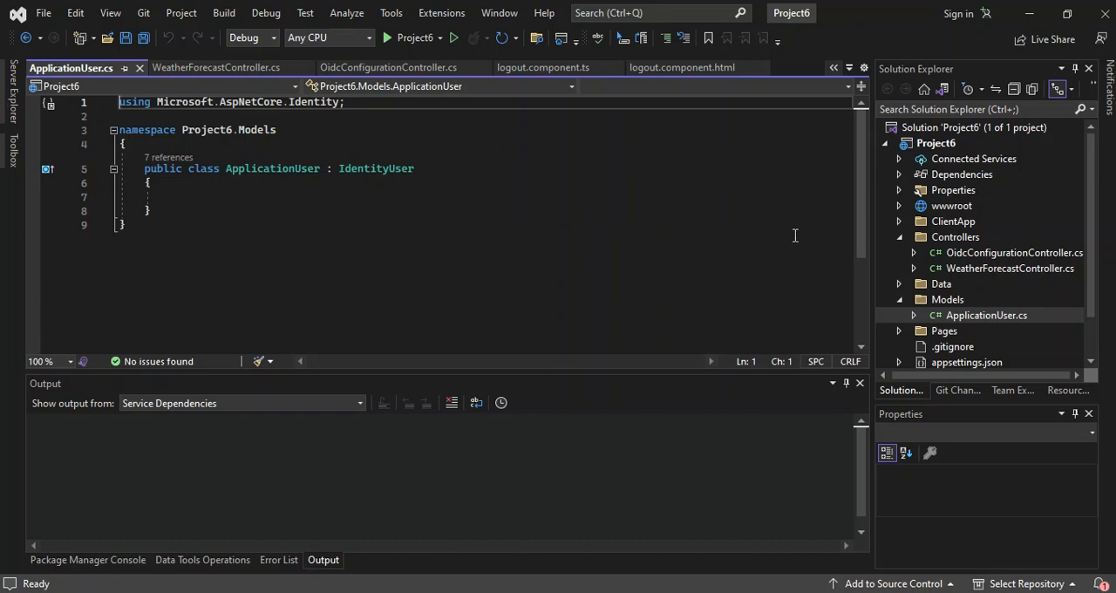
{"action": "left_click", "coordinate": [897, 282]}
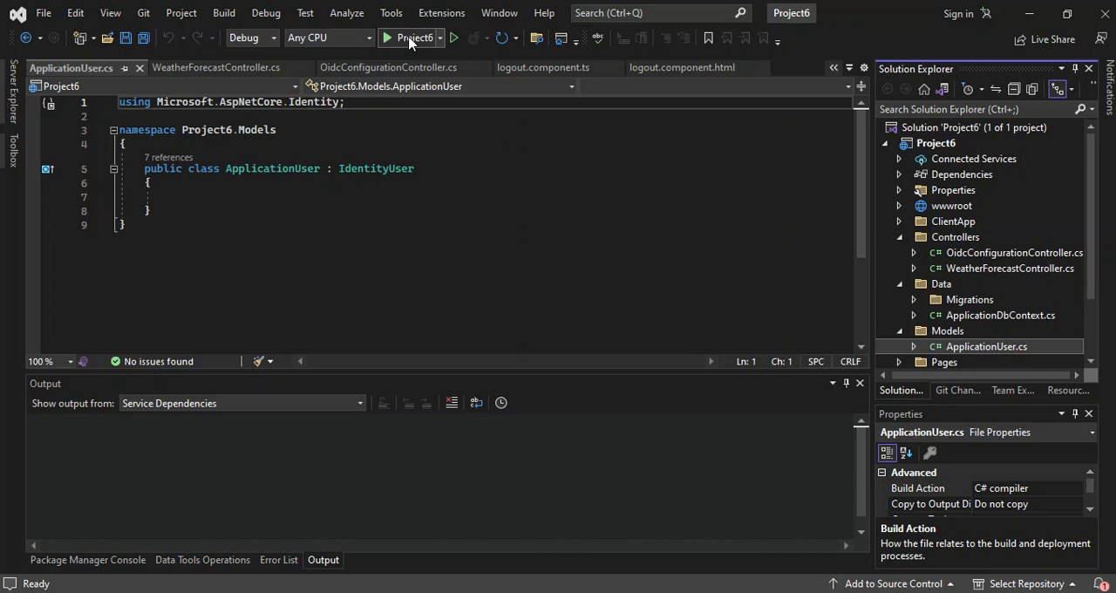
Step: Start Project6 so Edge shows the Hello, world! home page at localhost:44433
{"action": "left_click", "coordinate": [410, 38]}
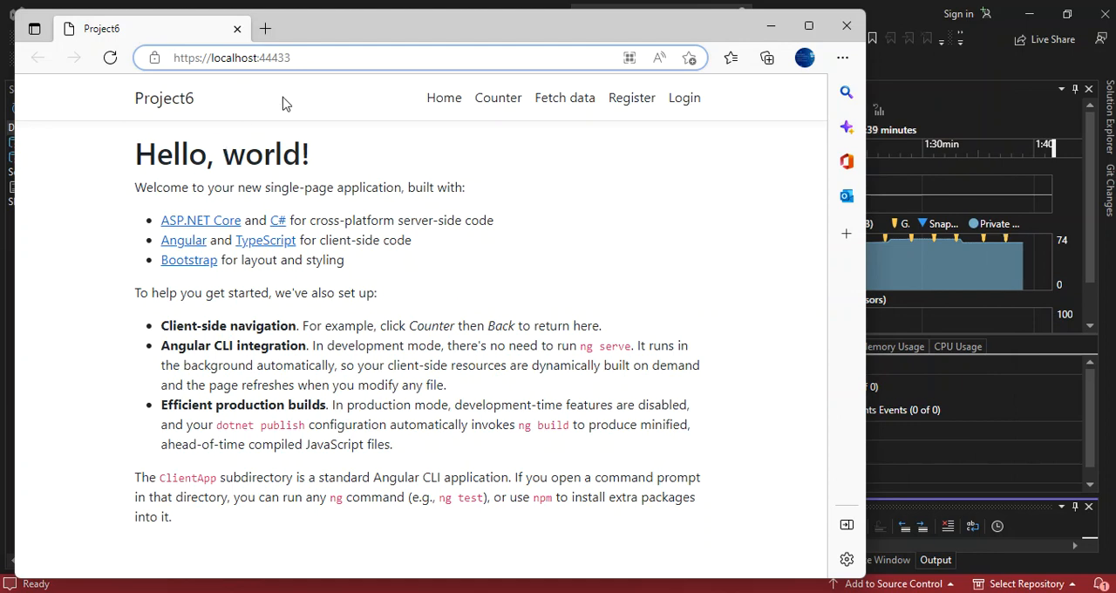
{"action": "mouse_move", "coordinate": [631, 97]}
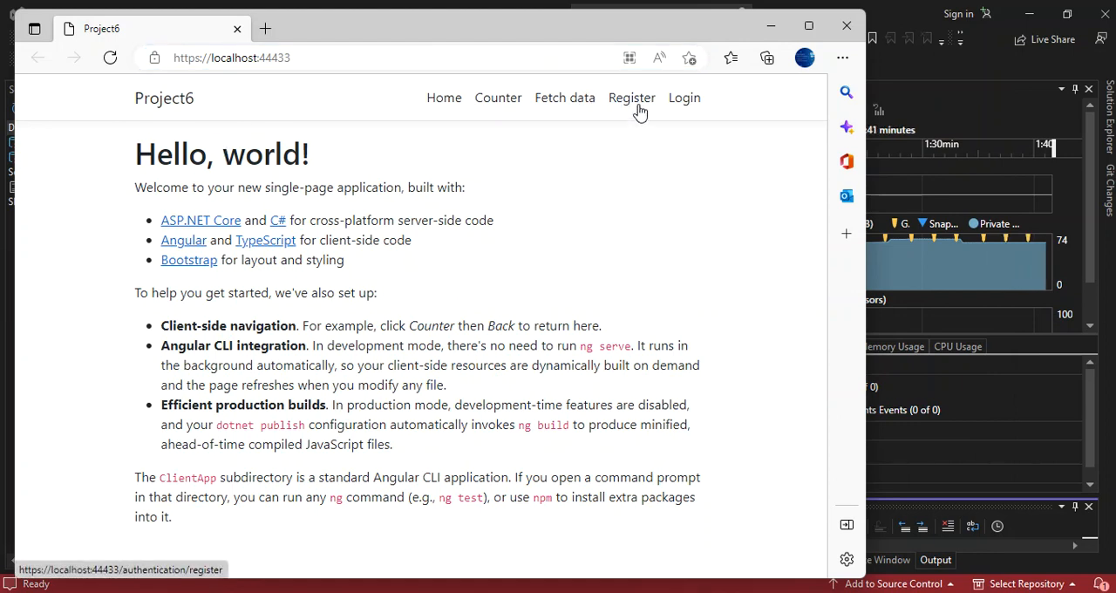
Step: Navigate to the Register page with its email and password fields
{"action": "left_click", "coordinate": [631, 97]}
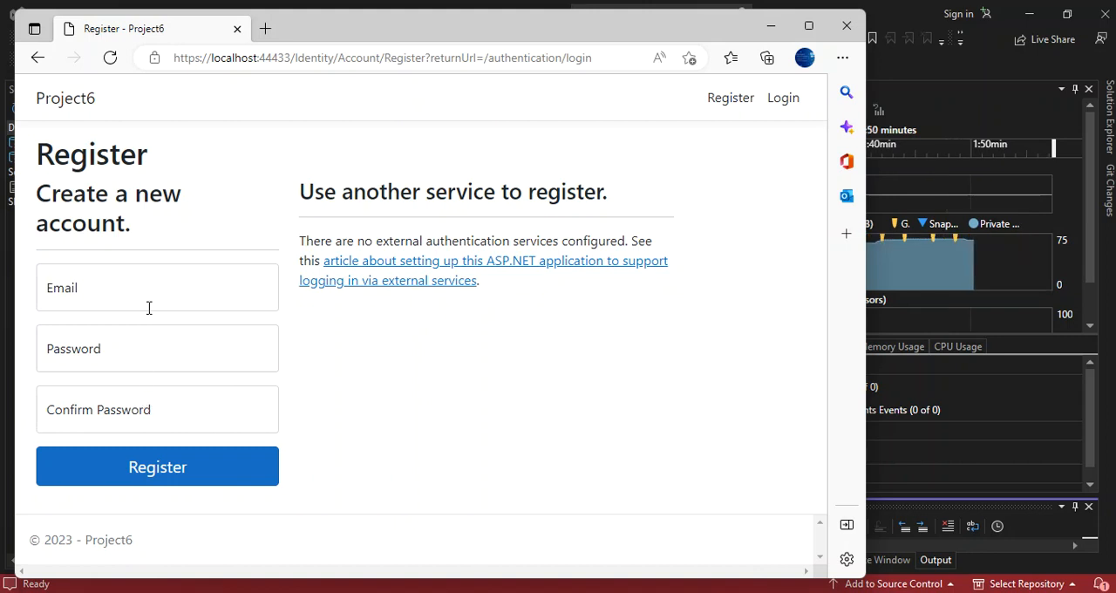
{"action": "mouse_move", "coordinate": [782, 97]}
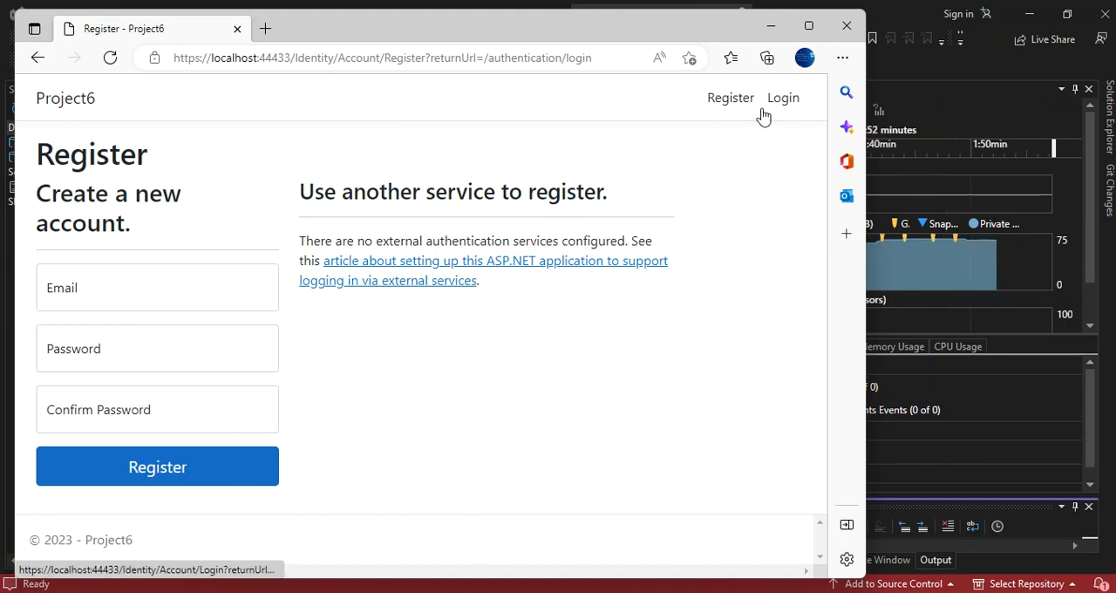